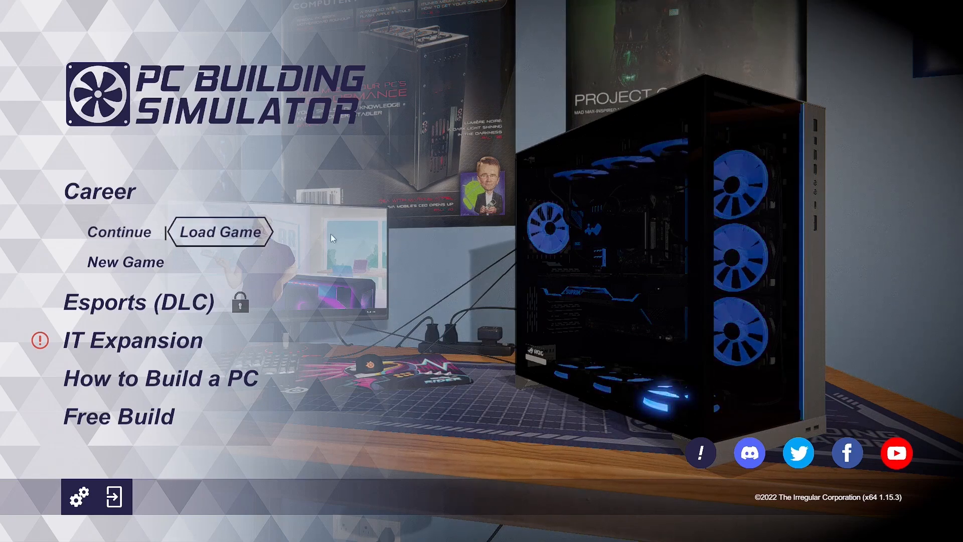
Start a new career over the existing auto save in the wood-panelled office workshop
{"action": "left_click", "coordinate": [125, 262]}
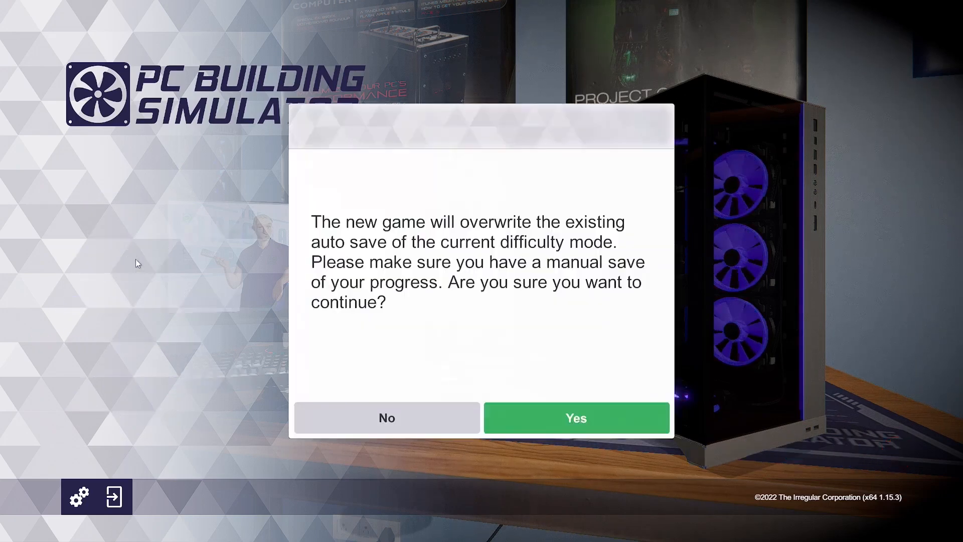
{"action": "left_click", "coordinate": [576, 418]}
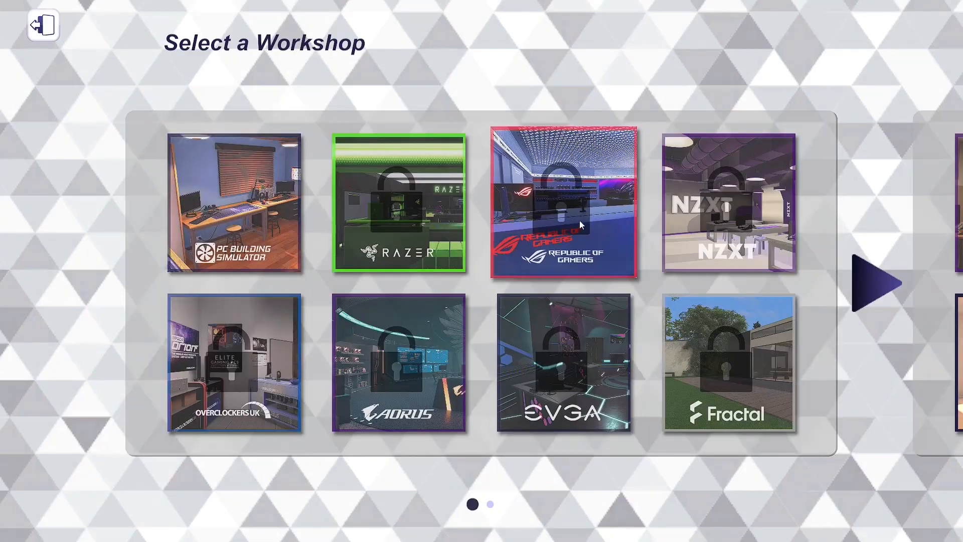
{"action": "left_click", "coordinate": [872, 276]}
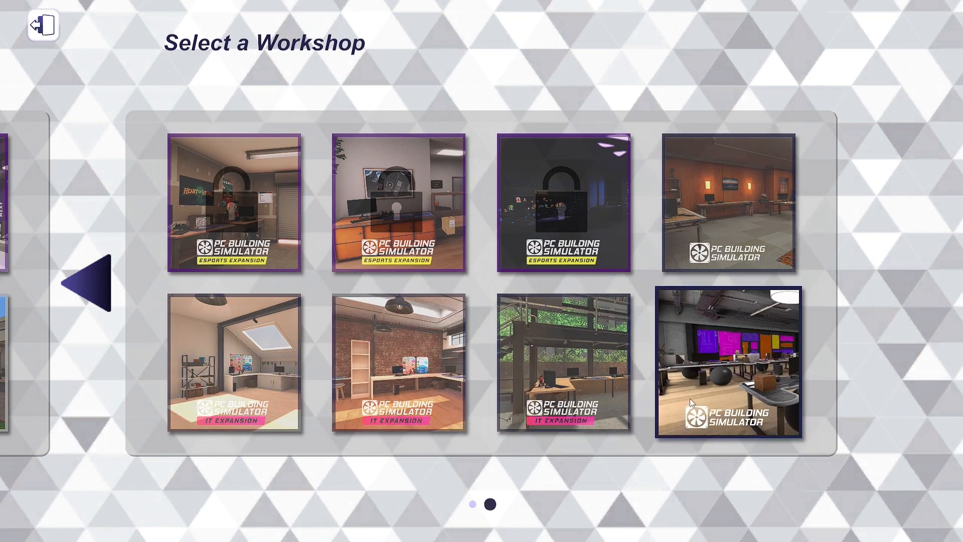
{"action": "left_click", "coordinate": [727, 362]}
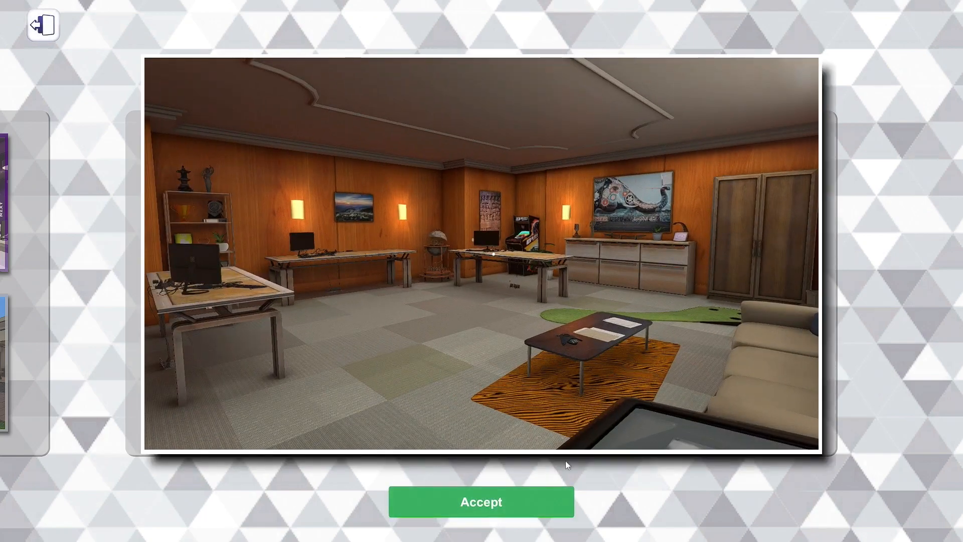
{"action": "left_click", "coordinate": [482, 501]}
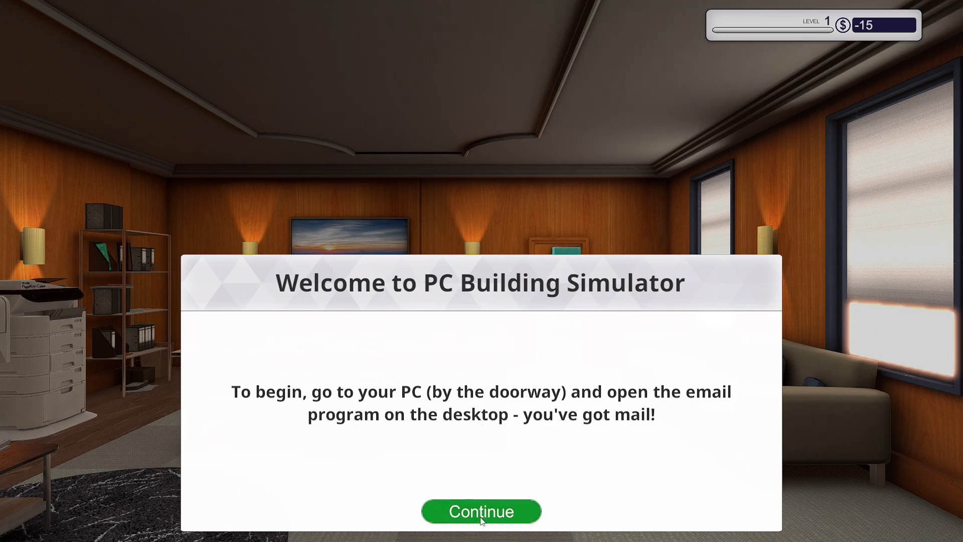
Read Uncle Tim's welcome email on the desk PC and take Gary's Virus Scan job
{"action": "left_click", "coordinate": [481, 511]}
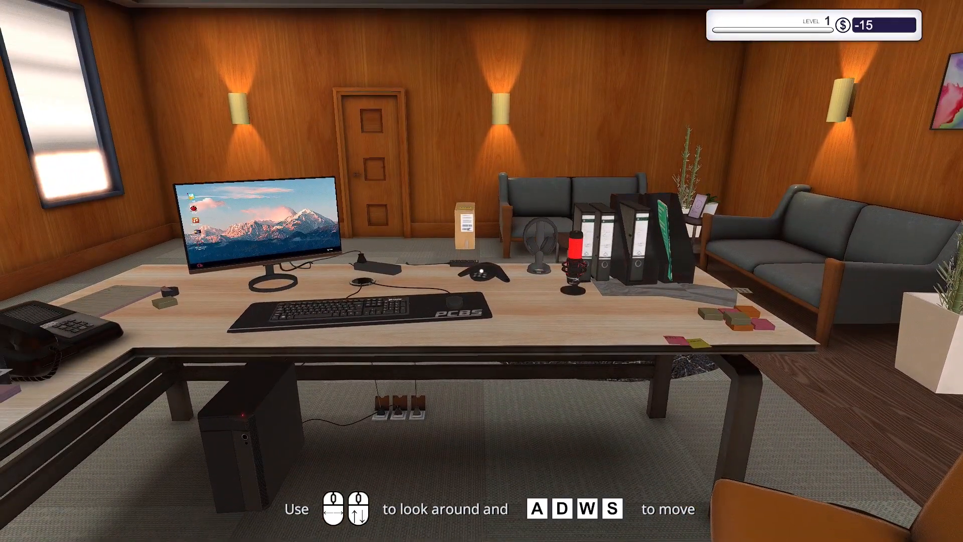
{"action": "left_click", "coordinate": [258, 228]}
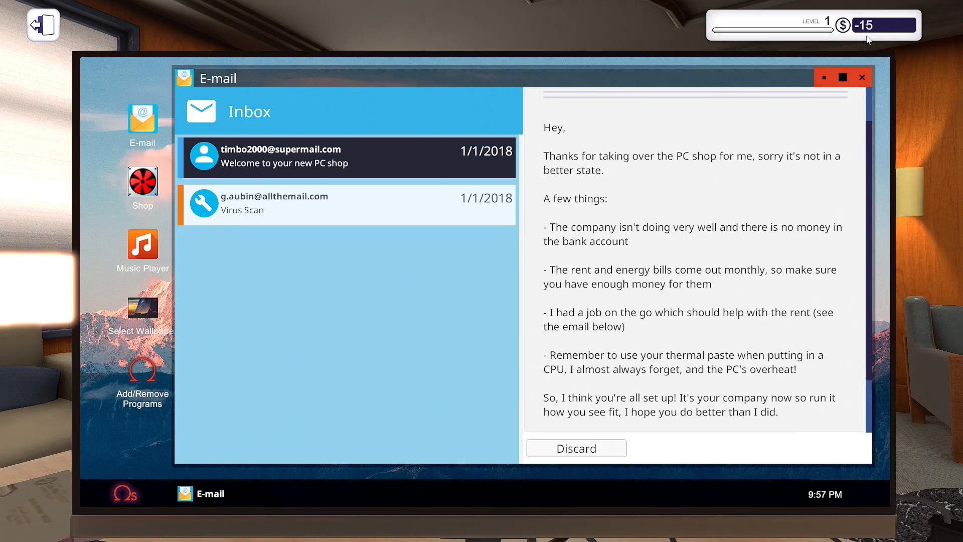
{"action": "mouse_move", "coordinate": [719, 273]}
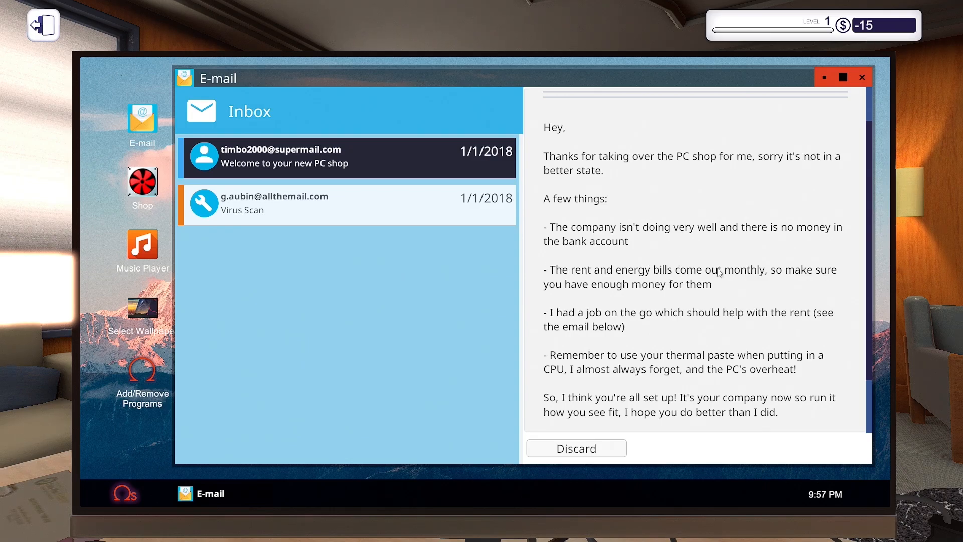
{"action": "scroll", "scroll_direction": "down", "scroll_amount": 3}
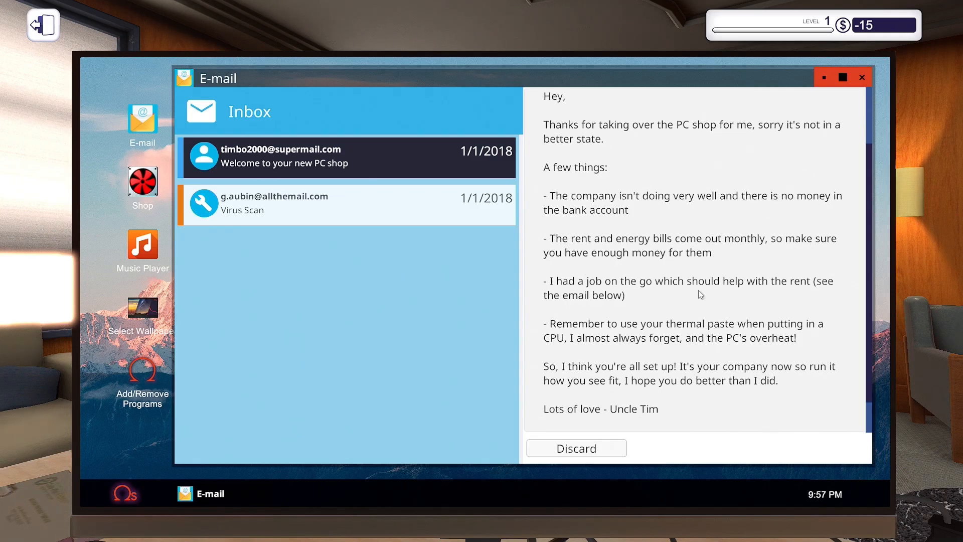
{"action": "scroll", "scroll_direction": "down", "scroll_amount": 3}
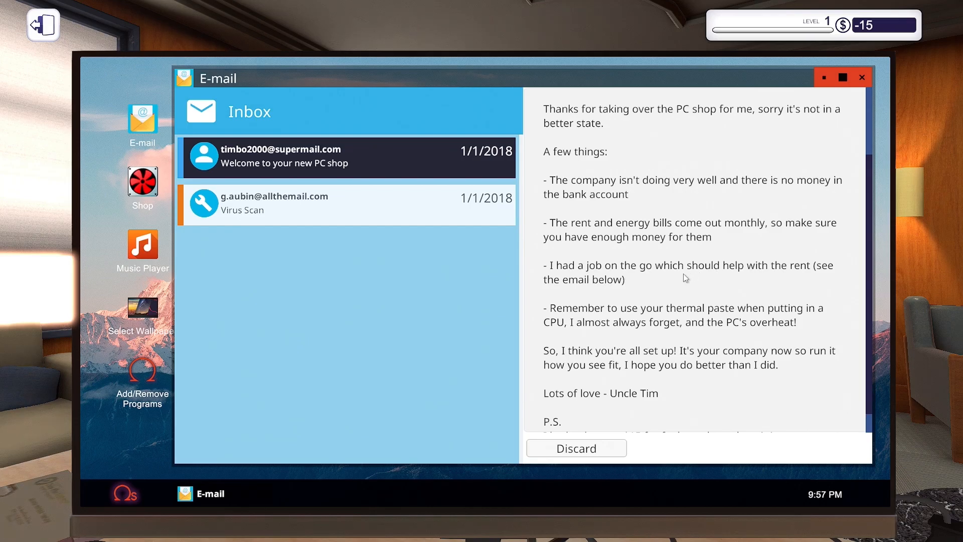
{"action": "scroll", "scroll_direction": "down", "scroll_amount": 3}
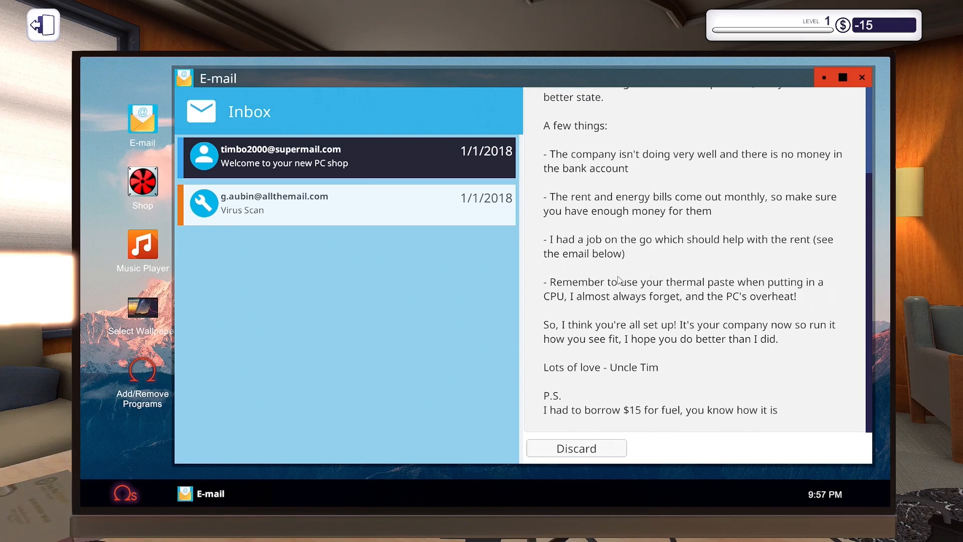
{"action": "mouse_move", "coordinate": [723, 285]}
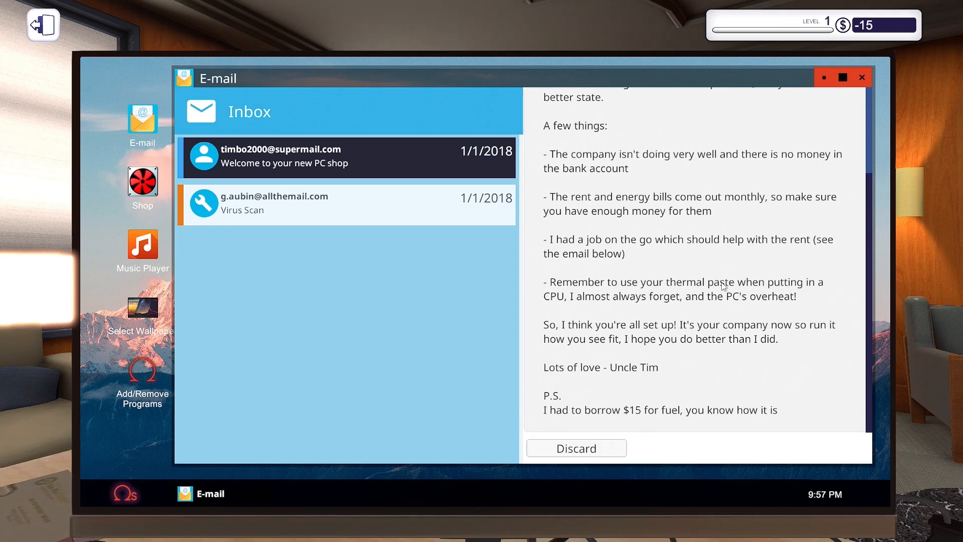
{"action": "mouse_move", "coordinate": [656, 307]}
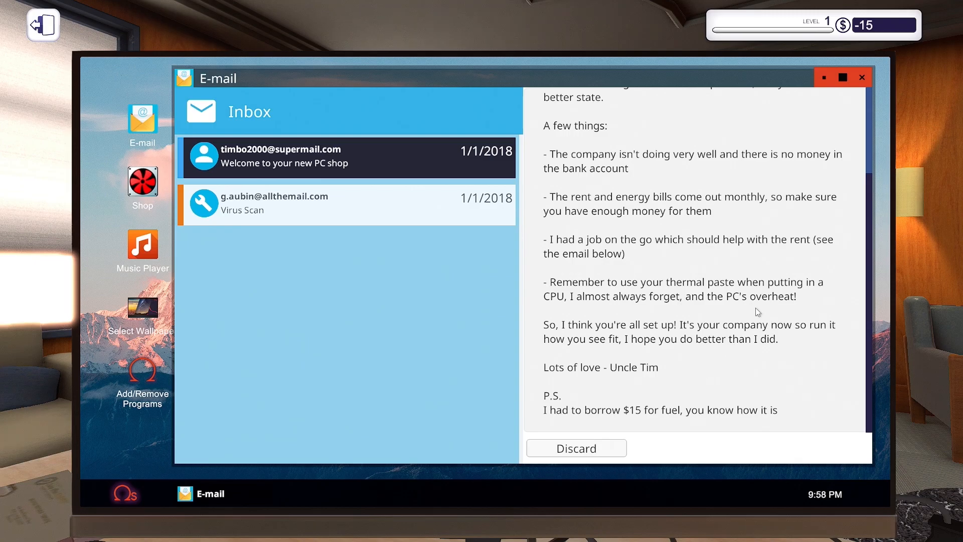
{"action": "mouse_move", "coordinate": [607, 457]}
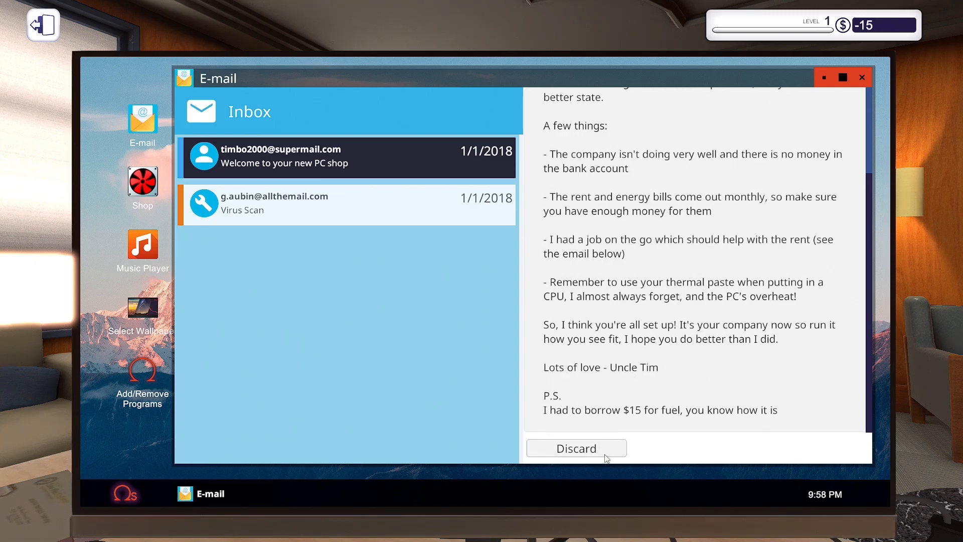
{"action": "mouse_move", "coordinate": [600, 441]}
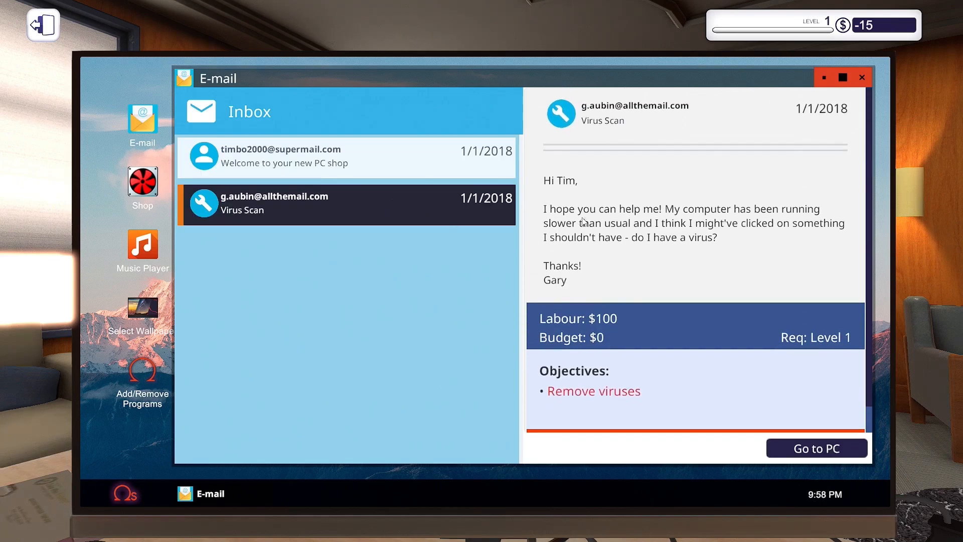
{"action": "left_click", "coordinate": [817, 447]}
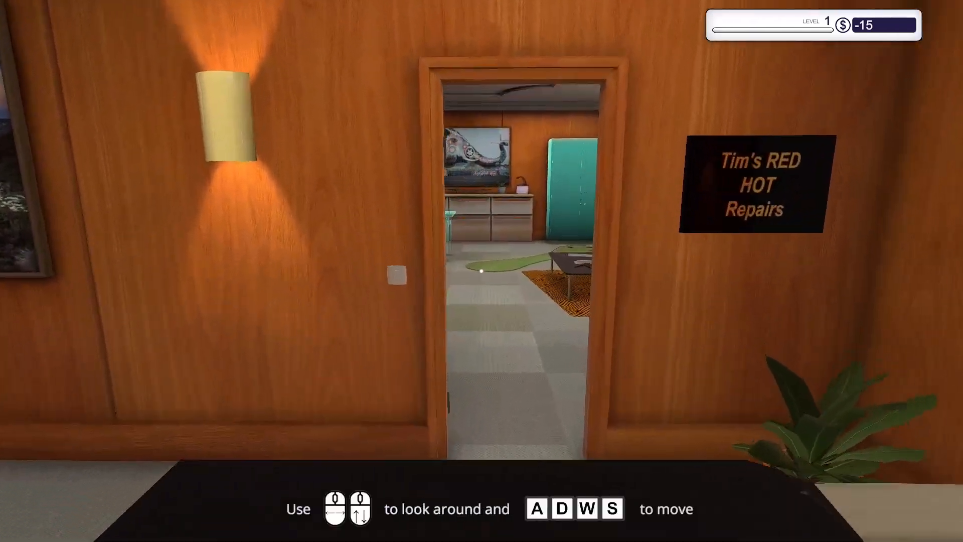
{"action": "key", "text": "w"}
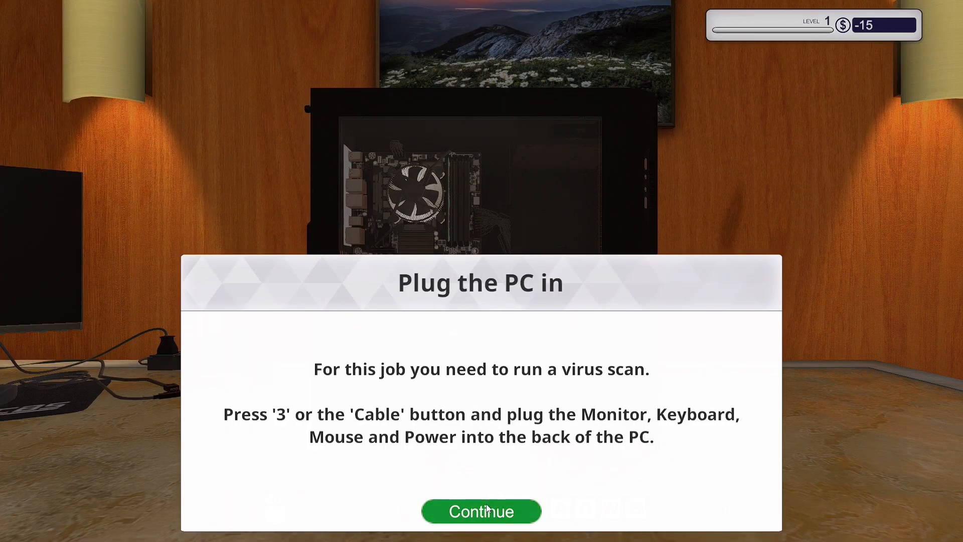
{"action": "left_click", "coordinate": [481, 511]}
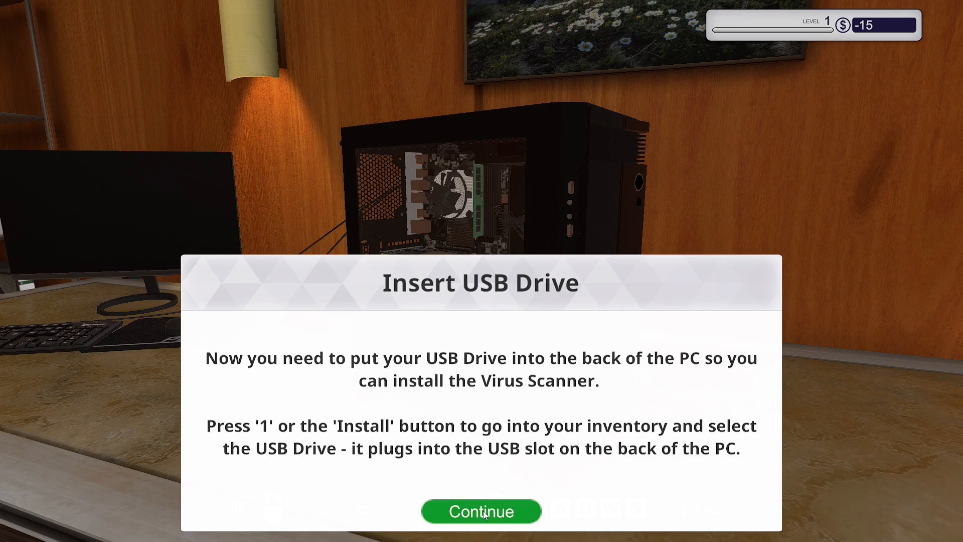
{"action": "left_click", "coordinate": [481, 511]}
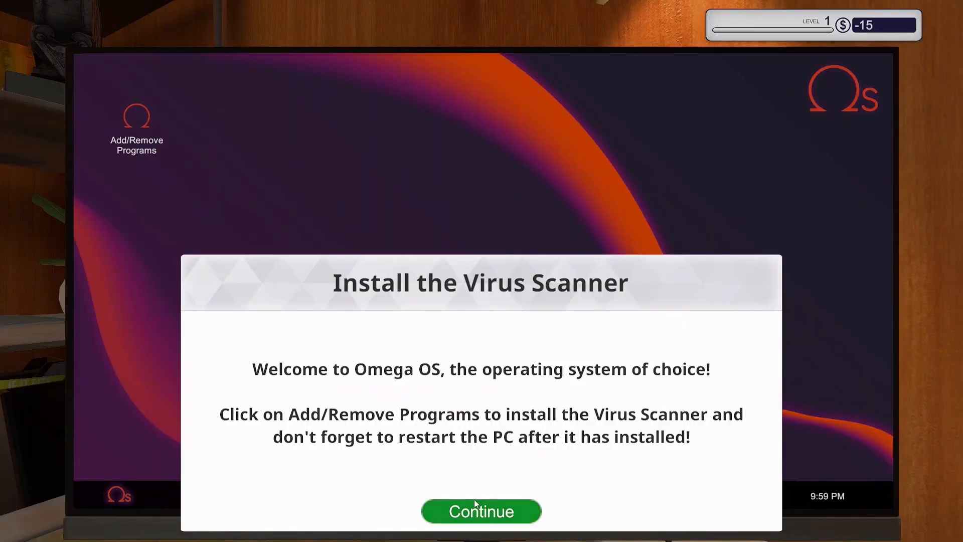
{"action": "mouse_move", "coordinate": [528, 411]}
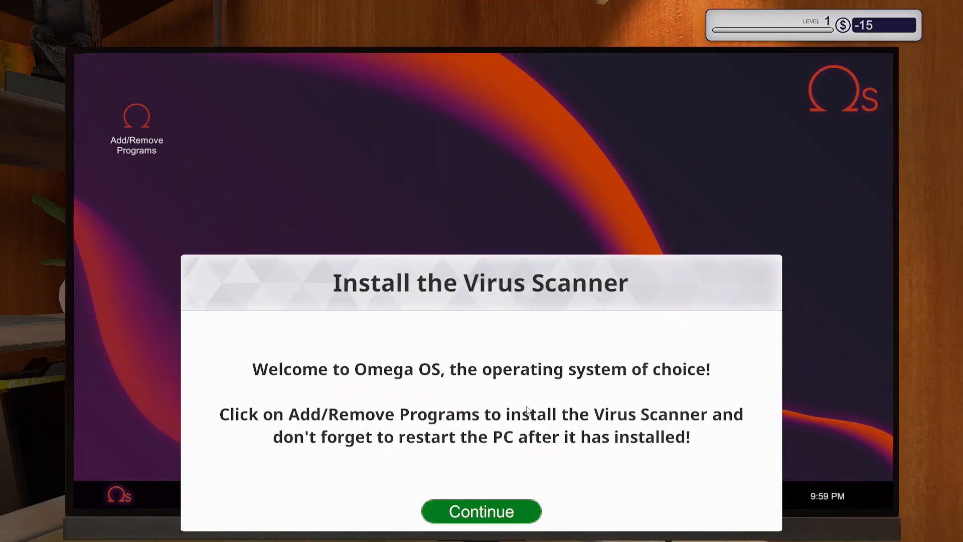
{"action": "left_click", "coordinate": [481, 512]}
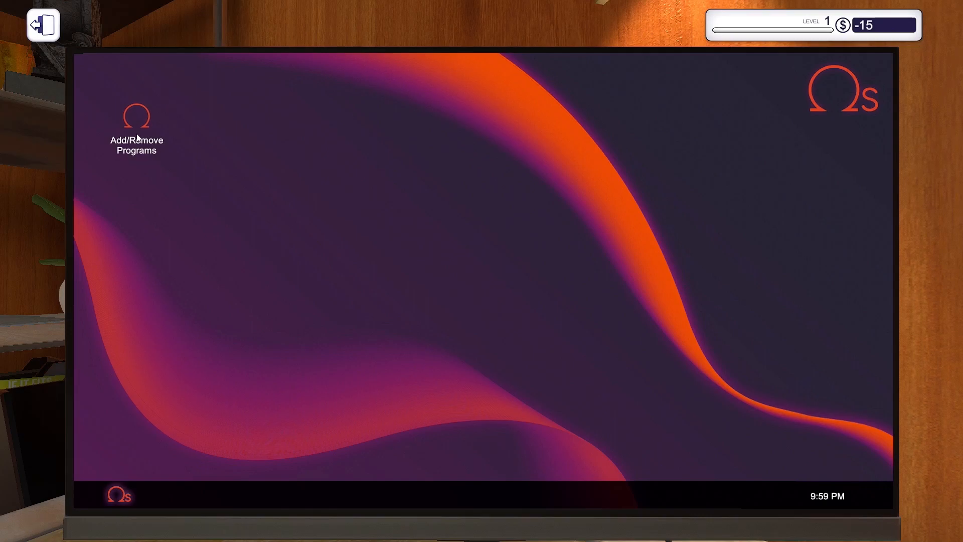
Install the Virus Scanner, run a scan, and clean the 486 infected files
{"action": "double_click", "coordinate": [136, 123]}
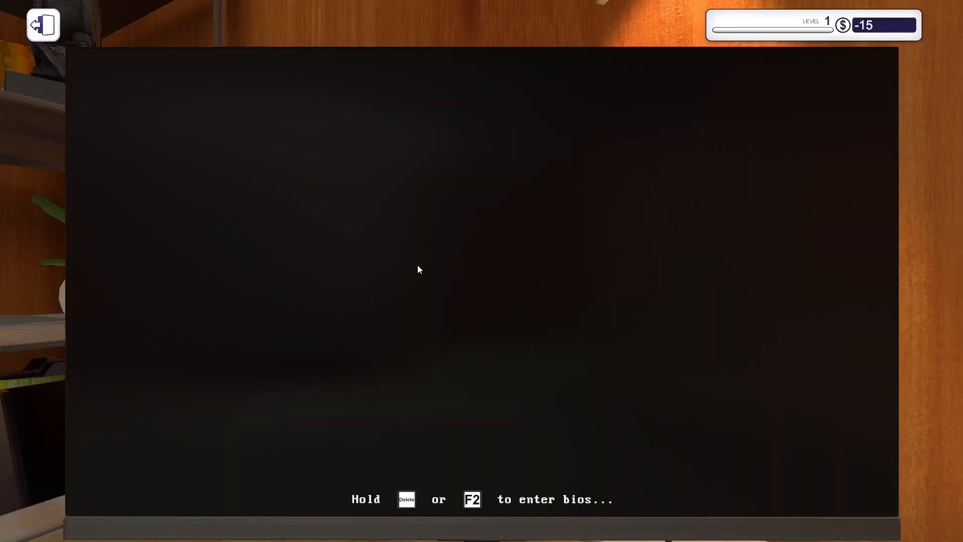
{"action": "mouse_move", "coordinate": [423, 259]}
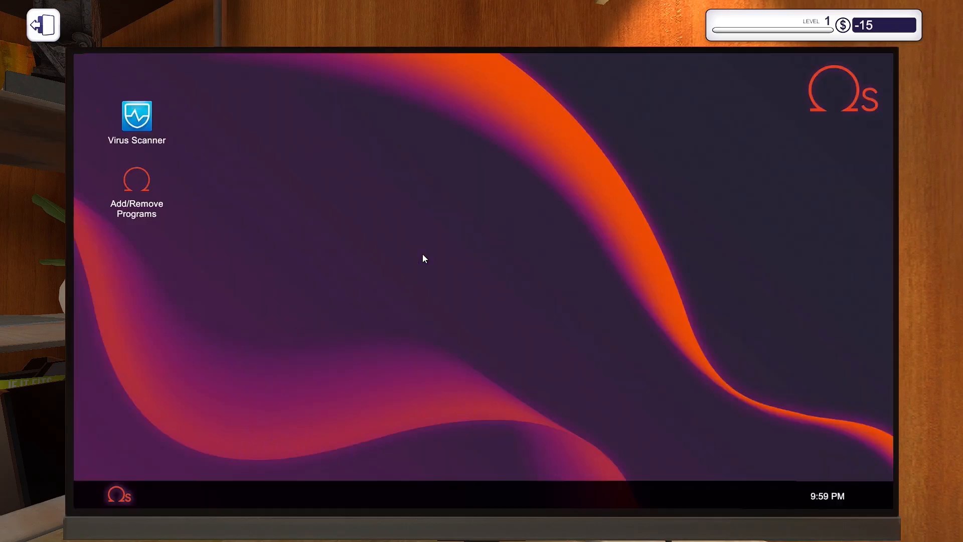
{"action": "double_click", "coordinate": [136, 117]}
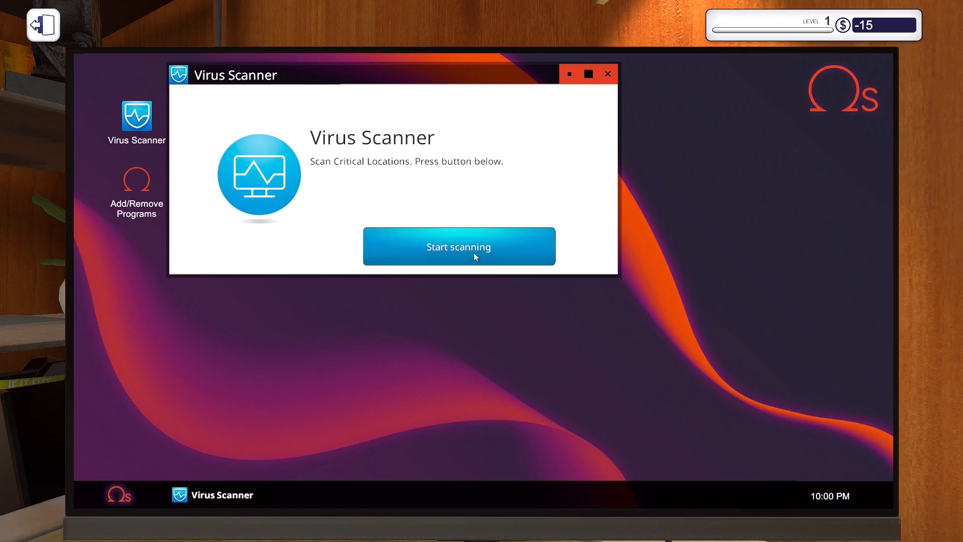
{"action": "left_click", "coordinate": [458, 246]}
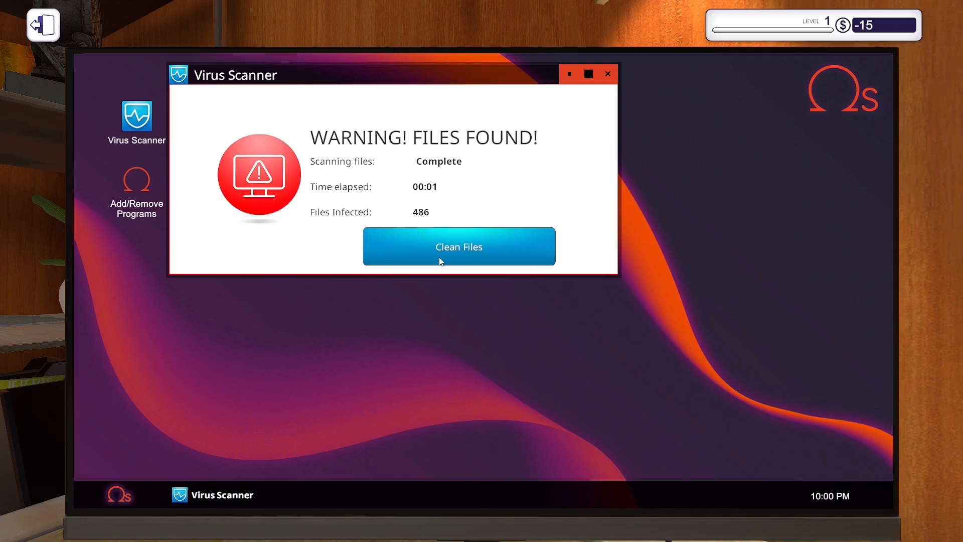
{"action": "left_click", "coordinate": [459, 246]}
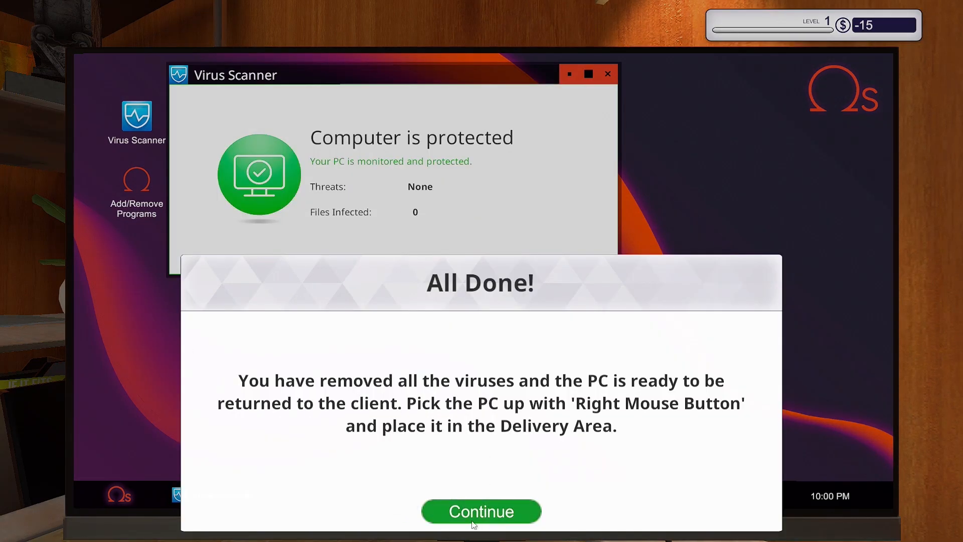
{"action": "left_click", "coordinate": [481, 511]}
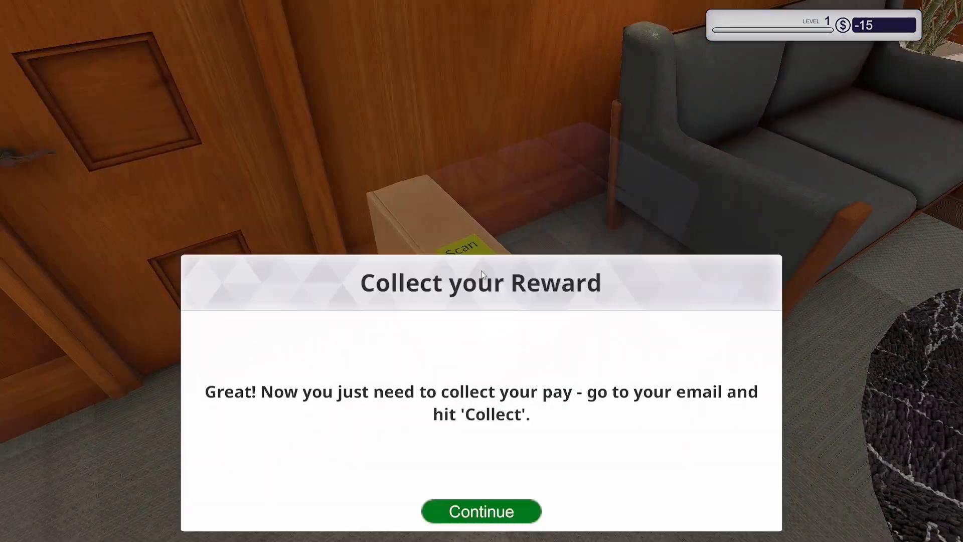
Collect the $100 Virus Scan payment and discard the shop website email
{"action": "left_click", "coordinate": [482, 511]}
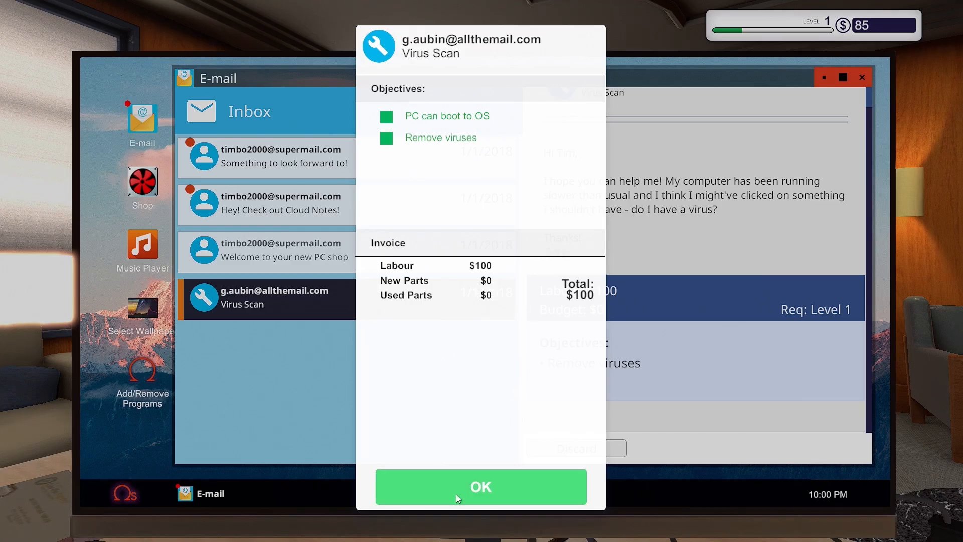
{"action": "left_click", "coordinate": [481, 486]}
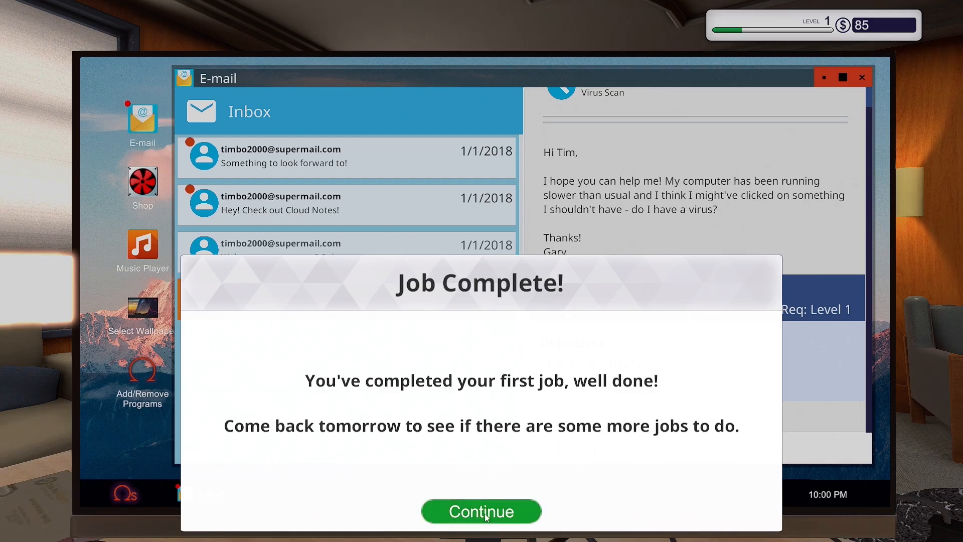
{"action": "left_click", "coordinate": [481, 510]}
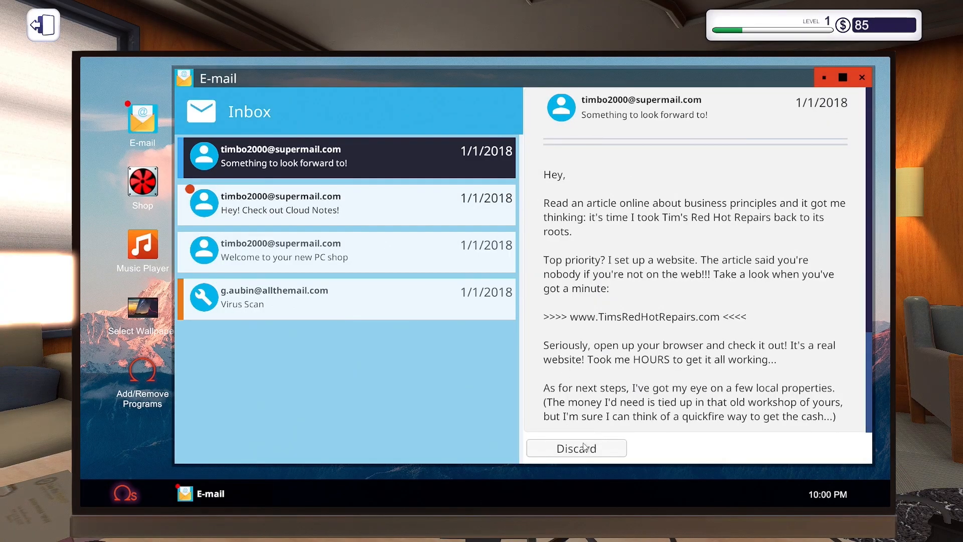
{"action": "left_click", "coordinate": [576, 447]}
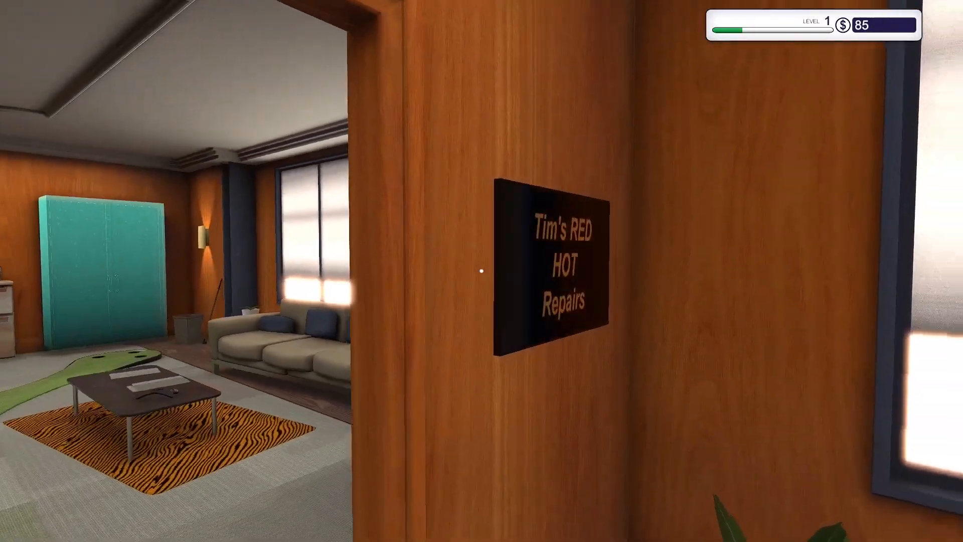
{"action": "mouse_move", "coordinate": [482, 271]}
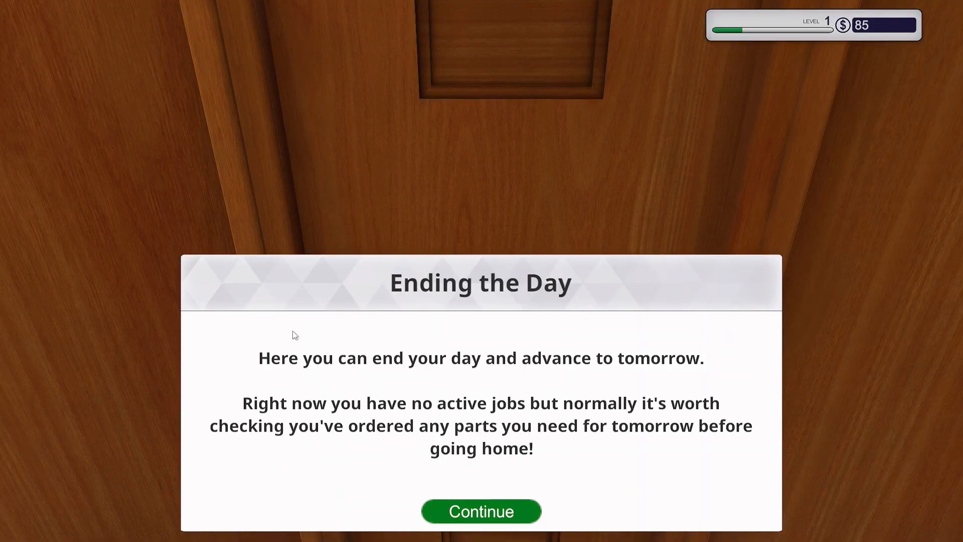
End the first day, return to the office, and accept the extra hard drive job
{"action": "left_click", "coordinate": [482, 511]}
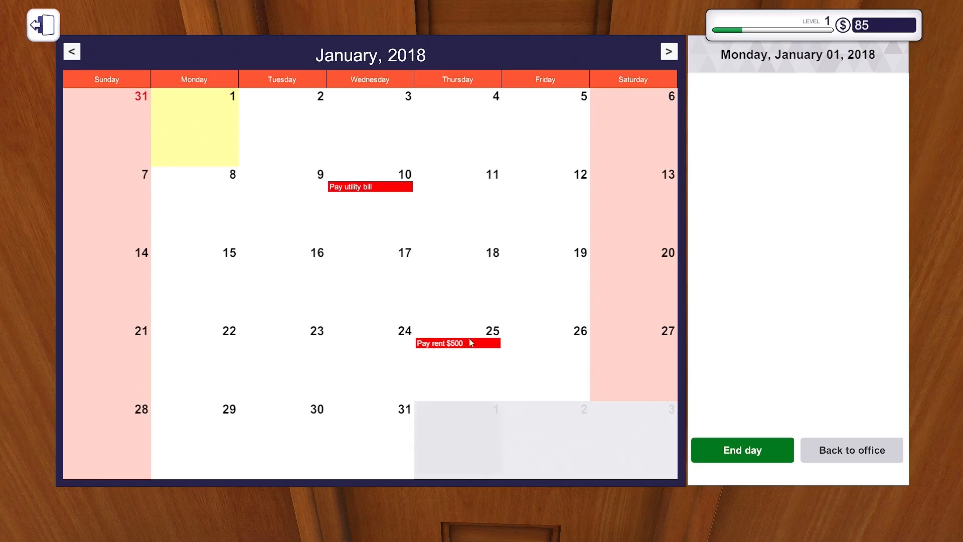
{"action": "left_click", "coordinate": [742, 449]}
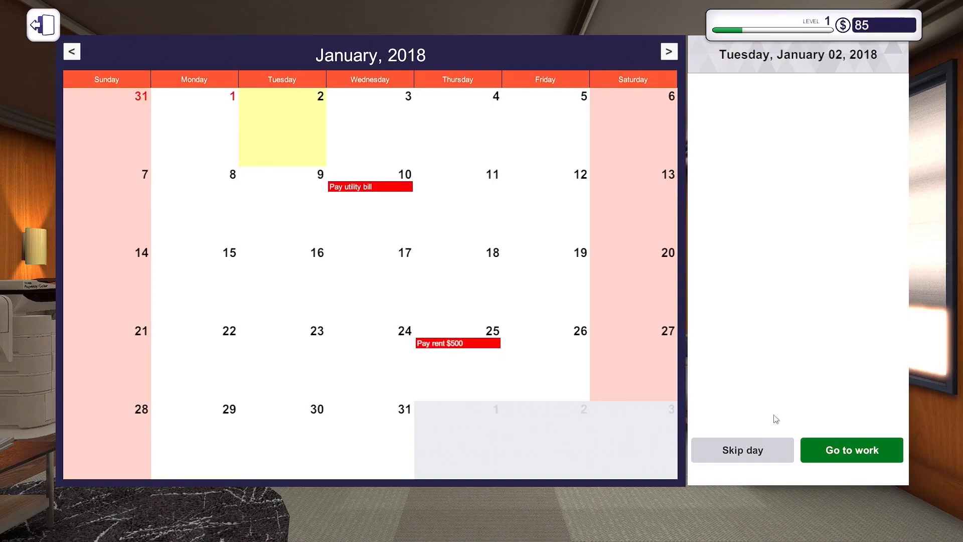
{"action": "left_click", "coordinate": [852, 450]}
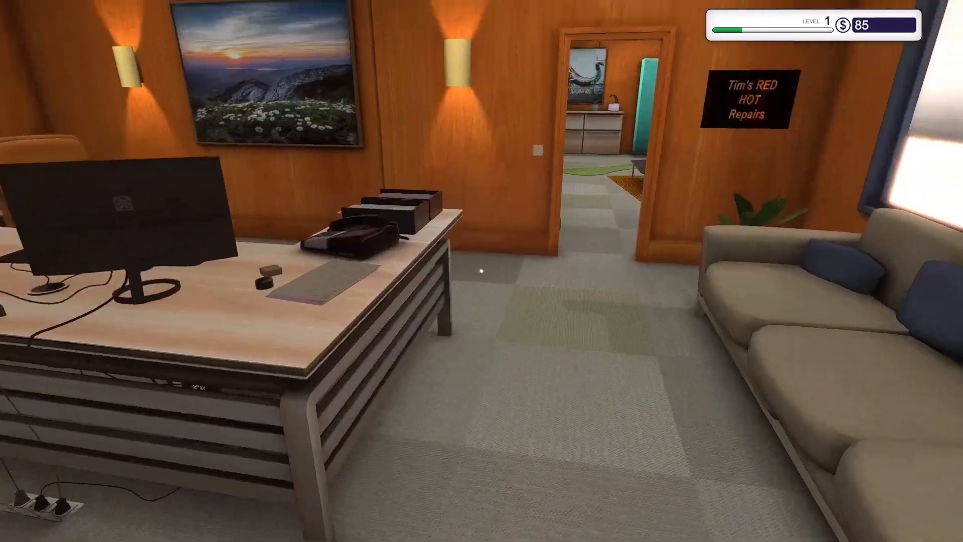
{"action": "mouse_move", "coordinate": [482, 271]}
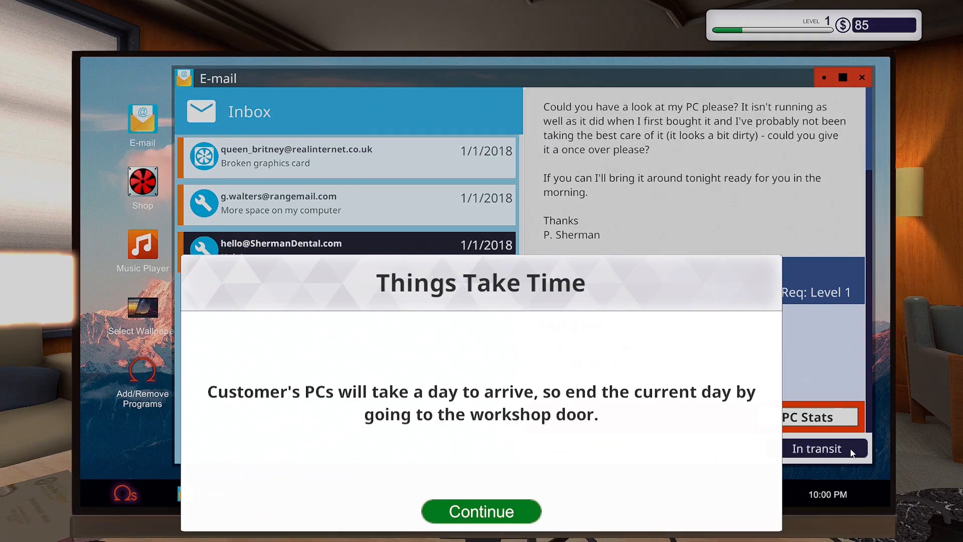
{"action": "left_click", "coordinate": [482, 512]}
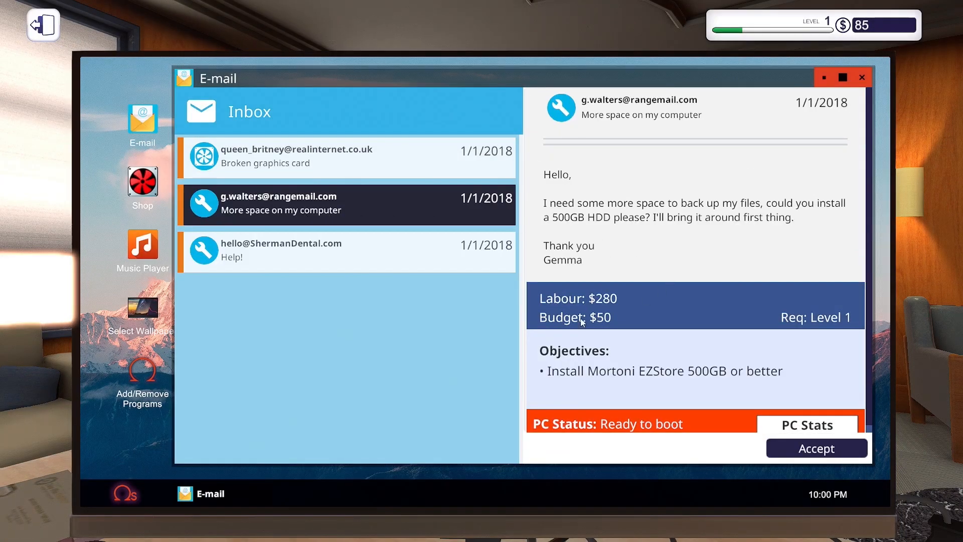
{"action": "left_click", "coordinate": [815, 447]}
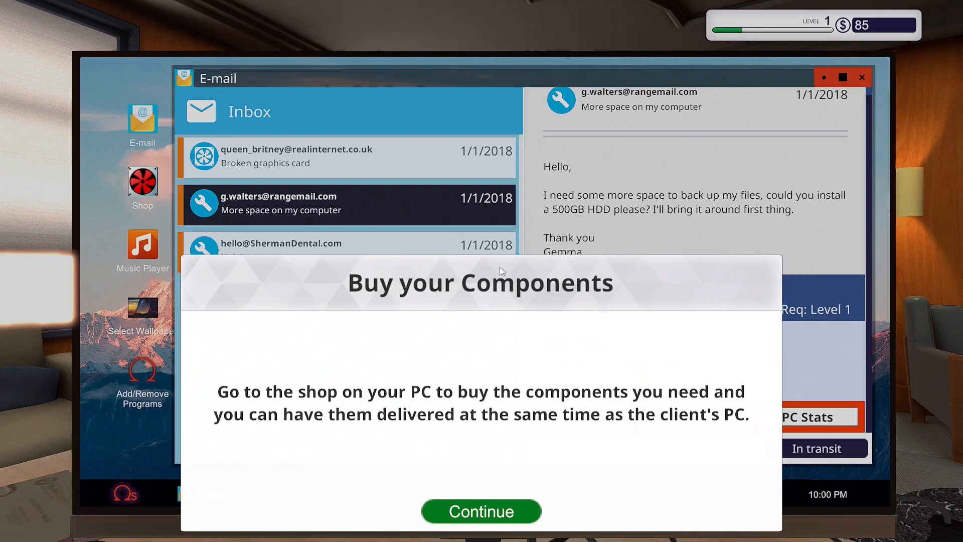
{"action": "left_click", "coordinate": [481, 511]}
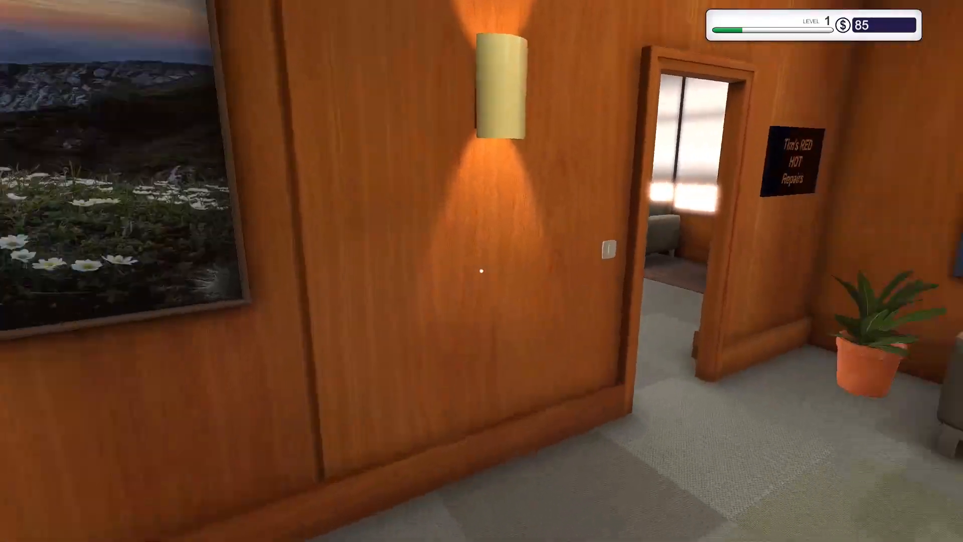
{"action": "mouse_move", "coordinate": [481, 271]}
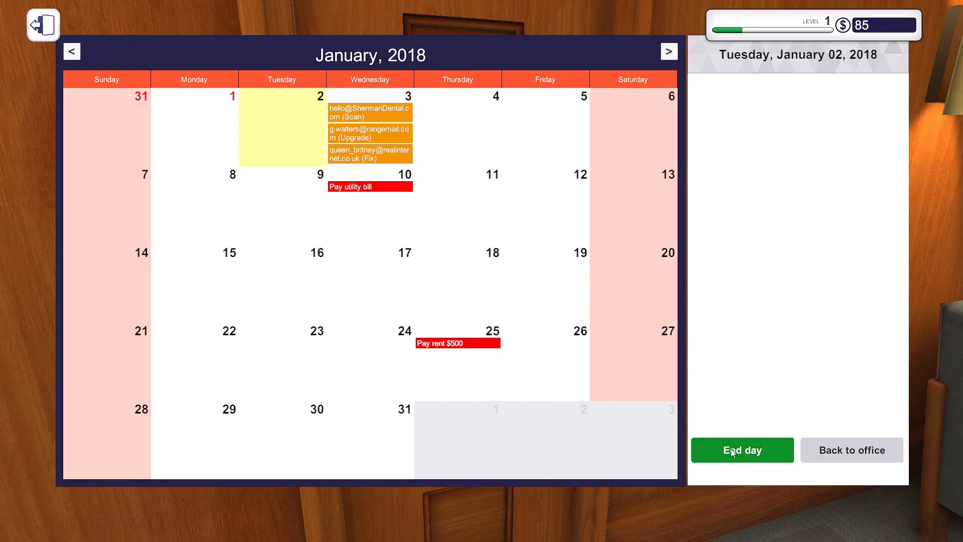
End the day again so customer PCs arrive on Wednesday, January 3
{"action": "left_click", "coordinate": [742, 450]}
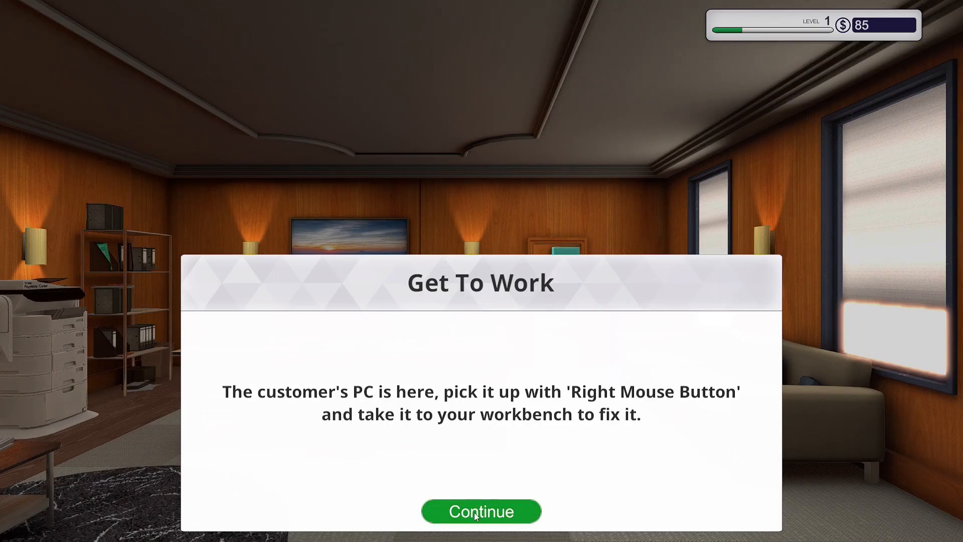
{"action": "left_click", "coordinate": [481, 510]}
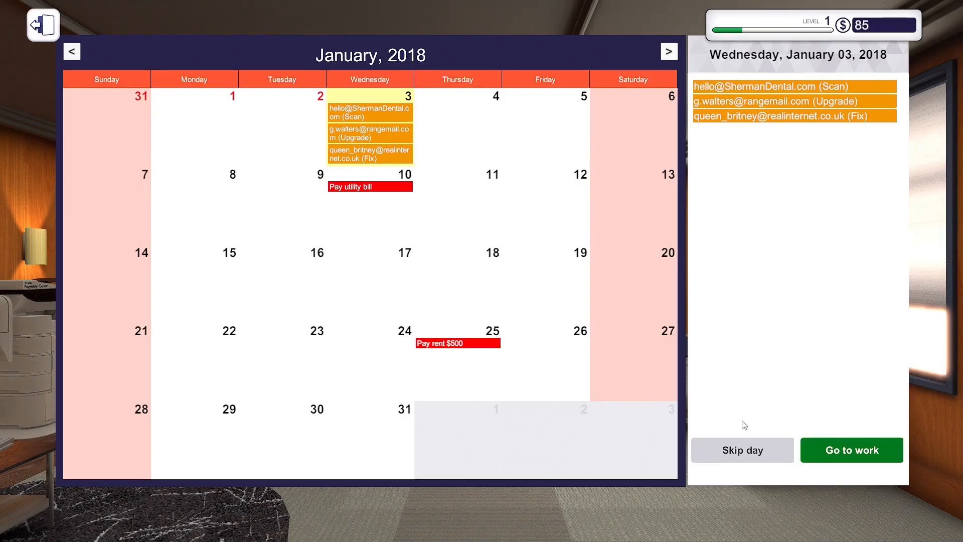
{"action": "left_click", "coordinate": [851, 450]}
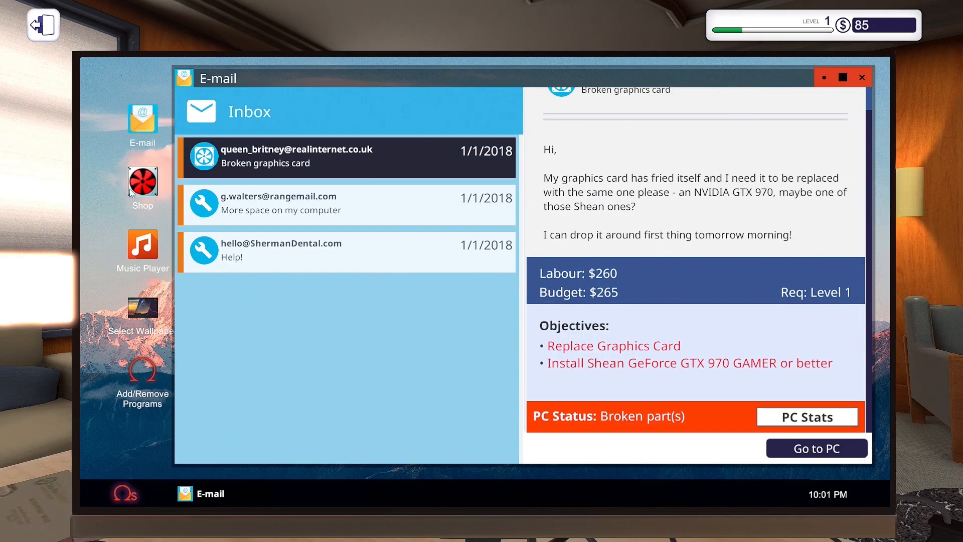
Search the shop for '970' and buy the Shean GeForce GTX 970 GAMER
{"action": "left_click", "coordinate": [142, 182]}
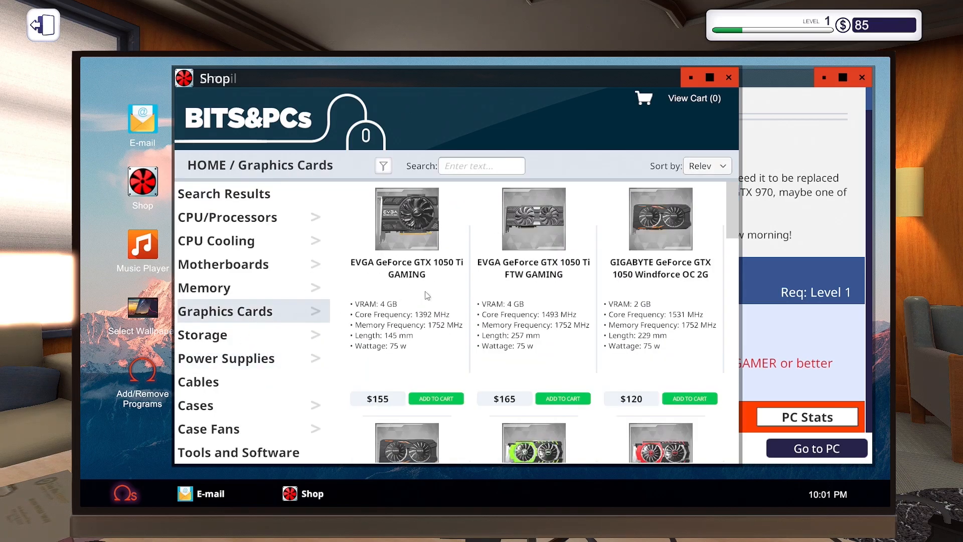
{"action": "left_click", "coordinate": [482, 166]}
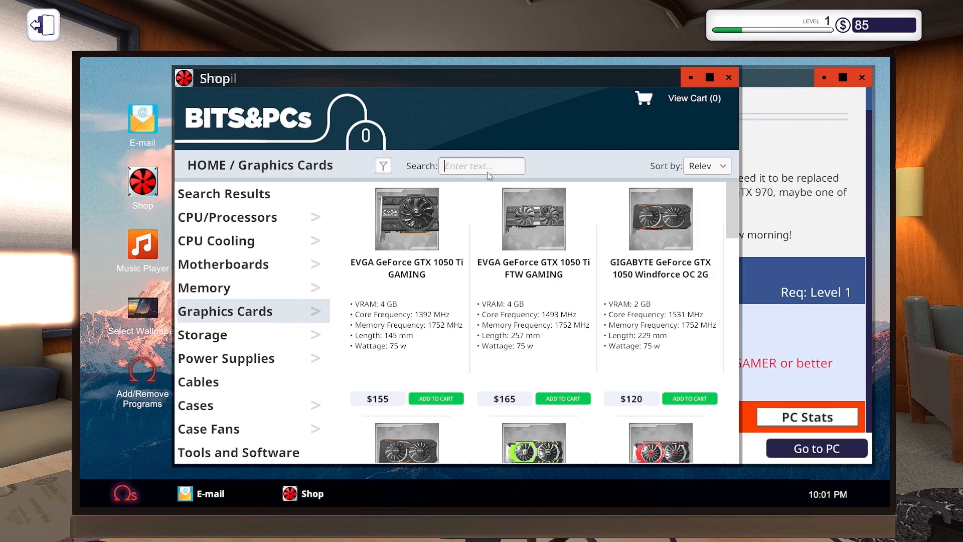
{"action": "type", "text": "970"}
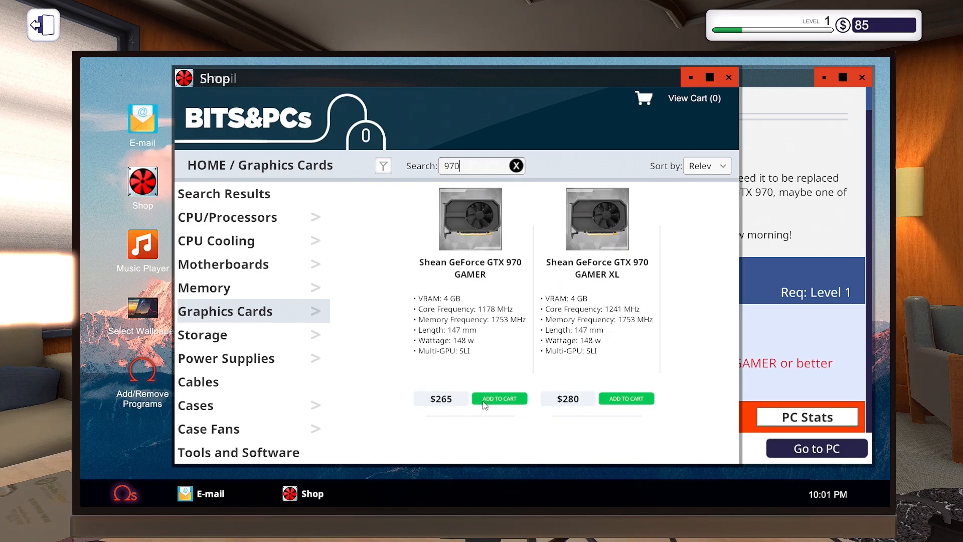
{"action": "left_click", "coordinate": [499, 398]}
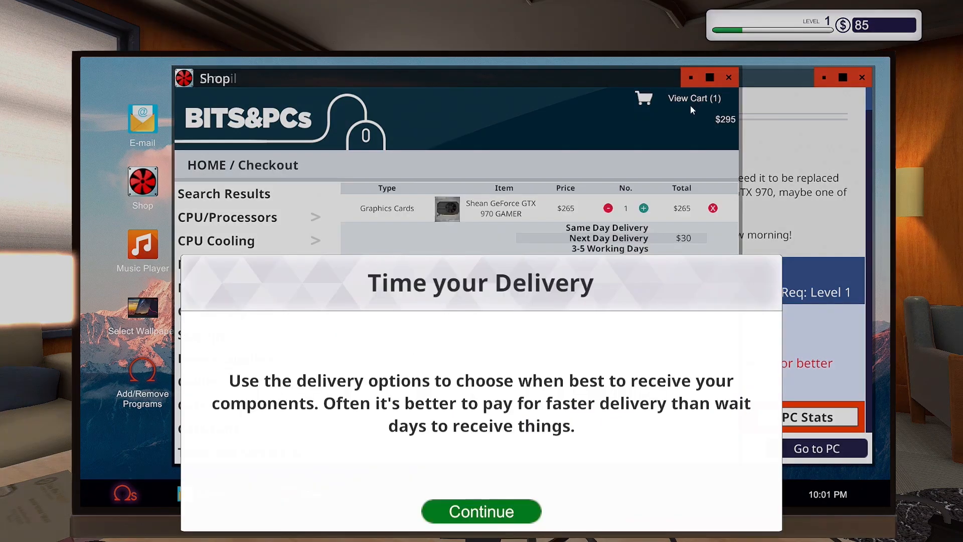
{"action": "mouse_move", "coordinate": [343, 420]}
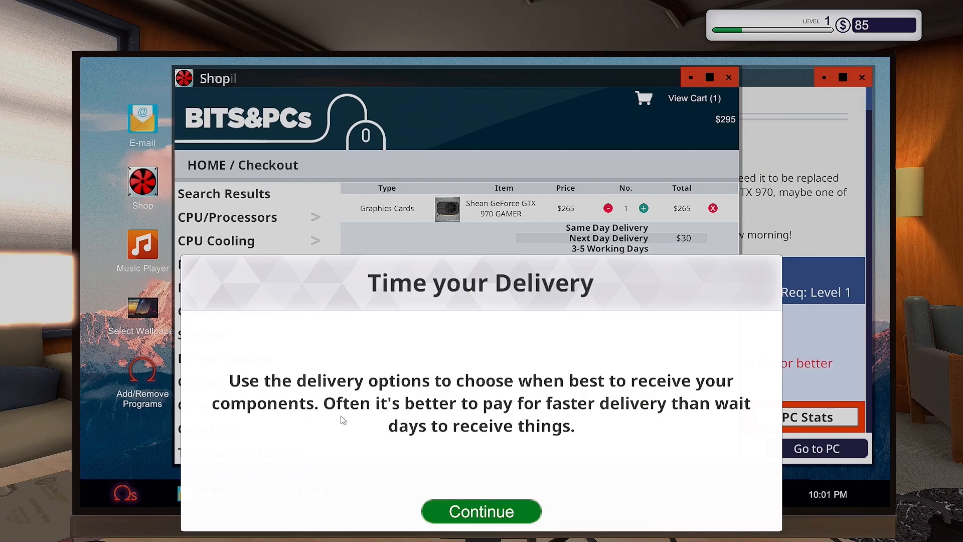
{"action": "mouse_move", "coordinate": [450, 485]}
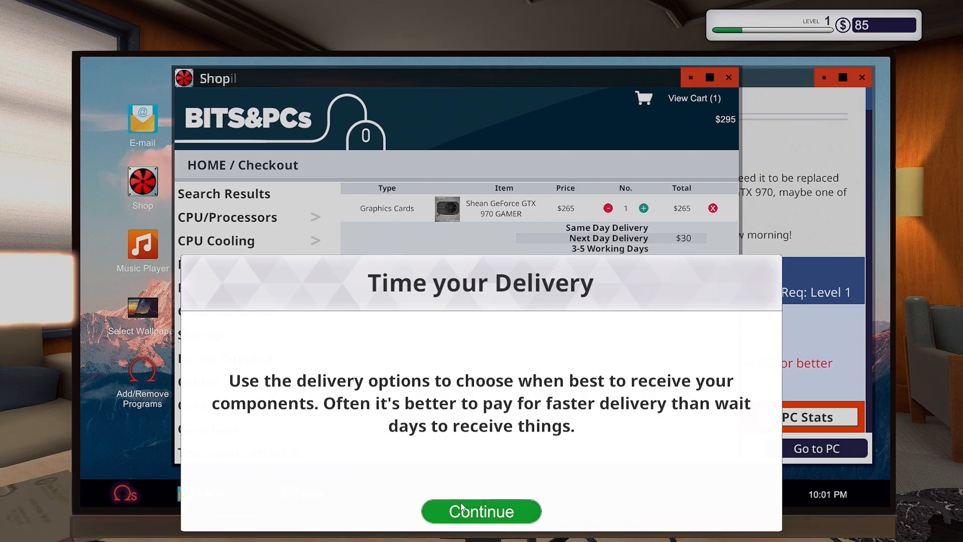
{"action": "left_click", "coordinate": [481, 511]}
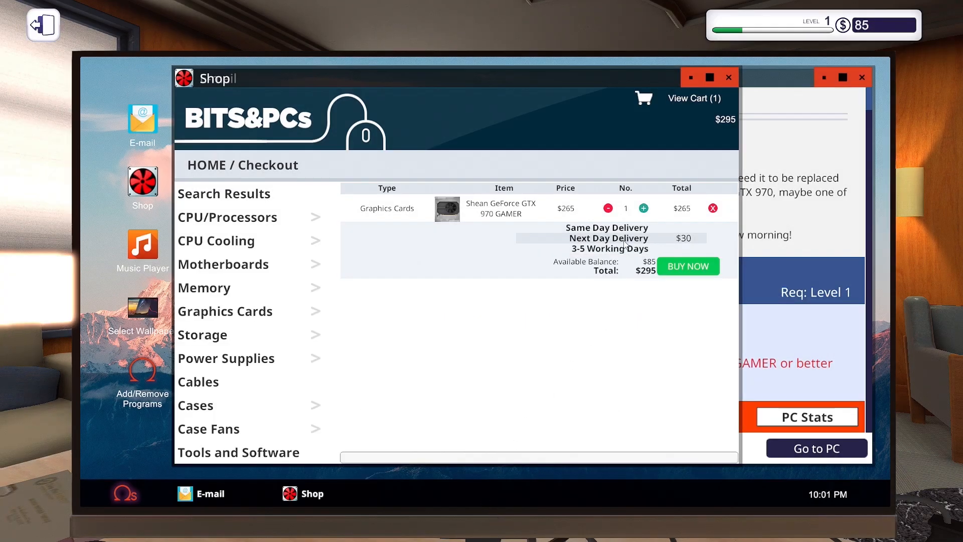
{"action": "left_click", "coordinate": [607, 227]}
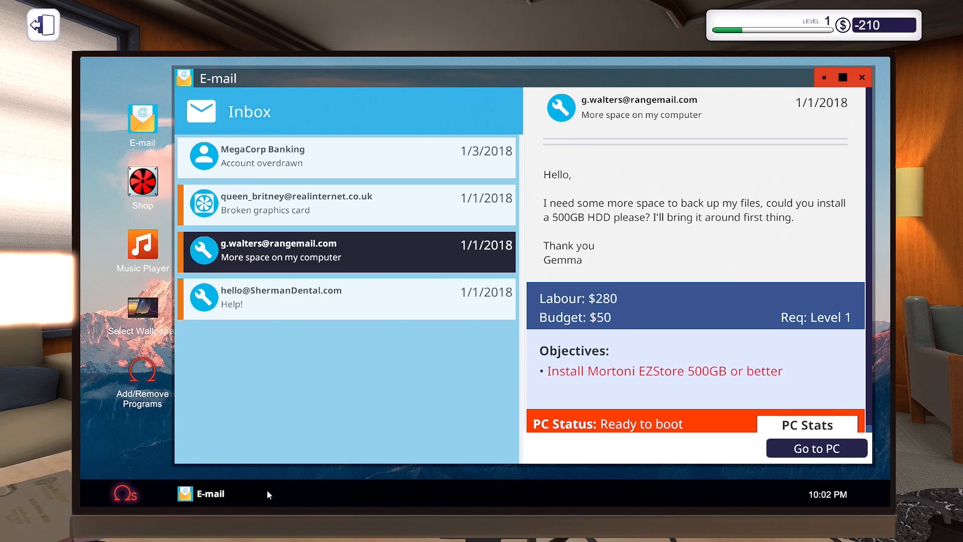
{"action": "mouse_move", "coordinate": [146, 181]}
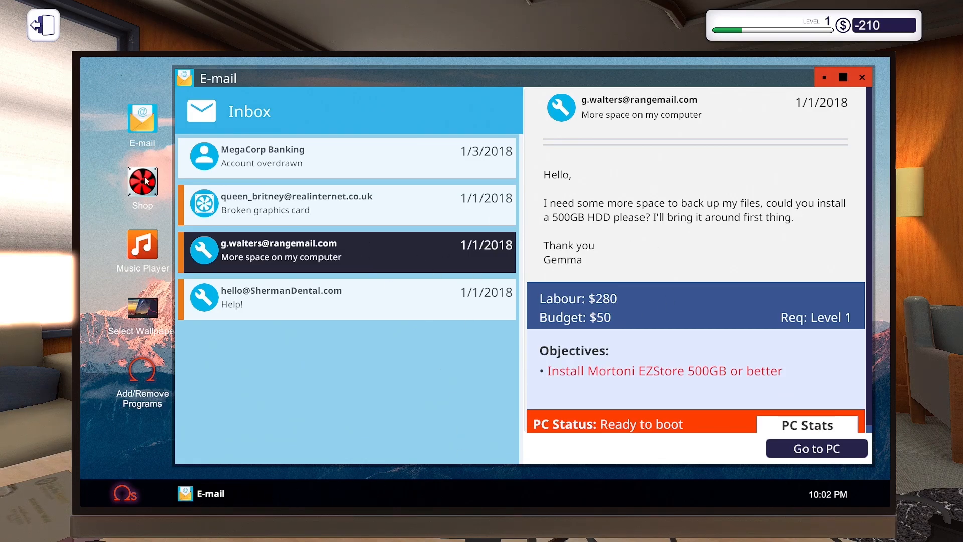
Buy the Mortoni EZStore 500GB hard drive with same-day delivery
{"action": "left_click", "coordinate": [142, 184]}
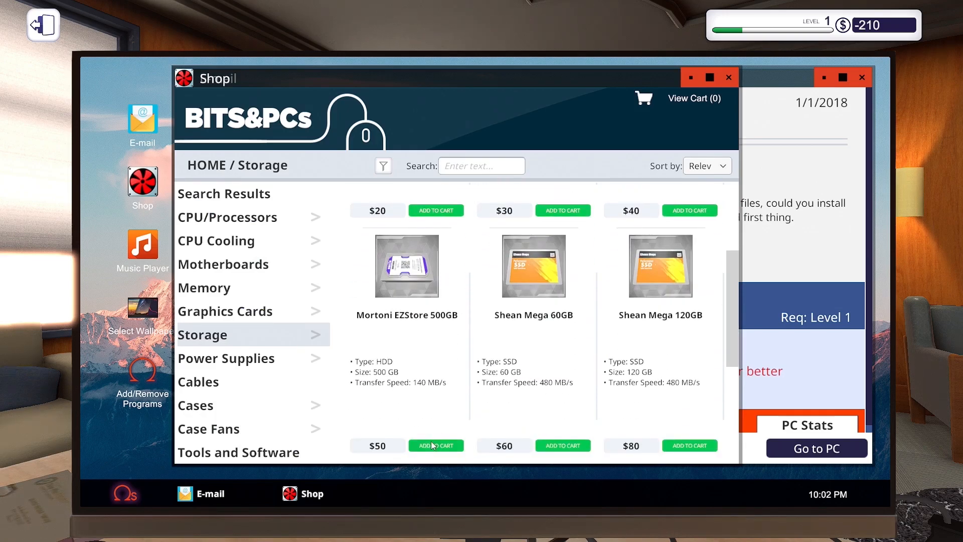
{"action": "left_click", "coordinate": [436, 446]}
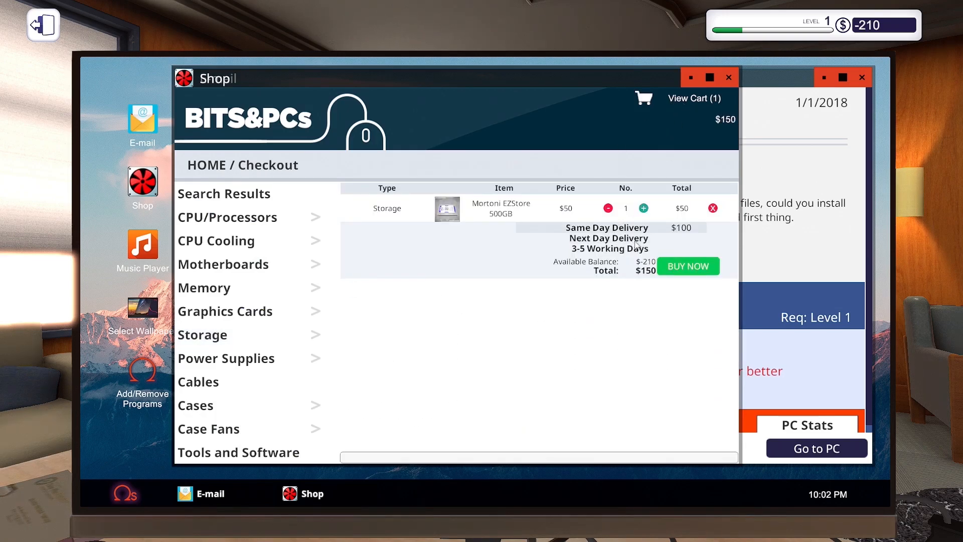
{"action": "left_click", "coordinate": [688, 266]}
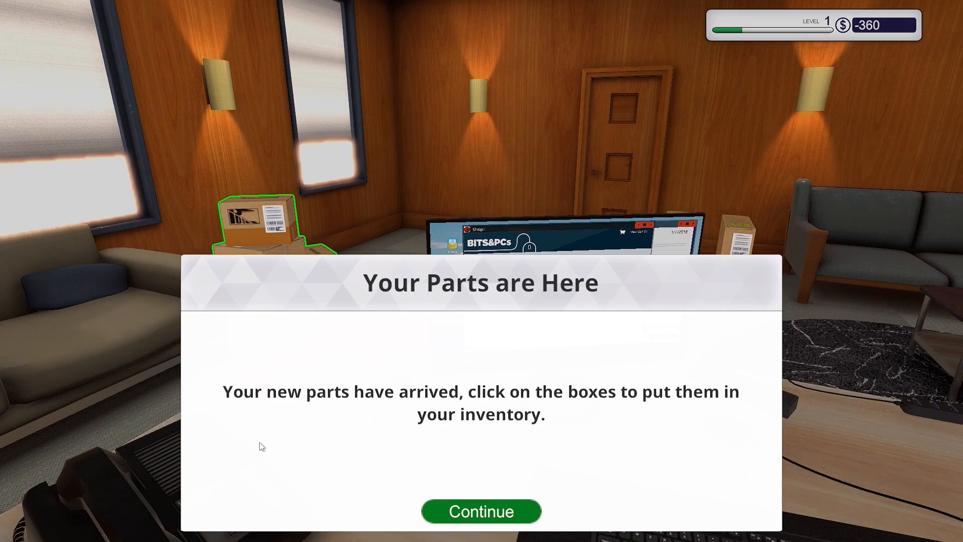
{"action": "left_click", "coordinate": [481, 511]}
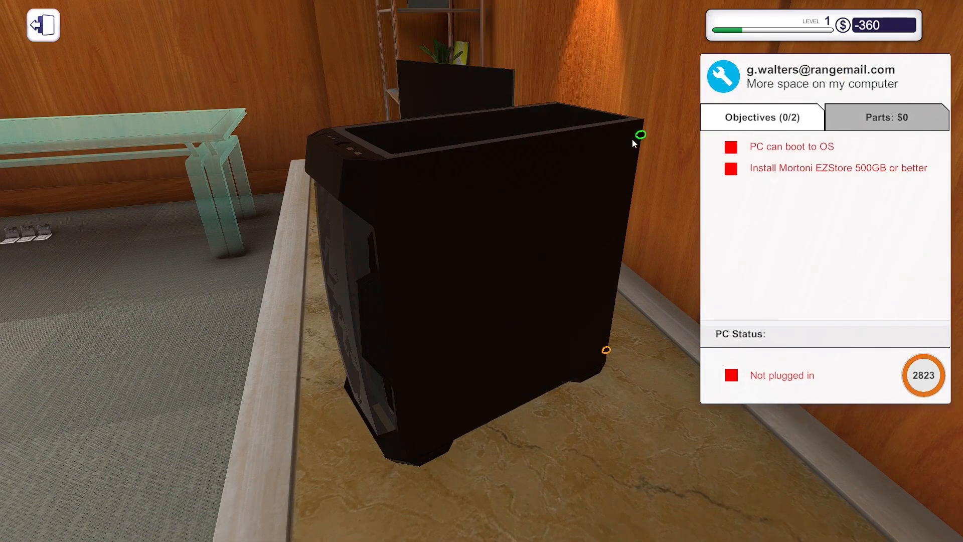
{"action": "mouse_move", "coordinate": [605, 356]}
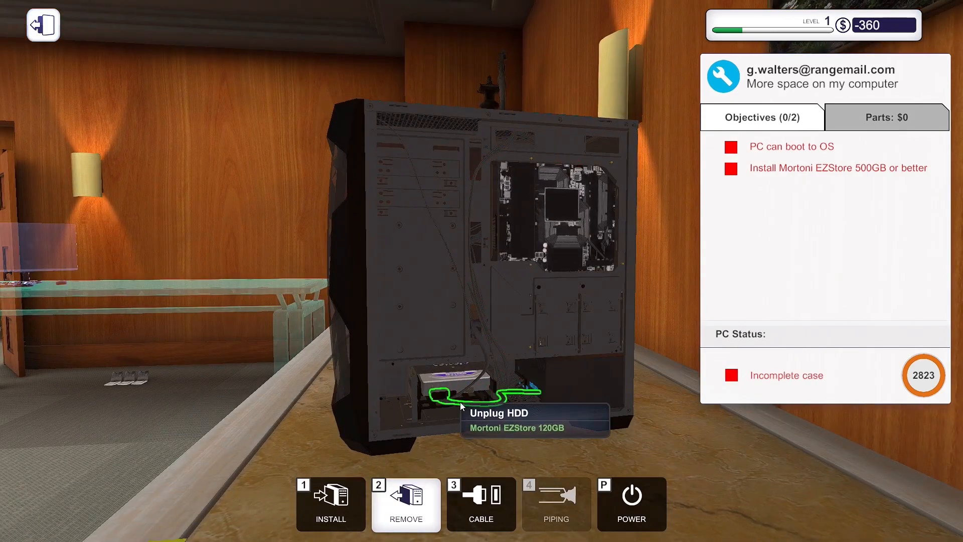
Swap the old 120GB drive for the Mortoni EZStore 500GB and connect its cables
{"action": "left_click", "coordinate": [457, 387]}
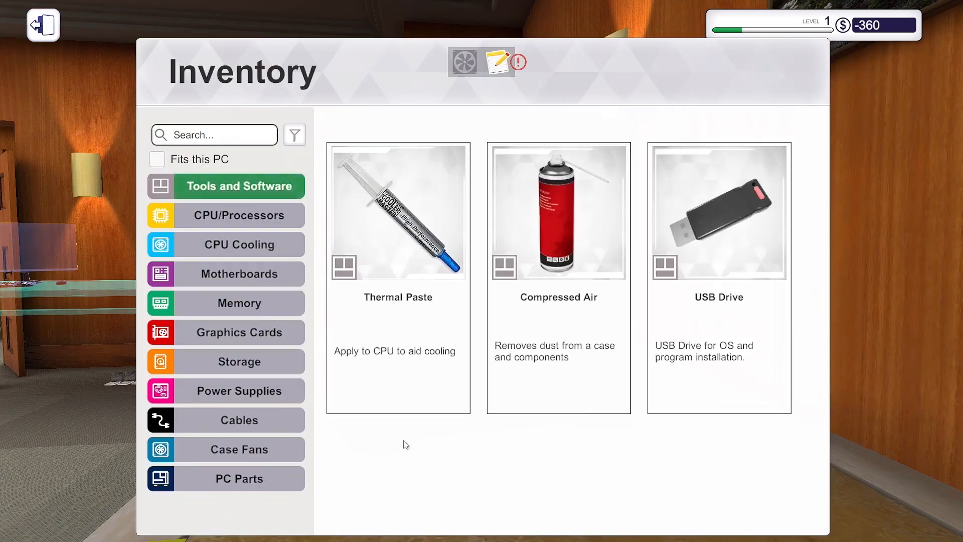
{"action": "left_click", "coordinate": [240, 303]}
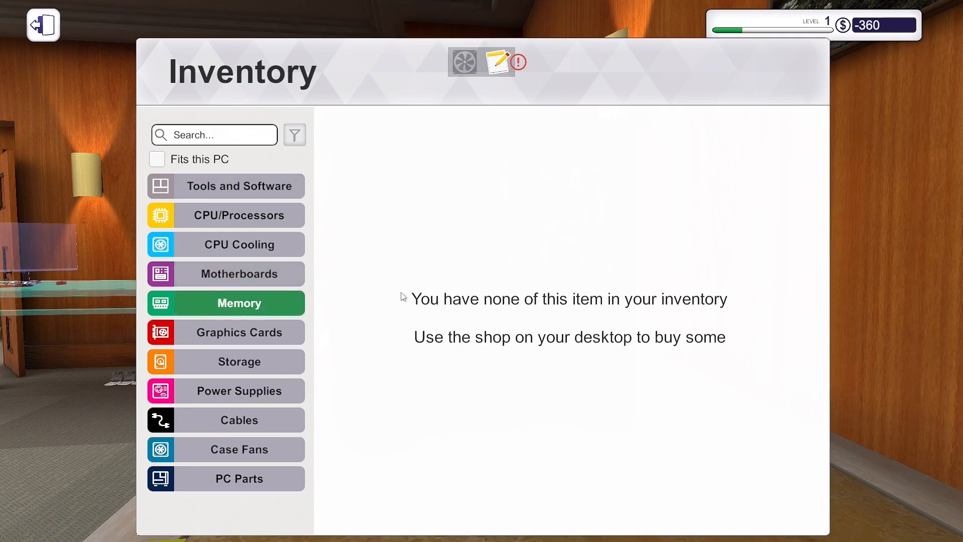
{"action": "left_click", "coordinate": [238, 361]}
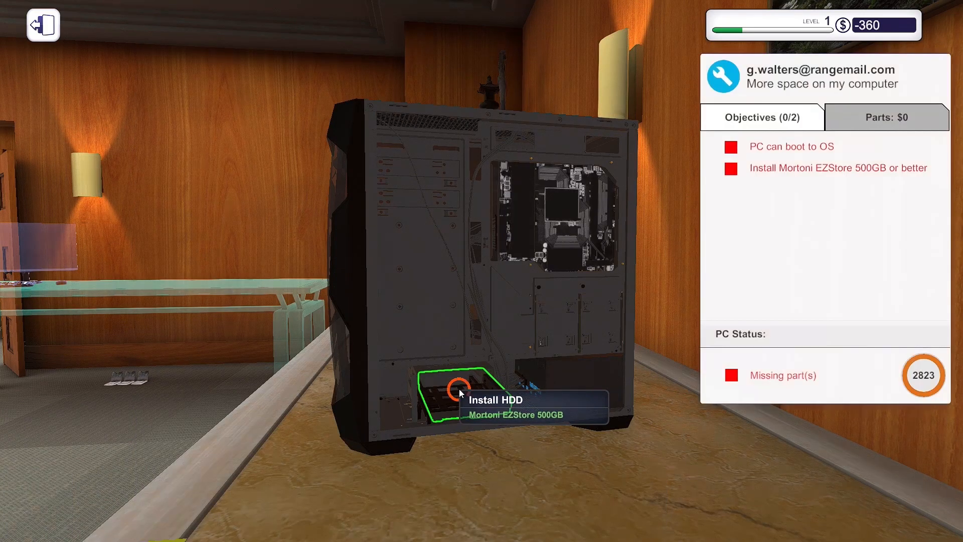
{"action": "left_click", "coordinate": [457, 394]}
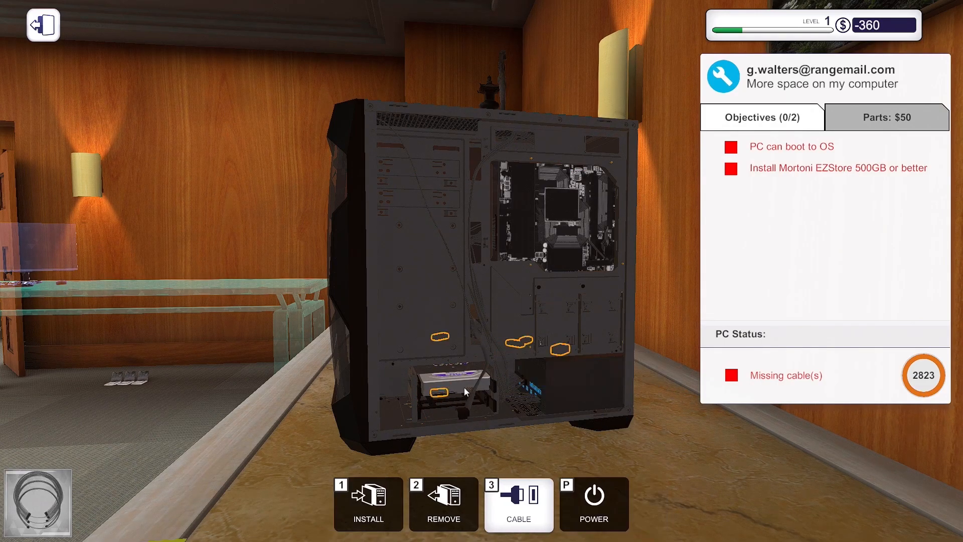
{"action": "left_click", "coordinate": [449, 391]}
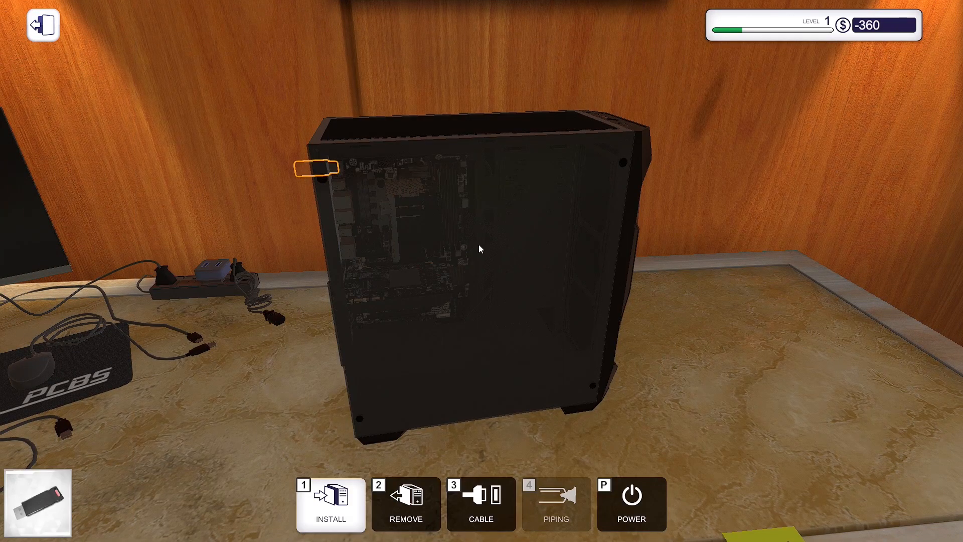
Plug in the OS install USB drive and the PSU, then set the PC on the workbench
{"action": "left_click", "coordinate": [405, 503]}
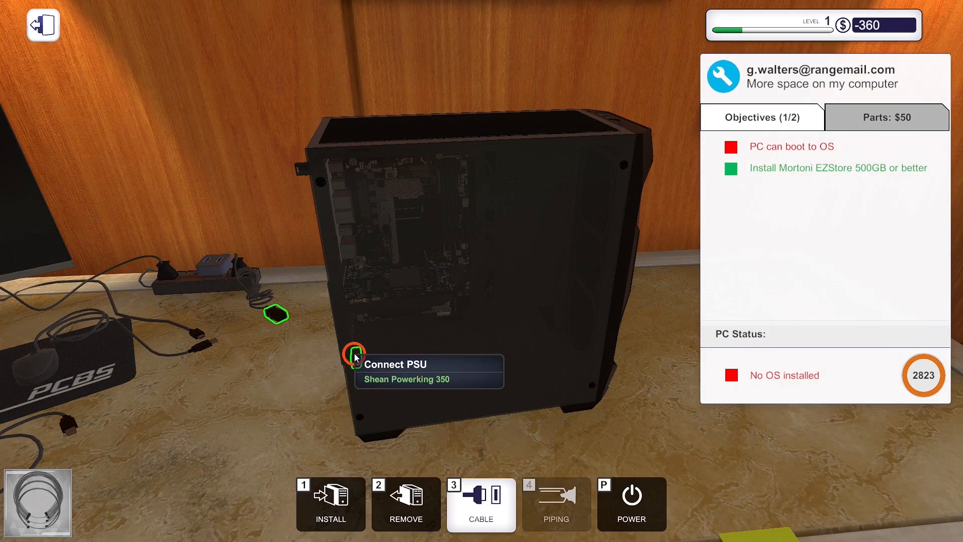
{"action": "left_click", "coordinate": [352, 356]}
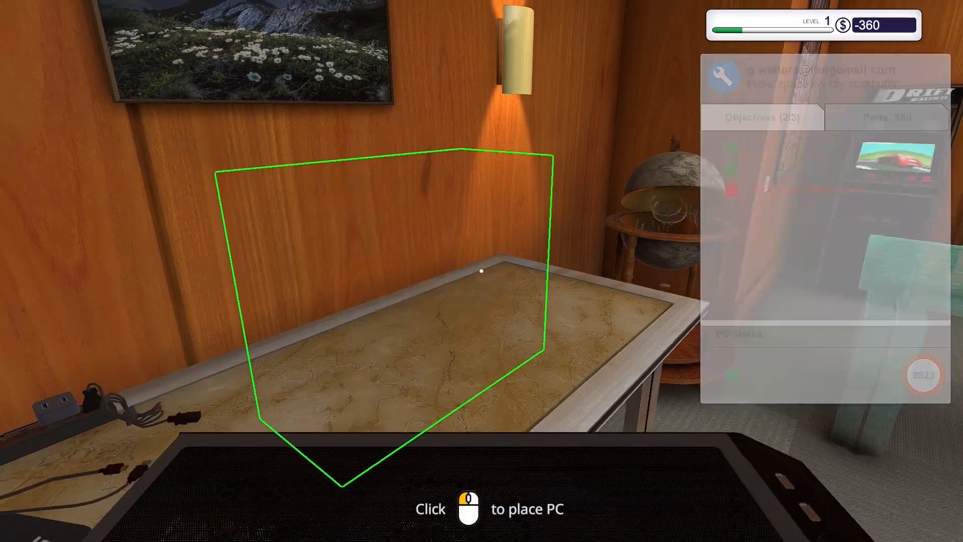
{"action": "left_click", "coordinate": [481, 271]}
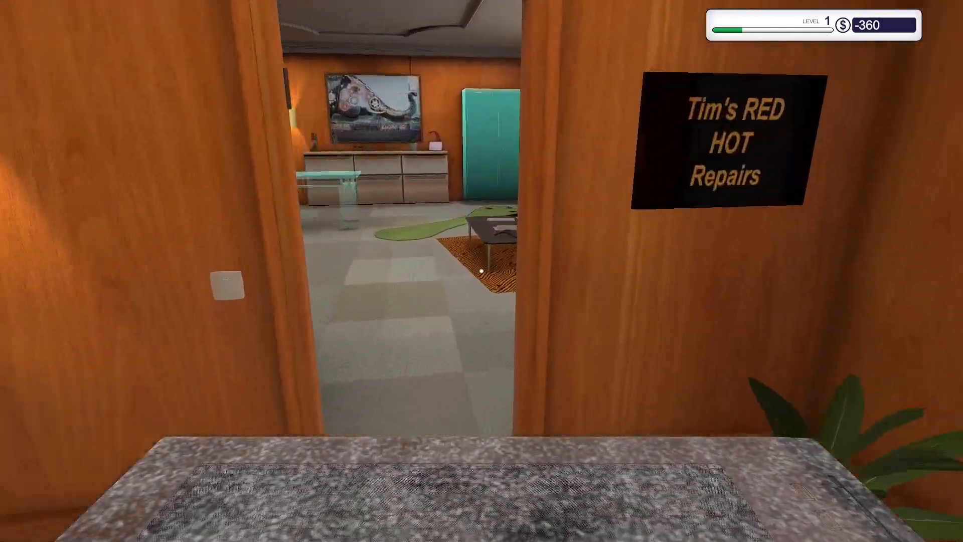
{"action": "mouse_move", "coordinate": [482, 271]}
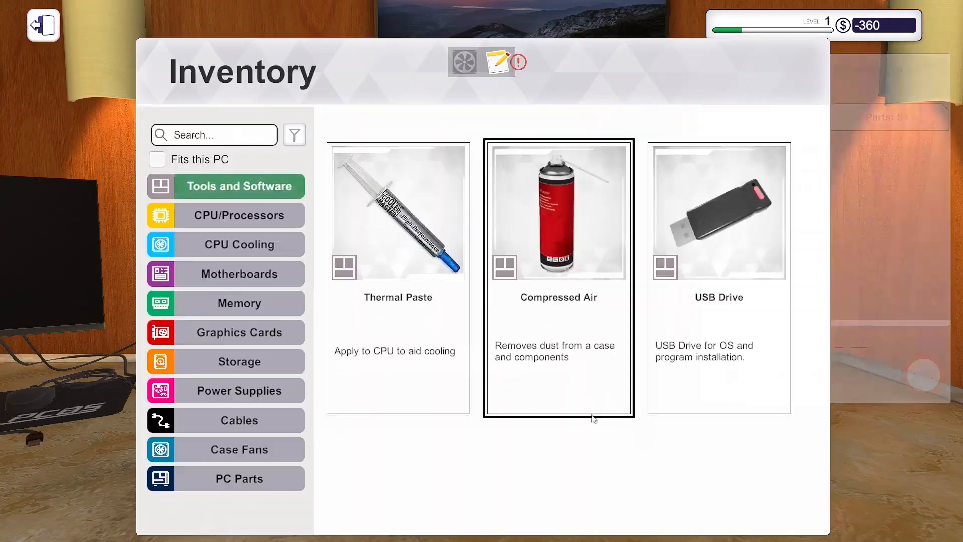
Take the compressed air from the inventory to dust the Sherman Dental PC
{"action": "left_click", "coordinate": [558, 211]}
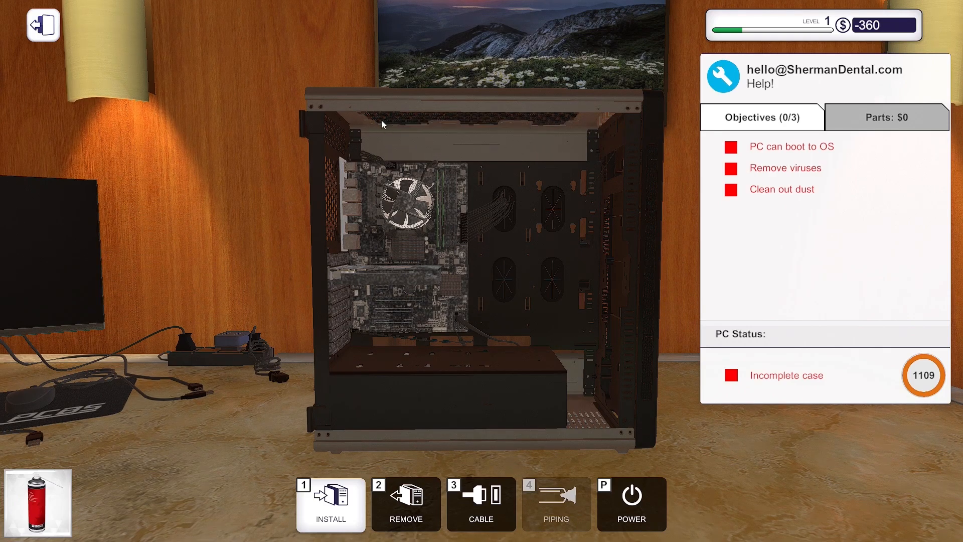
{"action": "mouse_move", "coordinate": [370, 284]}
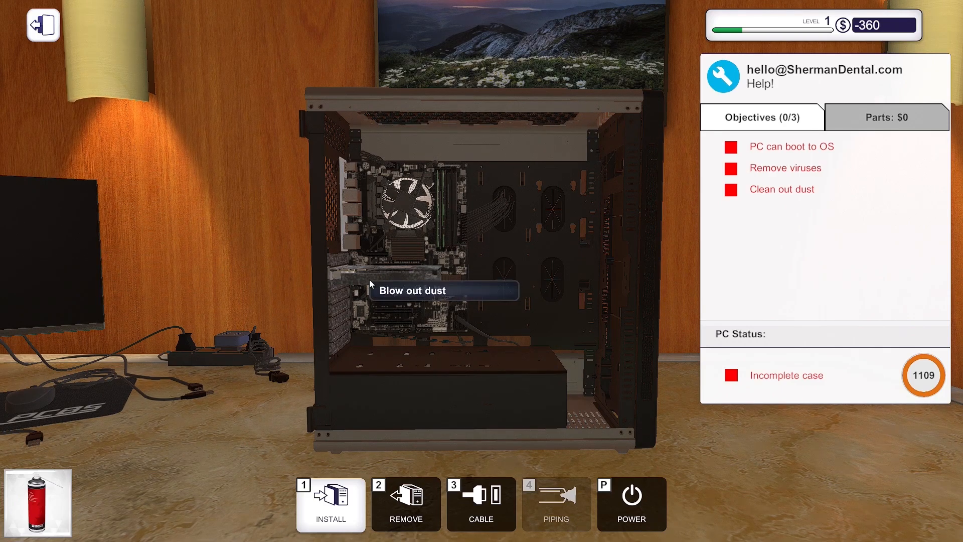
{"action": "mouse_move", "coordinate": [335, 284]}
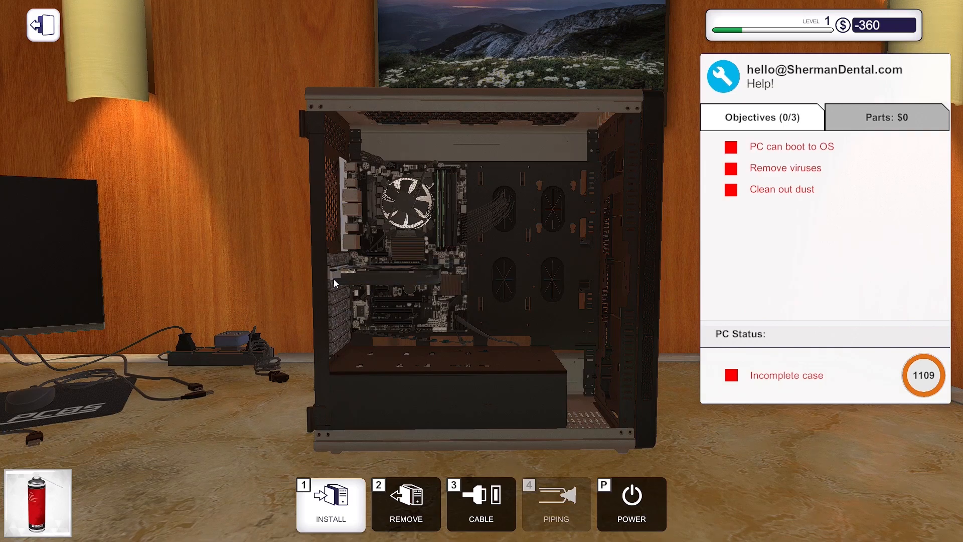
{"action": "mouse_move", "coordinate": [336, 315]}
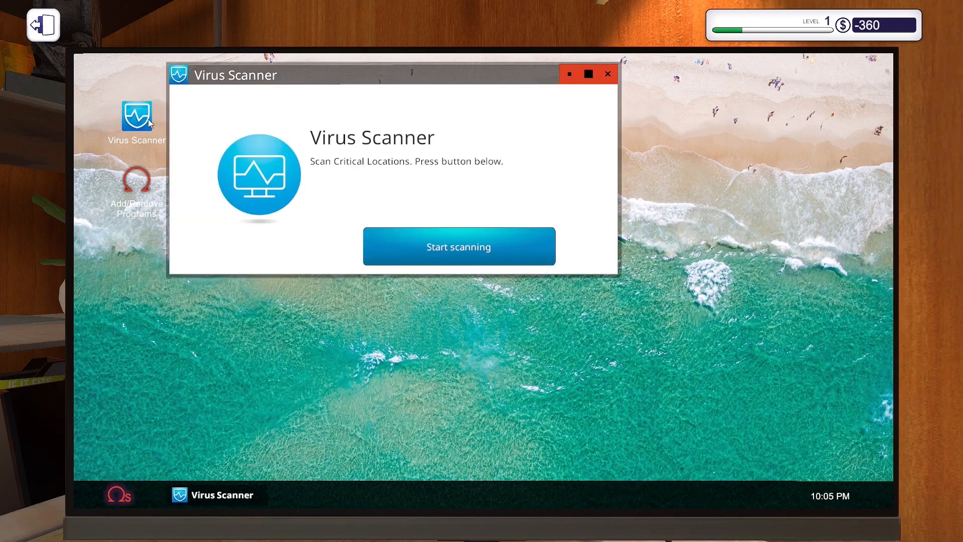
Start the virus scan on the Sherman Dental PC
{"action": "left_click", "coordinate": [458, 246]}
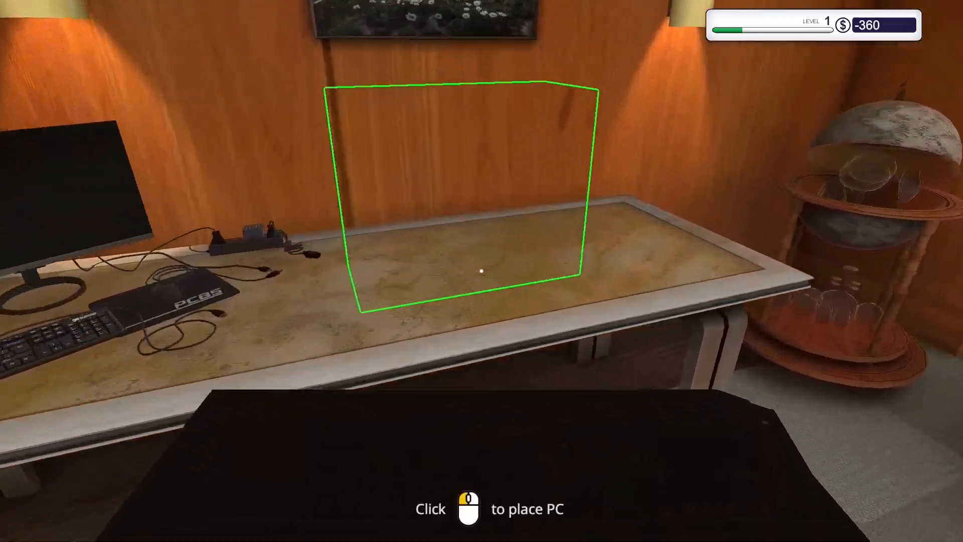
Place queen_britney's broken-graphics-card PC on the workbench
{"action": "left_click", "coordinate": [482, 271]}
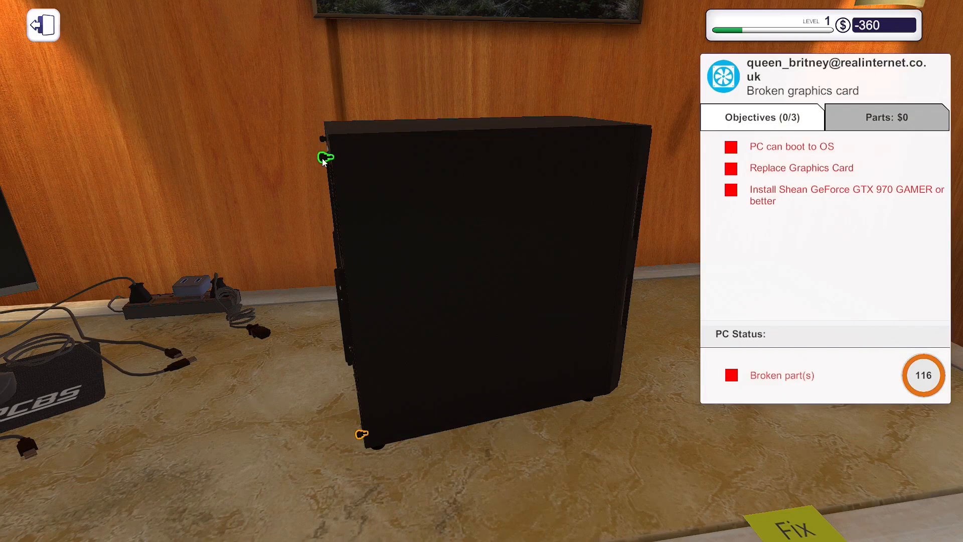
{"action": "mouse_move", "coordinate": [358, 438]}
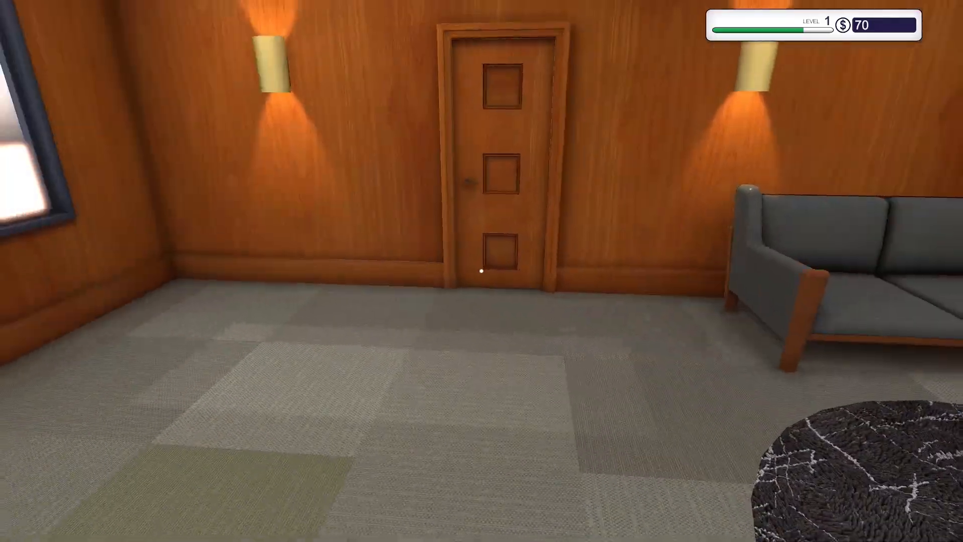
Install the Shean GeForce GTX 970 GAMER, refit the PCI lock, and collect the $525 invoice
{"action": "left_click", "coordinate": [482, 271]}
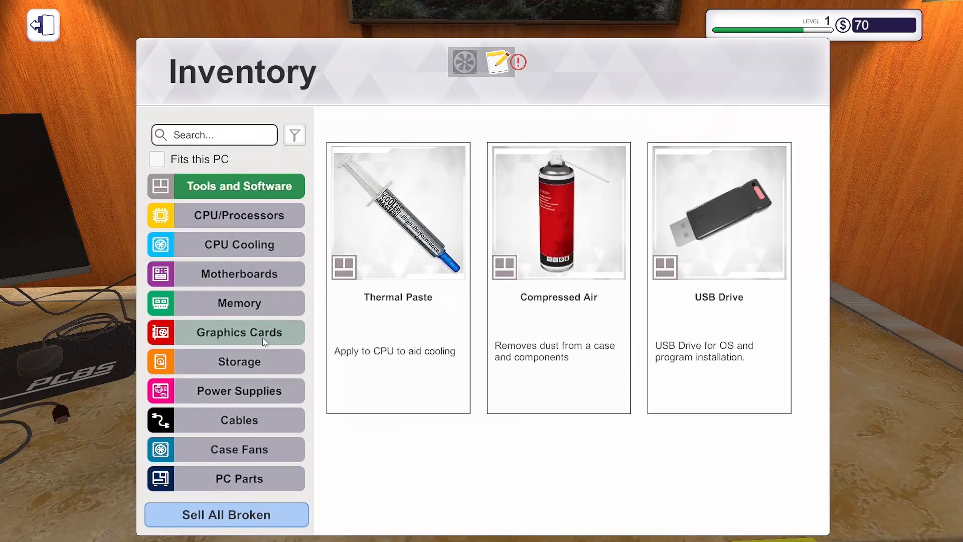
{"action": "left_click", "coordinate": [42, 25]}
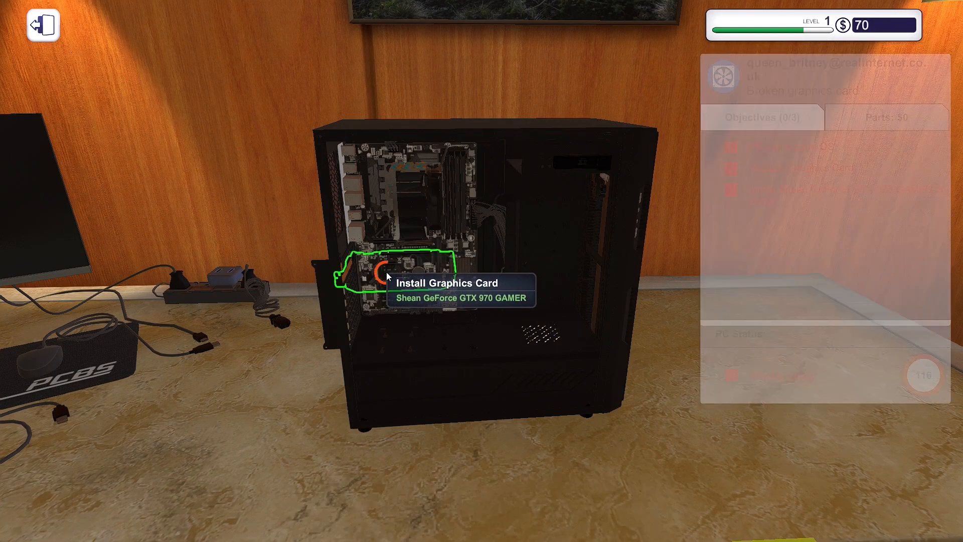
{"action": "left_click", "coordinate": [384, 275]}
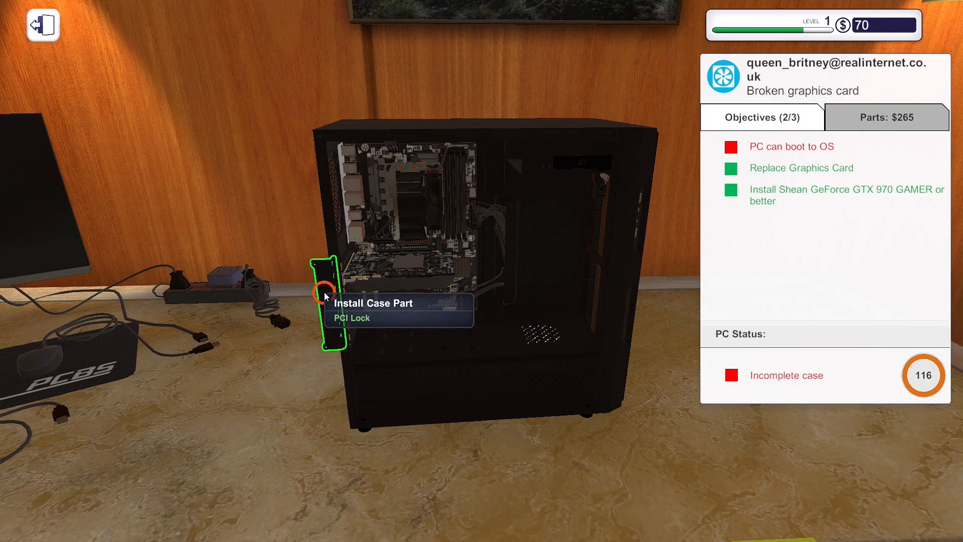
{"action": "left_click", "coordinate": [324, 294]}
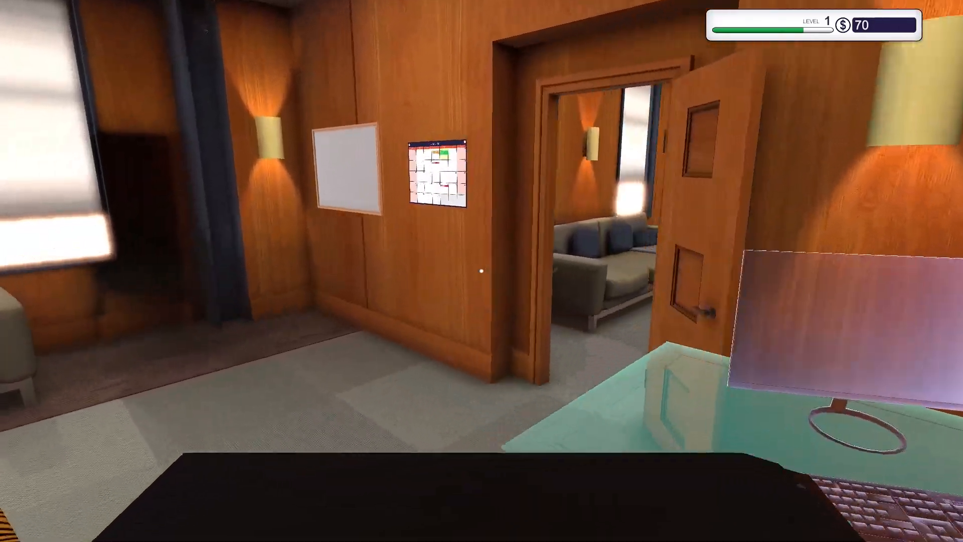
{"action": "mouse_move", "coordinate": [481, 271]}
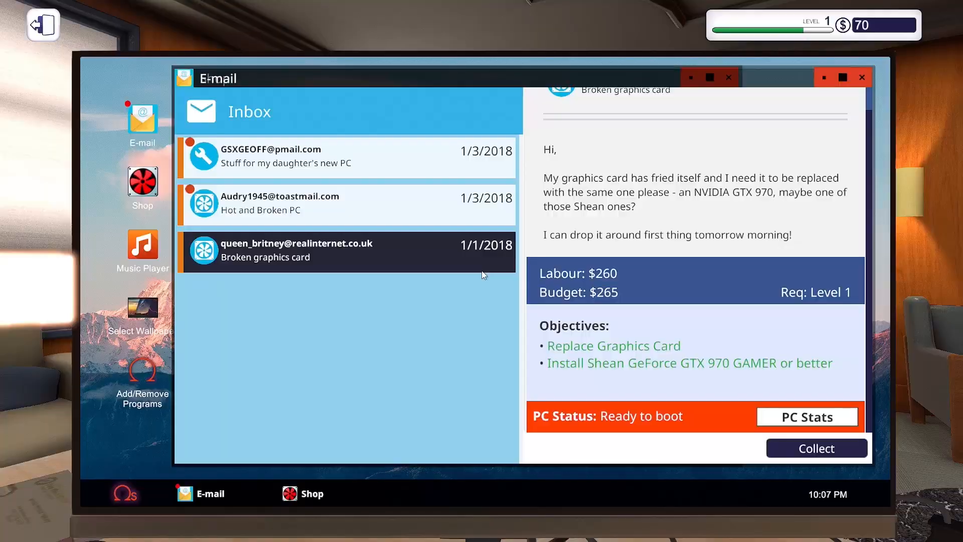
{"action": "left_click", "coordinate": [816, 449]}
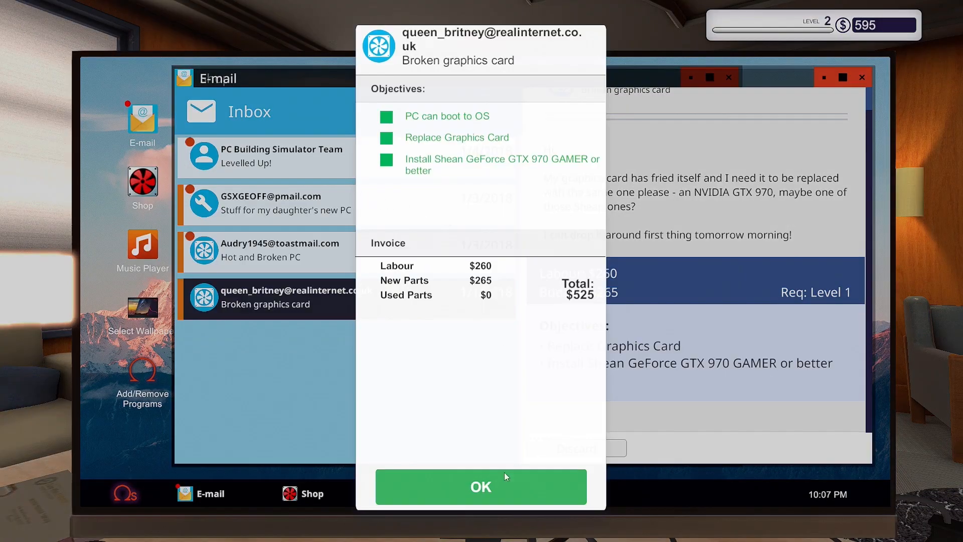
{"action": "left_click", "coordinate": [481, 486]}
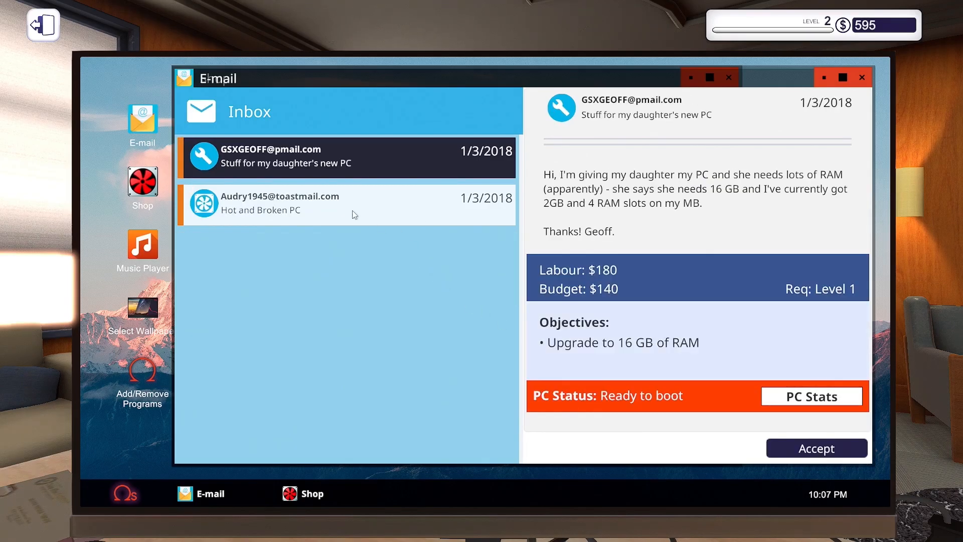
{"action": "mouse_move", "coordinate": [673, 280]}
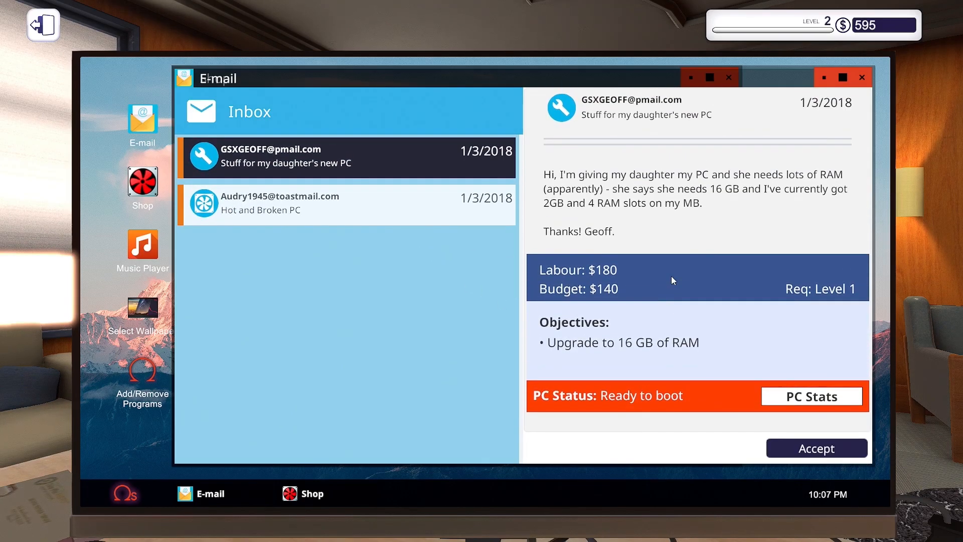
Accept Geoff's 16 GB RAM upgrade and Audry's hot, broken PC jobs from the 1/3/2018 e-mails
{"action": "left_click", "coordinate": [816, 448]}
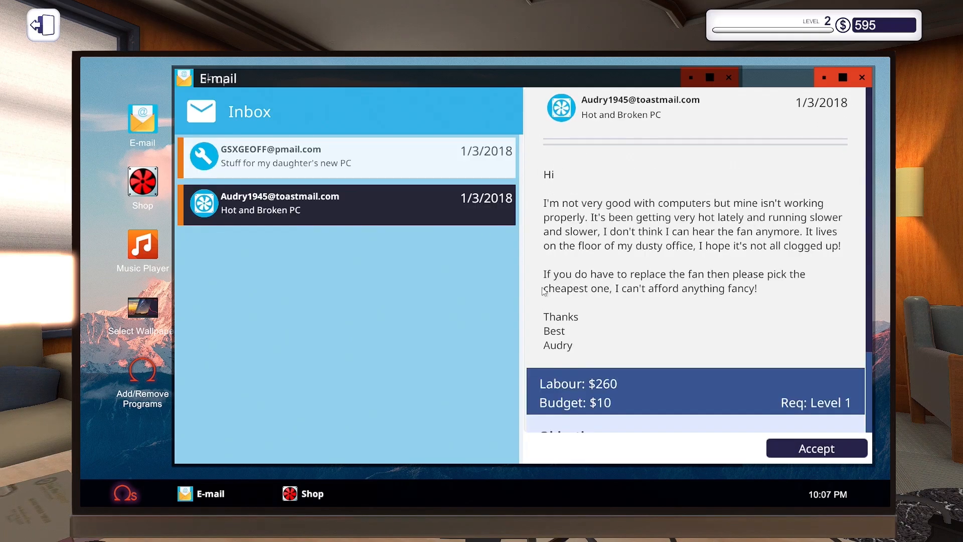
{"action": "left_click", "coordinate": [816, 448]}
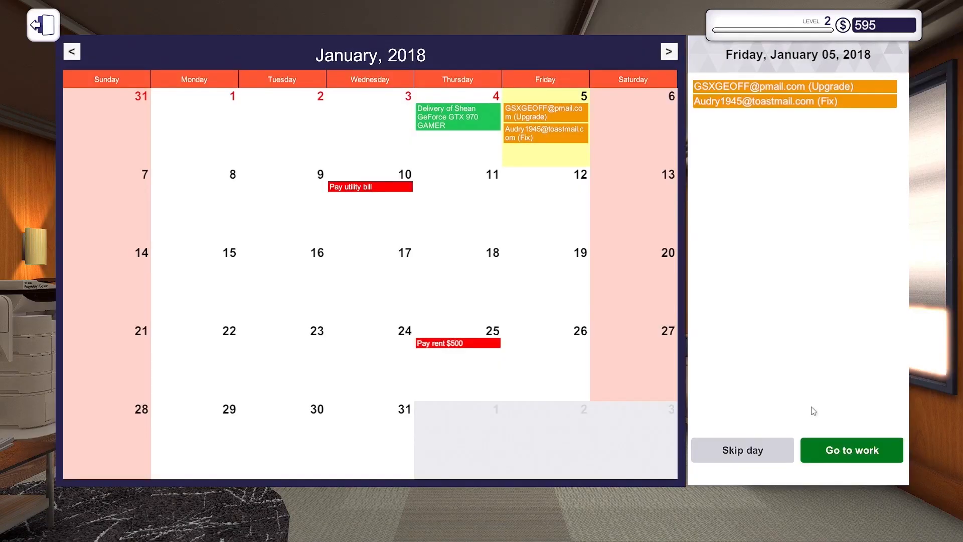
Begin the next work day, read the 1/4/2018 requests, and accept the 'HELP! QUICKLY!' job
{"action": "left_click", "coordinate": [851, 449]}
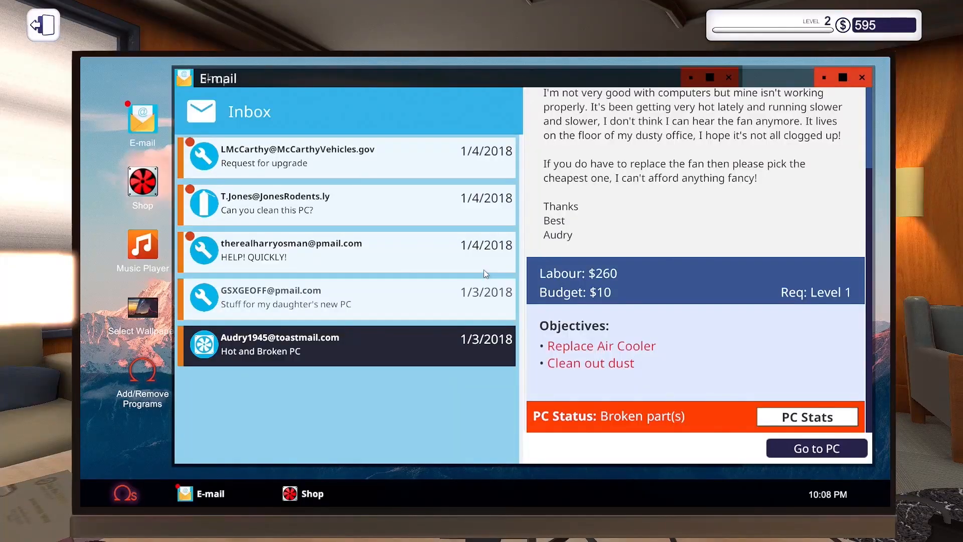
{"action": "left_click", "coordinate": [346, 205]}
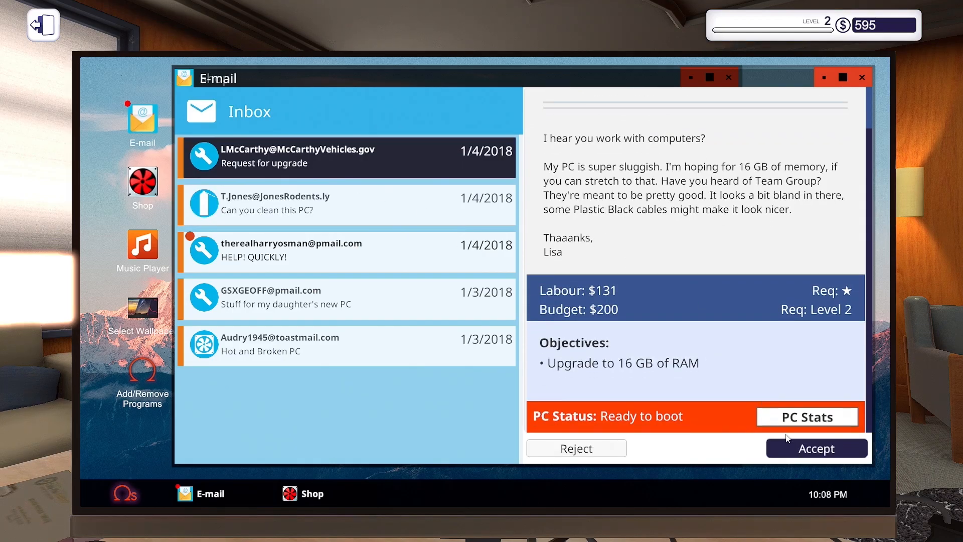
{"action": "left_click", "coordinate": [344, 252]}
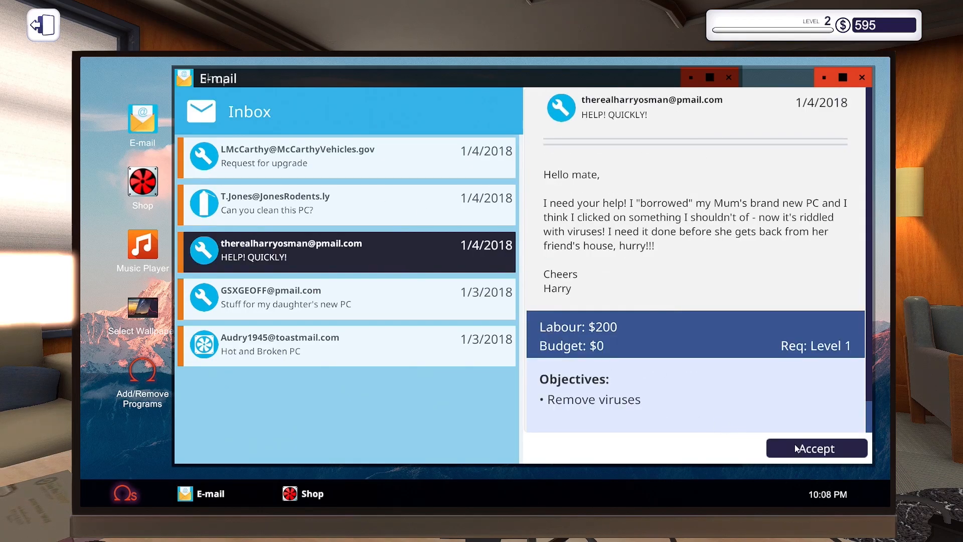
{"action": "left_click", "coordinate": [817, 448]}
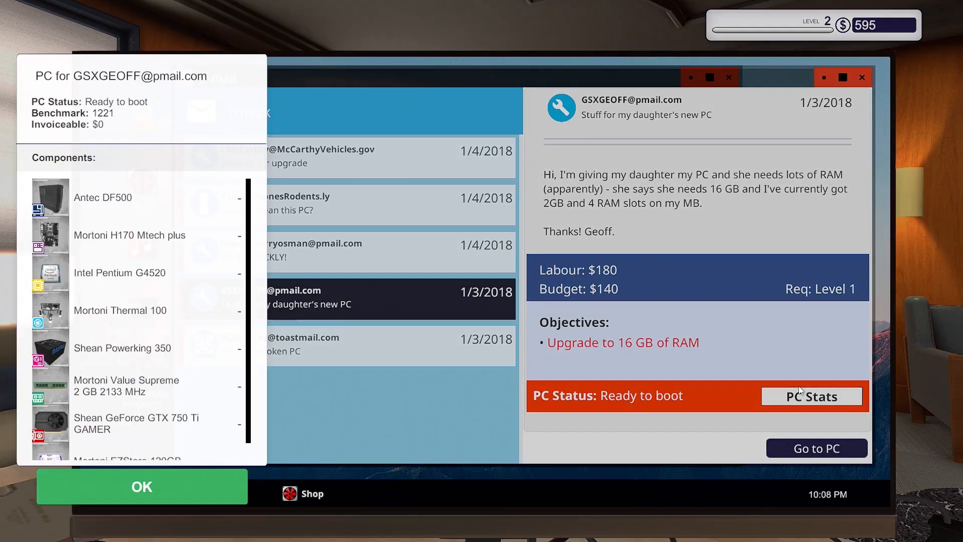
Buy four ADATA Premier 4 GB RAM sticks with Same Day Delivery
{"action": "scroll", "scroll_direction": "down", "scroll_amount": 3}
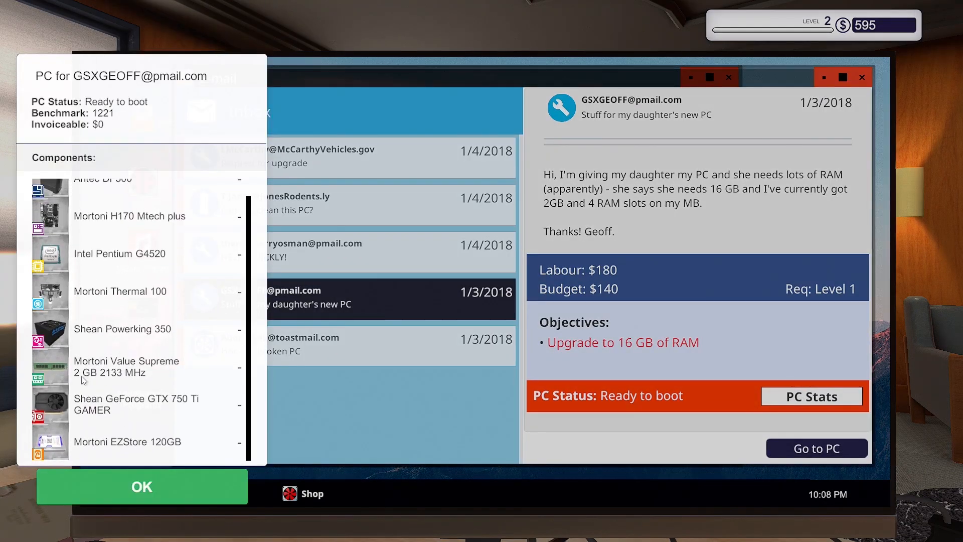
{"action": "left_click", "coordinate": [141, 486]}
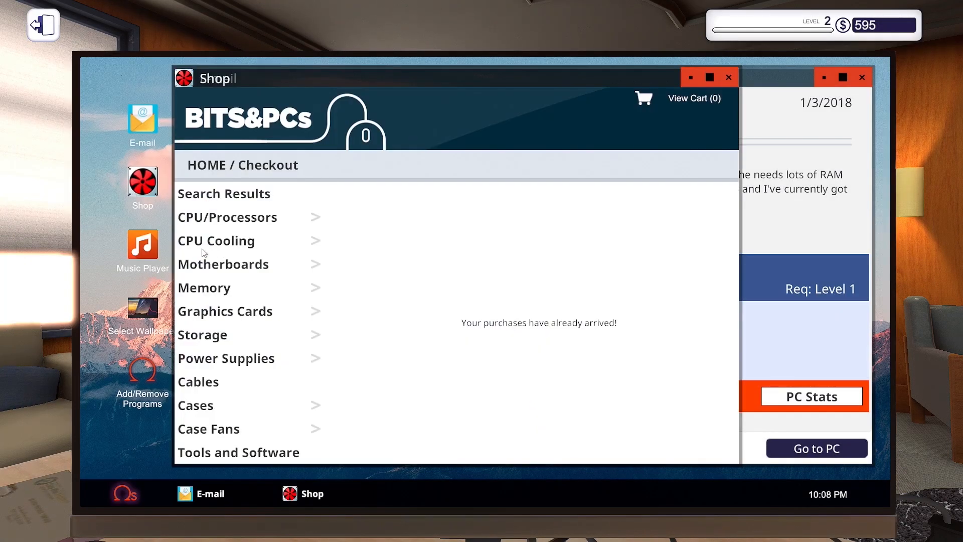
{"action": "left_click", "coordinate": [203, 287]}
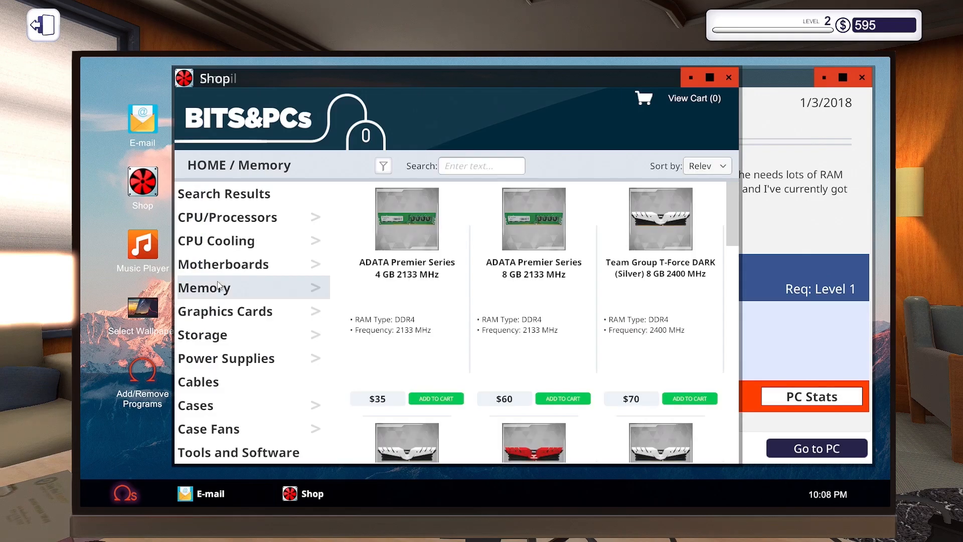
{"action": "left_click", "coordinate": [436, 397]}
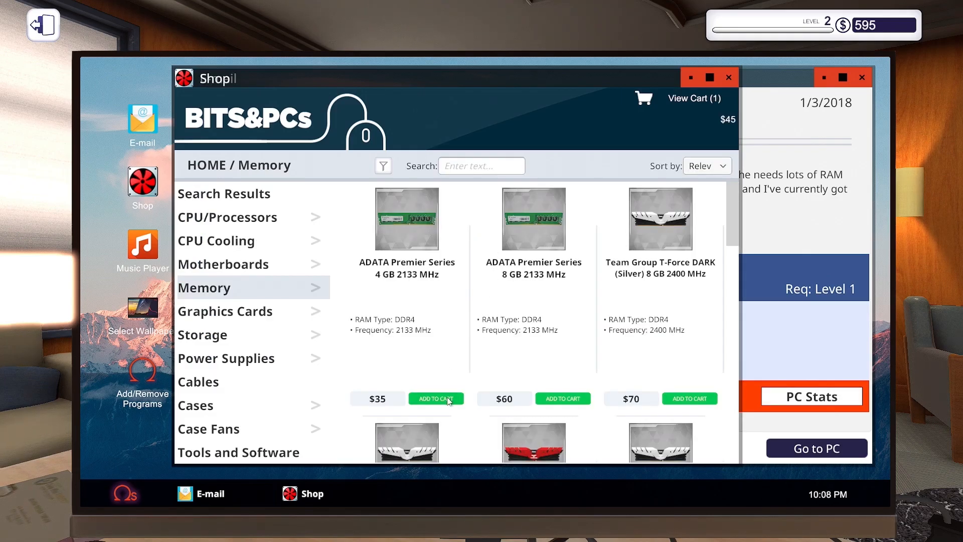
{"action": "left_click", "coordinate": [435, 398]}
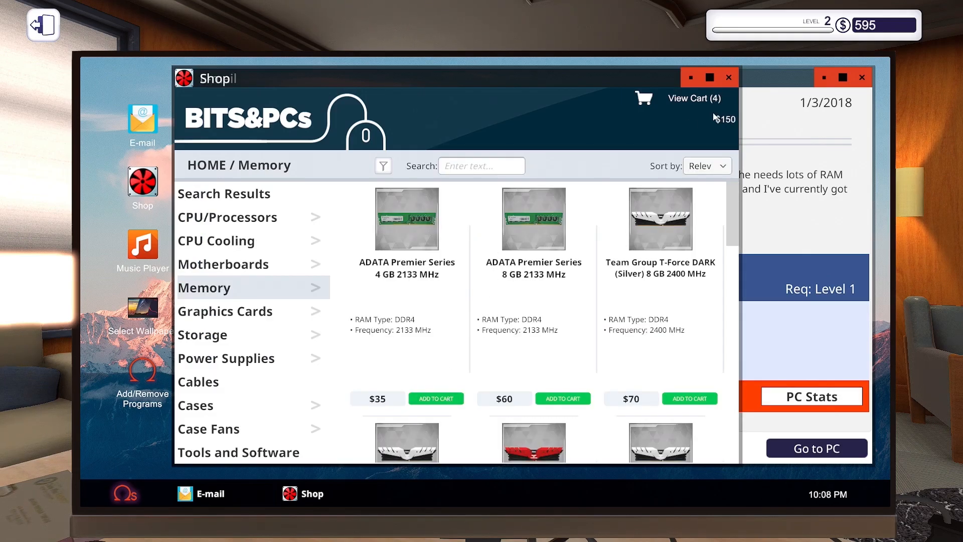
{"action": "left_click", "coordinate": [693, 98]}
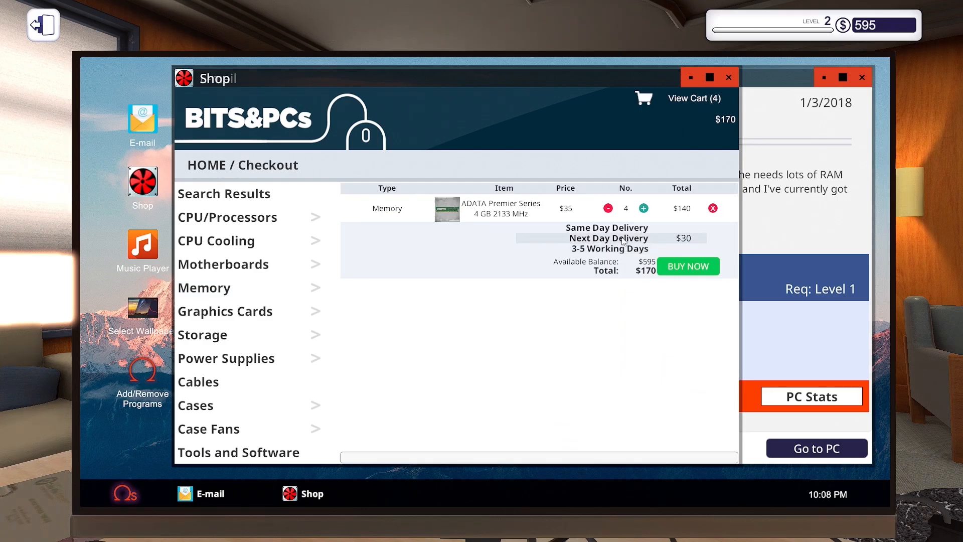
{"action": "left_click", "coordinate": [200, 494]}
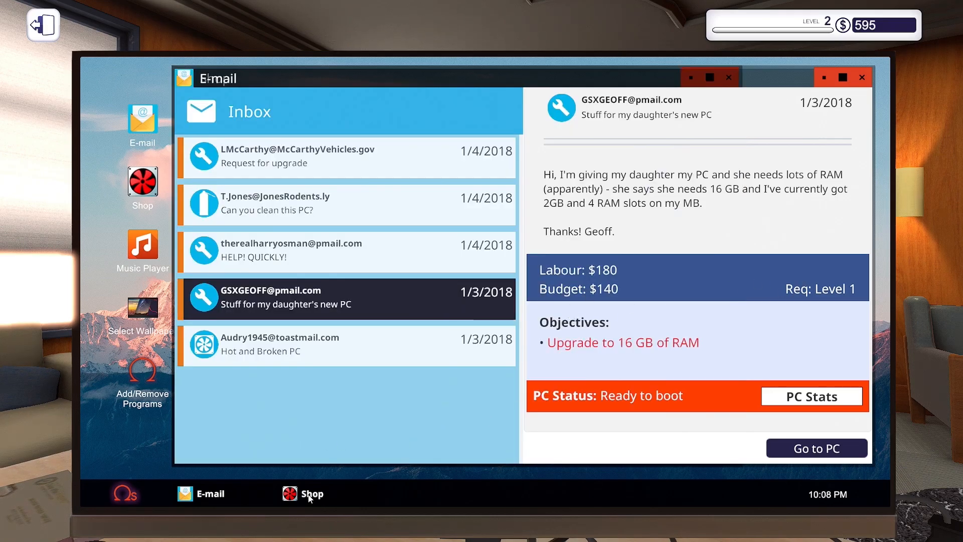
{"action": "mouse_move", "coordinate": [593, 279]}
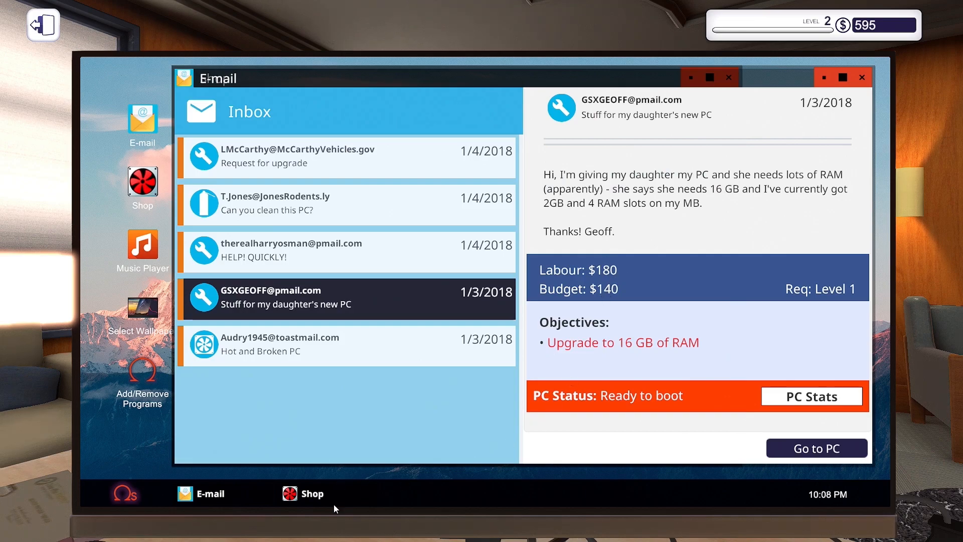
{"action": "left_click", "coordinate": [302, 494]}
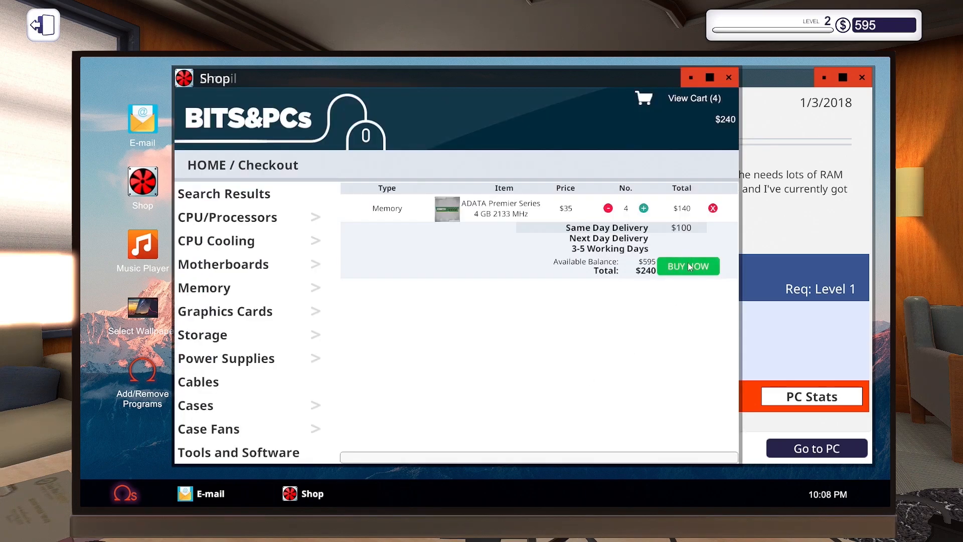
{"action": "left_click", "coordinate": [687, 266]}
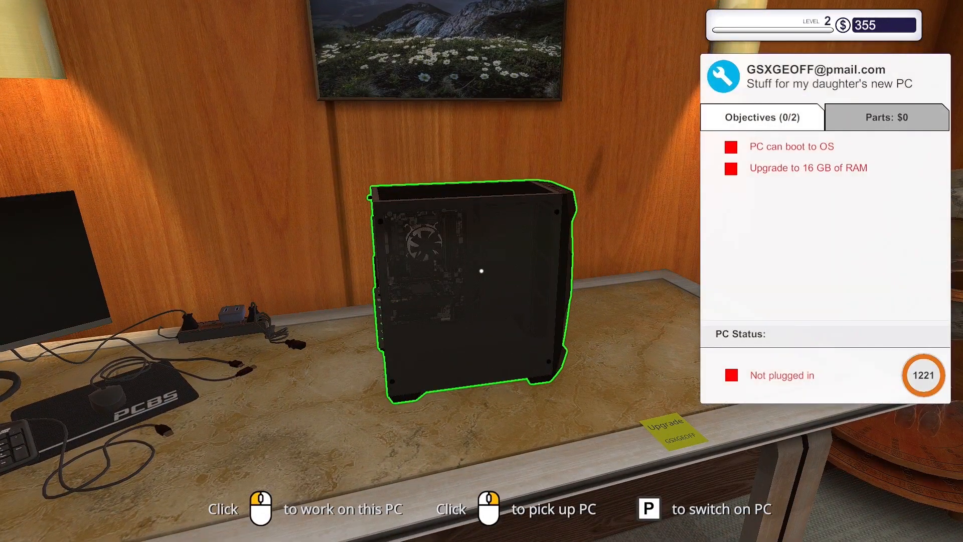
{"action": "left_click", "coordinate": [482, 269]}
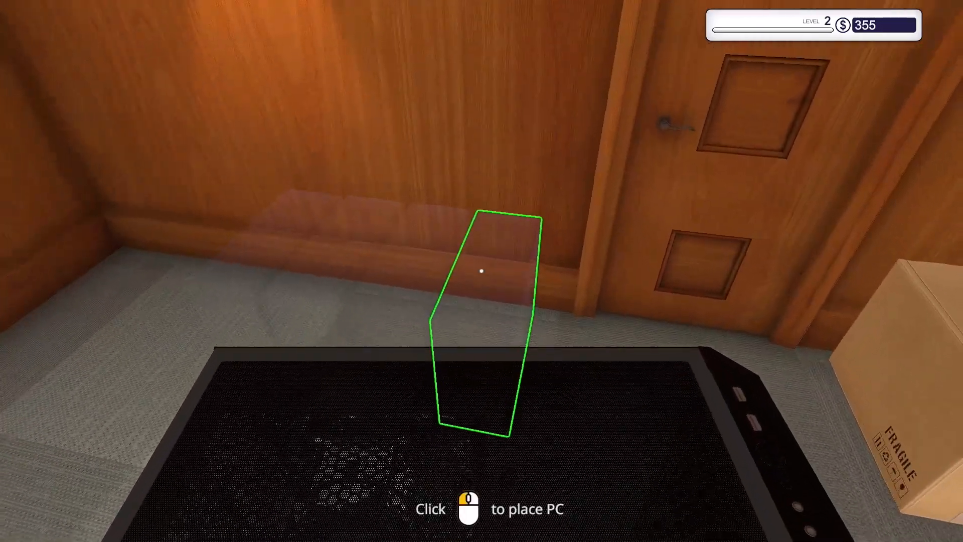
{"action": "left_click", "coordinate": [482, 271]}
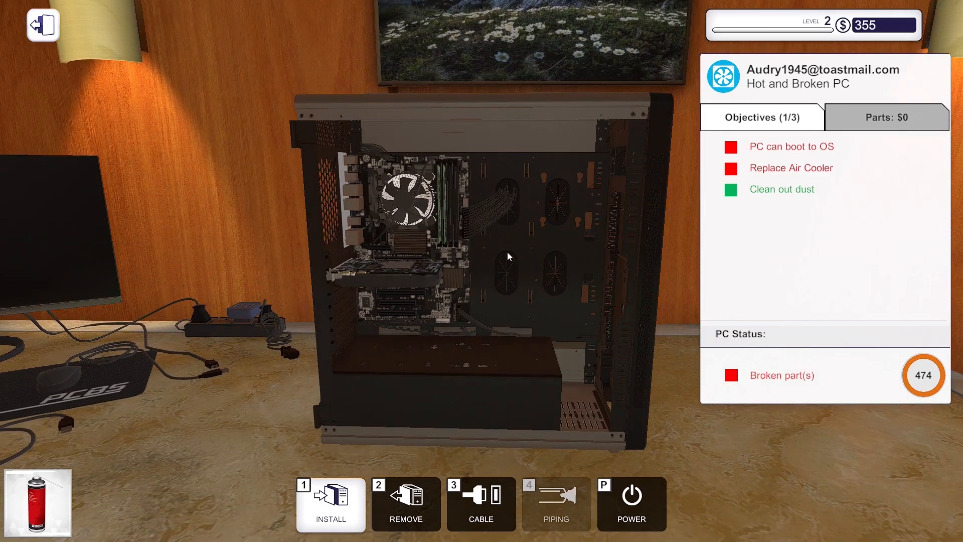
{"action": "left_click", "coordinate": [406, 503]}
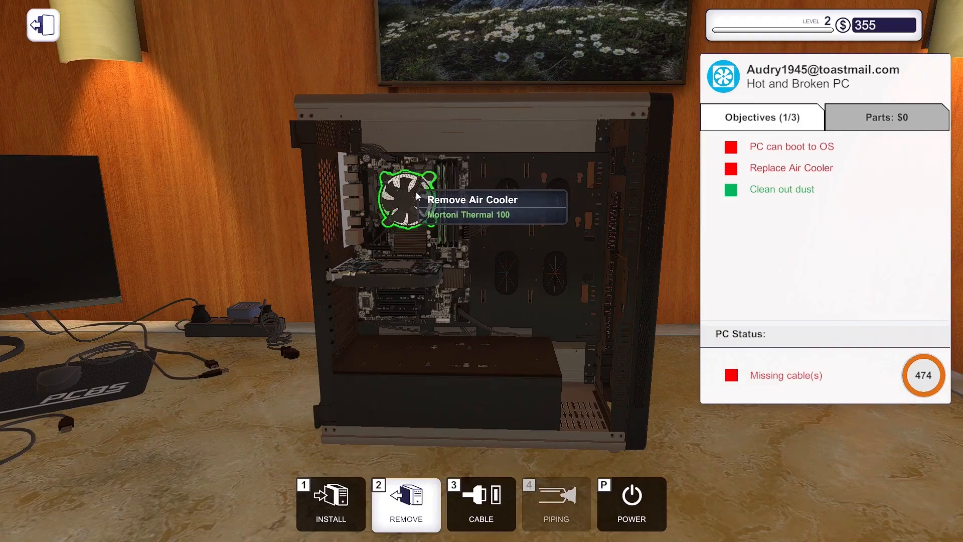
{"action": "left_click", "coordinate": [405, 203]}
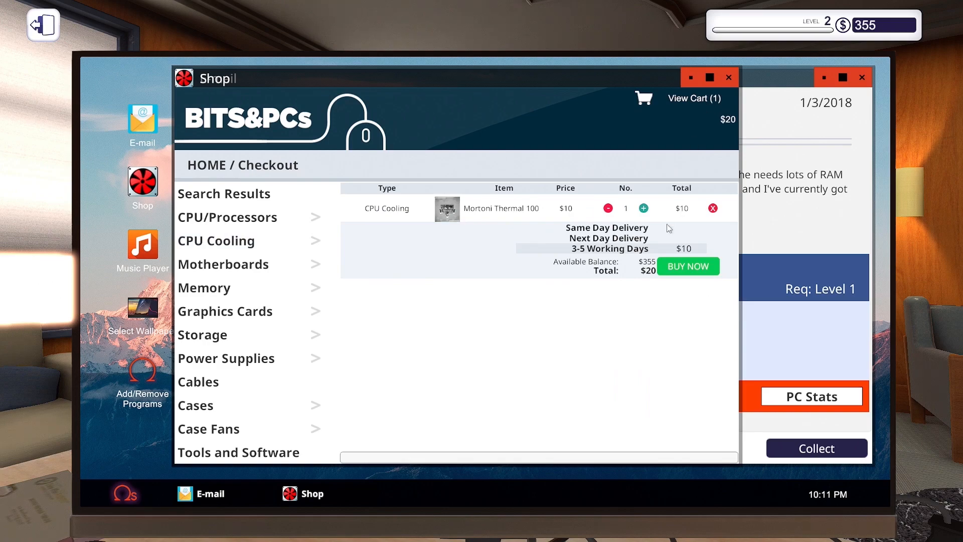
{"action": "left_click", "coordinate": [687, 266]}
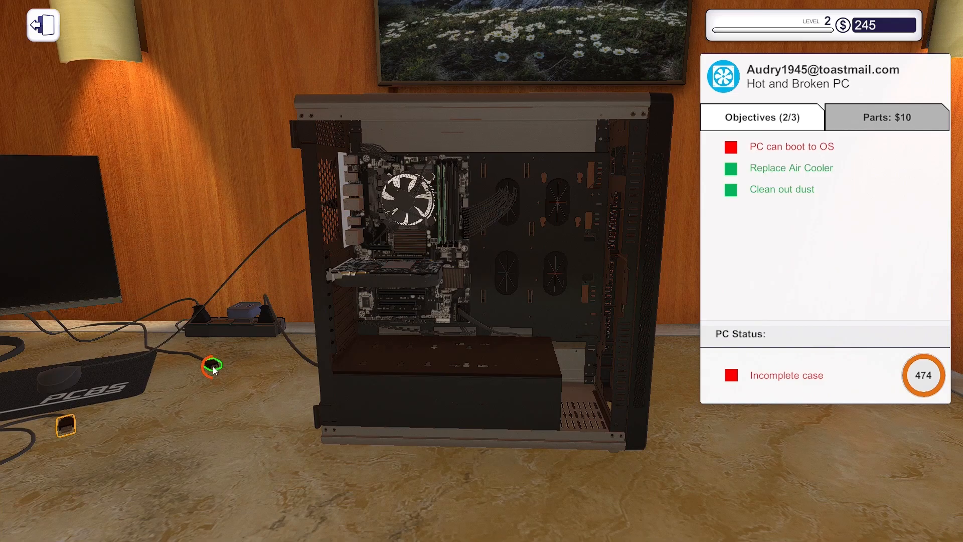
{"action": "left_click", "coordinate": [212, 366]}
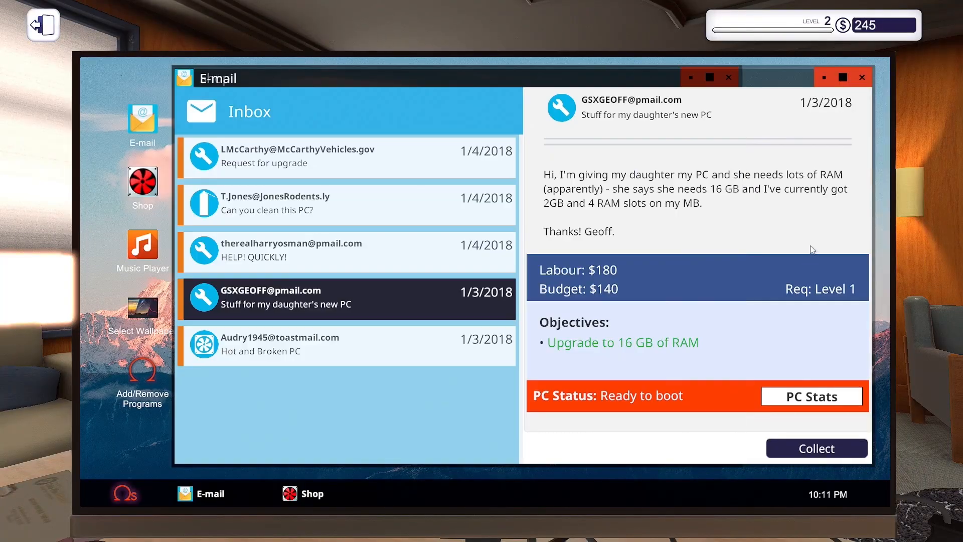
Collect the RAM upgrade and $270 hot-PC payments, then end the day
{"action": "left_click", "coordinate": [815, 447]}
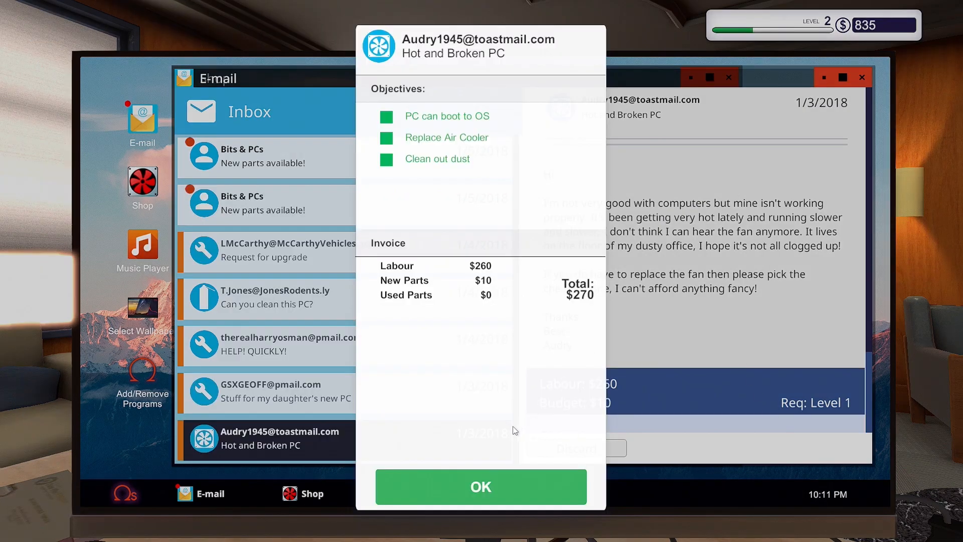
{"action": "left_click", "coordinate": [481, 486]}
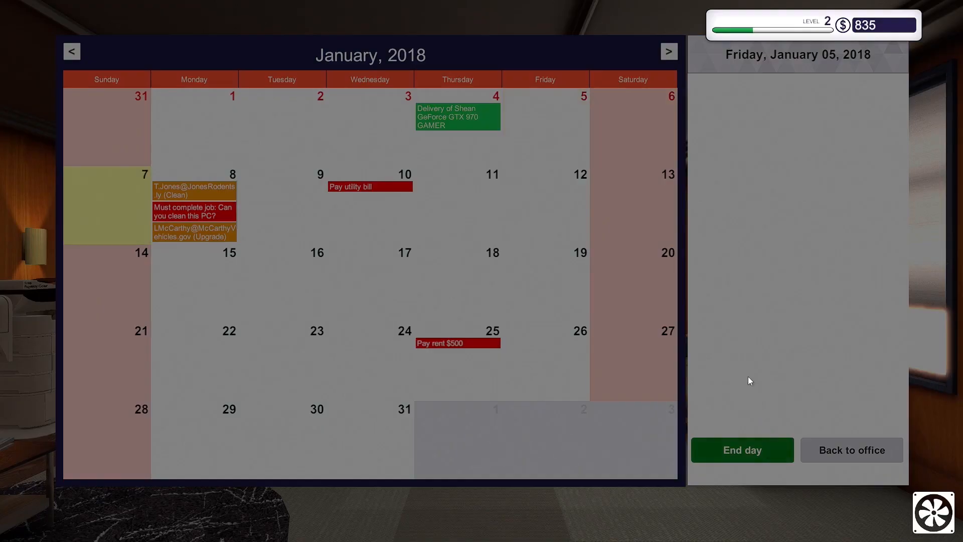
{"action": "left_click", "coordinate": [851, 450]}
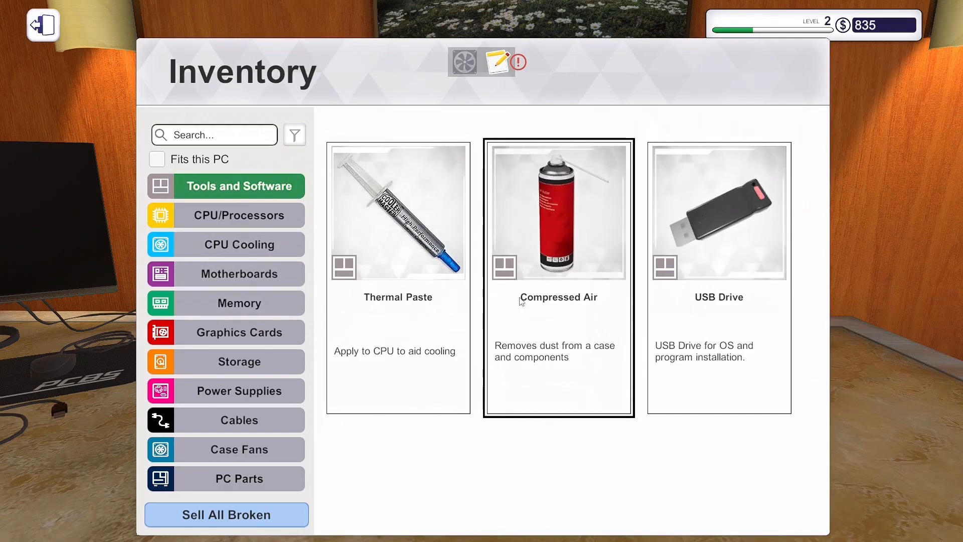
Equip Compressed Air from Tools and Software for T.Jones's dusty PC
{"action": "left_click", "coordinate": [558, 212]}
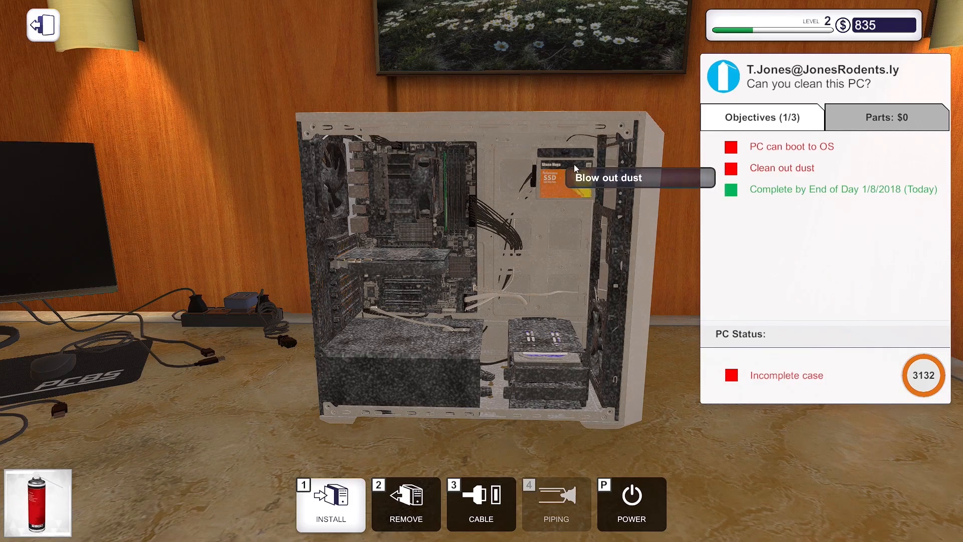
{"action": "mouse_move", "coordinate": [627, 254]}
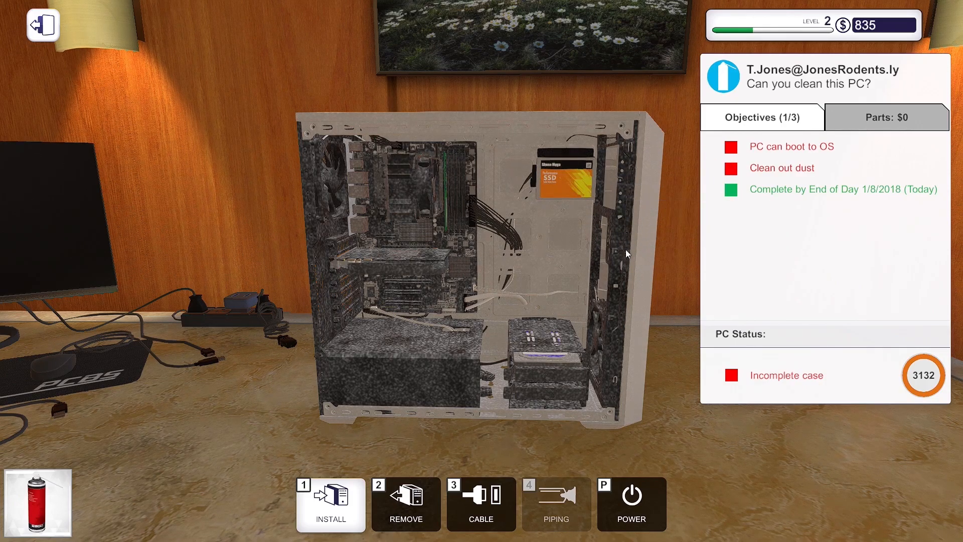
{"action": "mouse_move", "coordinate": [566, 342]}
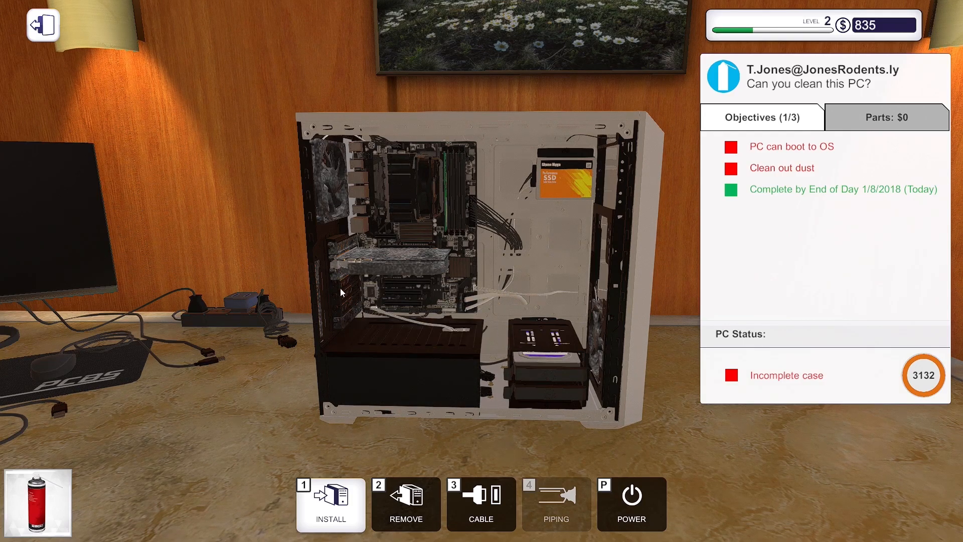
{"action": "mouse_move", "coordinate": [337, 196]}
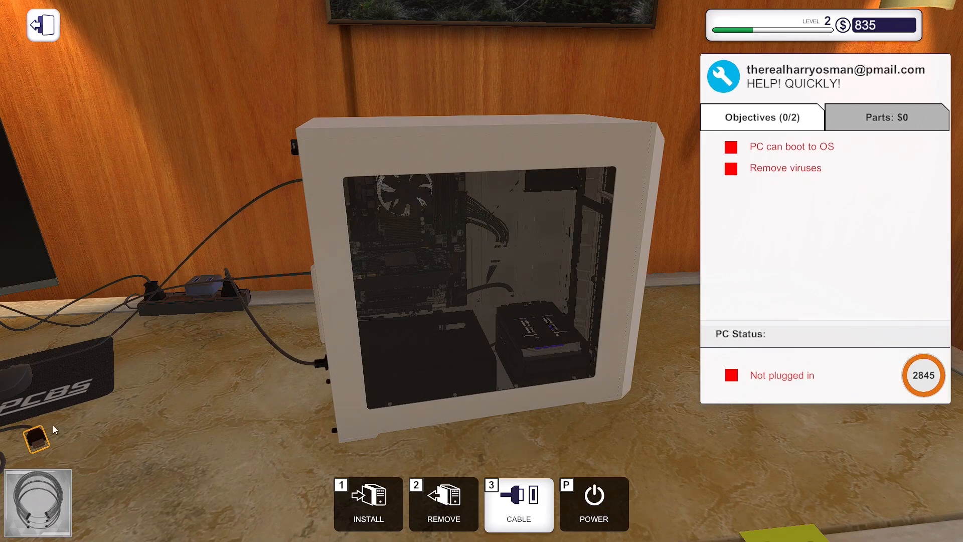
Plug in the virus-infected PC, boot it, and launch Add/Remove Programs
{"action": "left_click", "coordinate": [329, 196]}
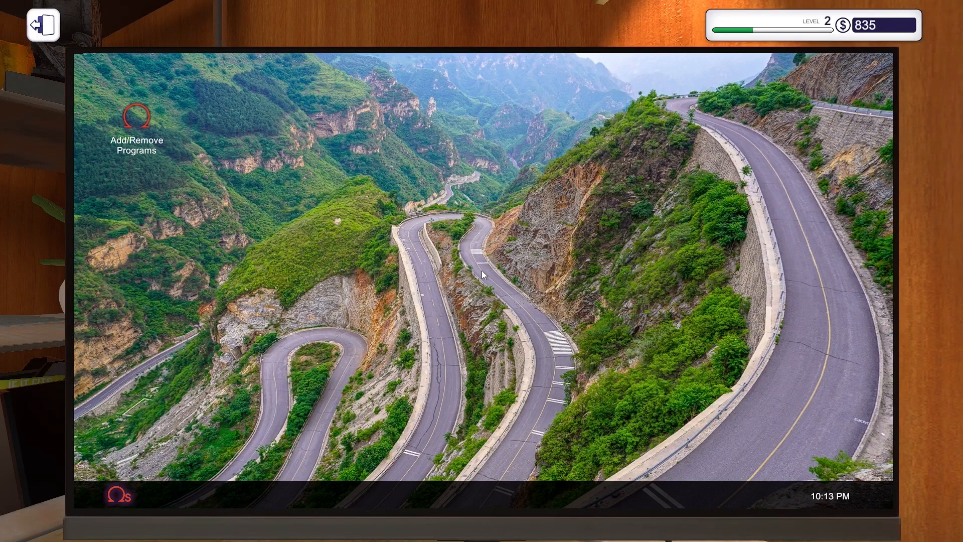
{"action": "mouse_move", "coordinate": [452, 243]}
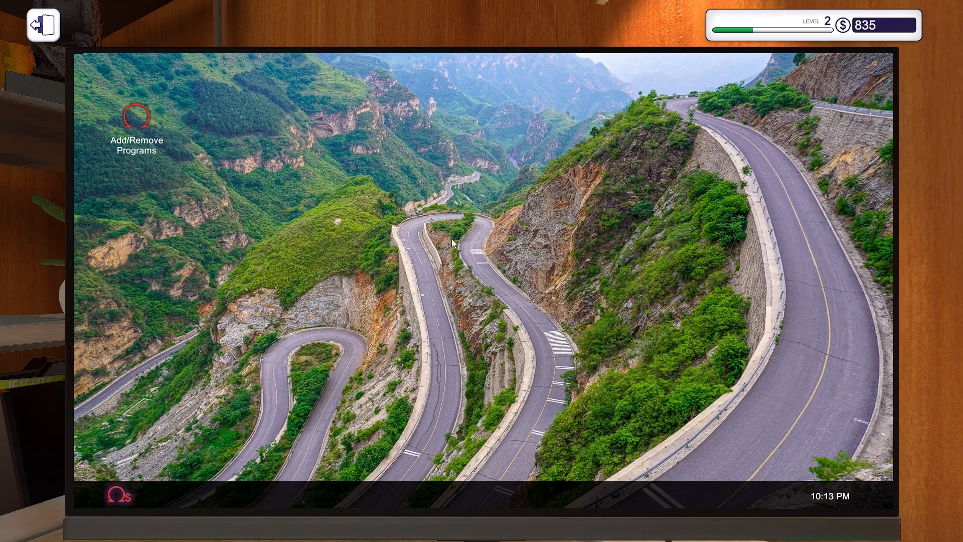
{"action": "double_click", "coordinate": [137, 123]}
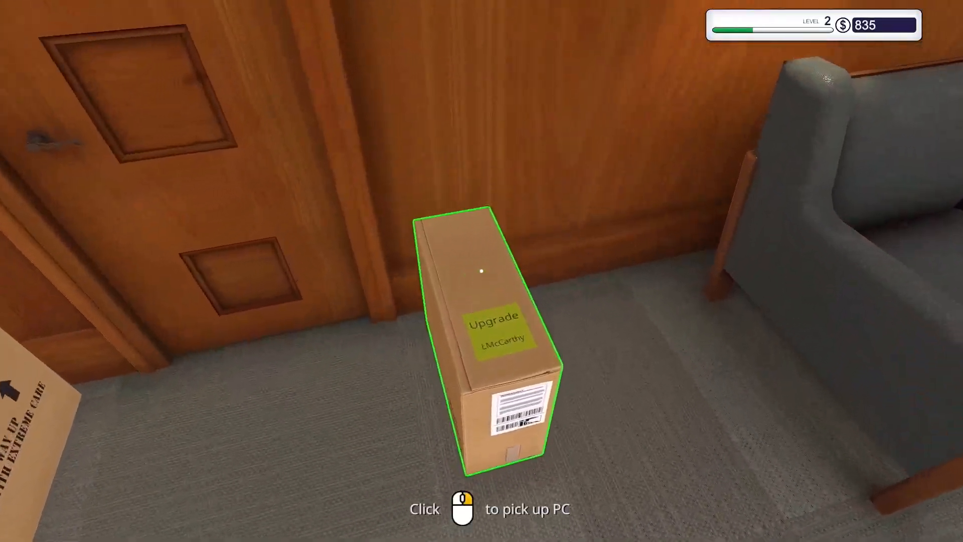
Pick up the boxed upgrade PC and search the shop's memory listings for 'df'
{"action": "left_click", "coordinate": [482, 271]}
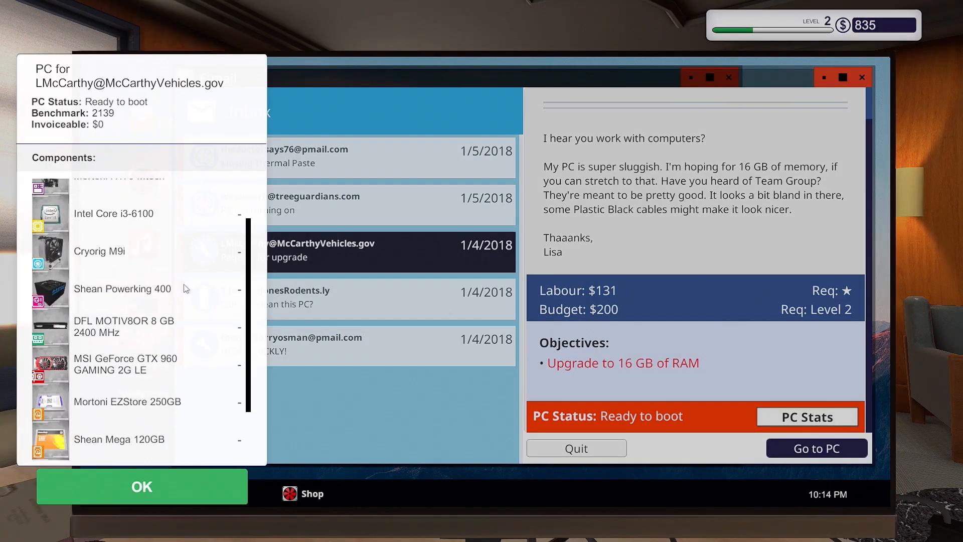
{"action": "scroll", "scroll_direction": "down", "scroll_amount": 3}
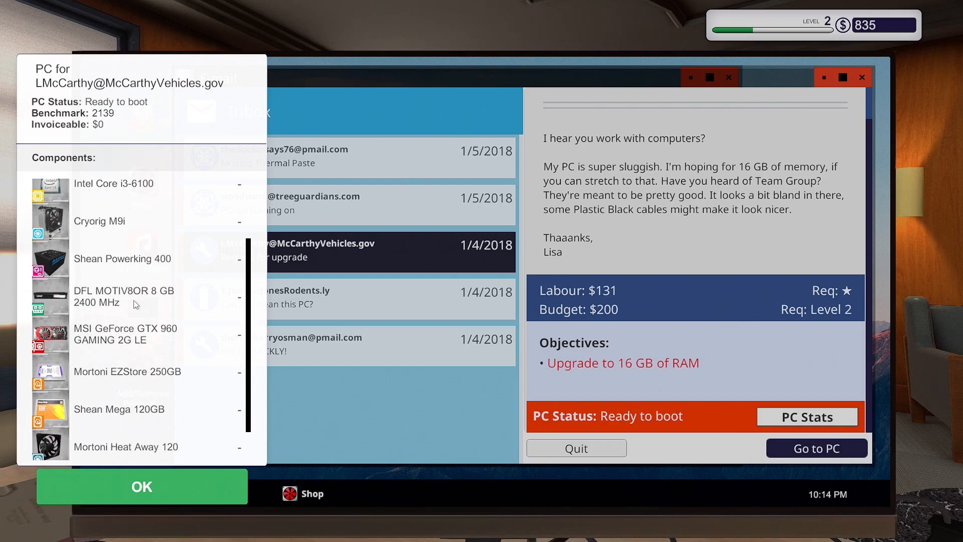
{"action": "left_click", "coordinate": [142, 486]}
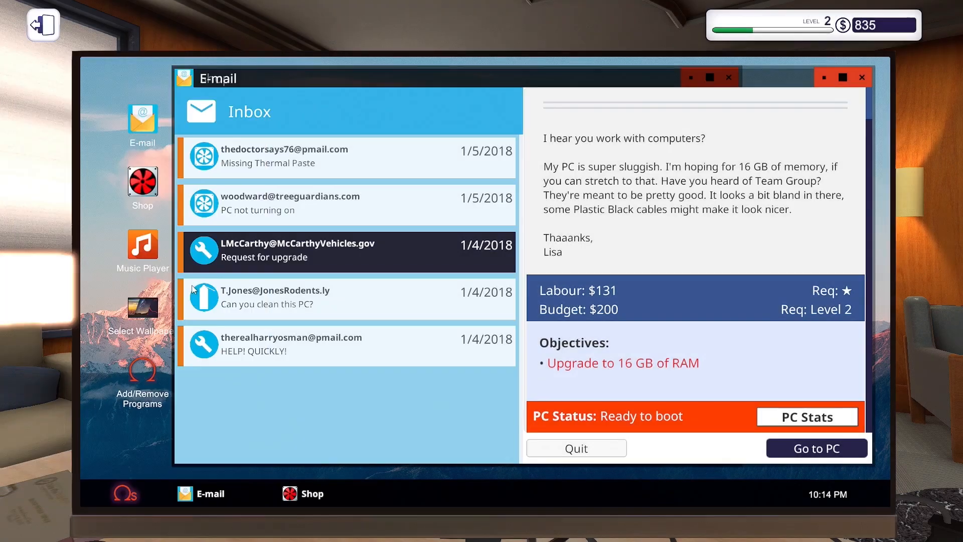
{"action": "left_click", "coordinate": [312, 493]}
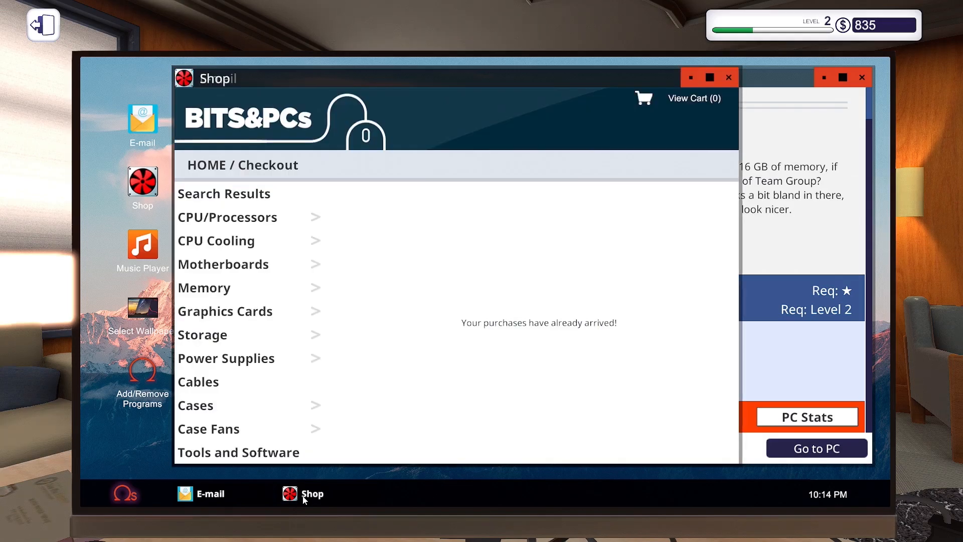
{"action": "left_click", "coordinate": [204, 287]}
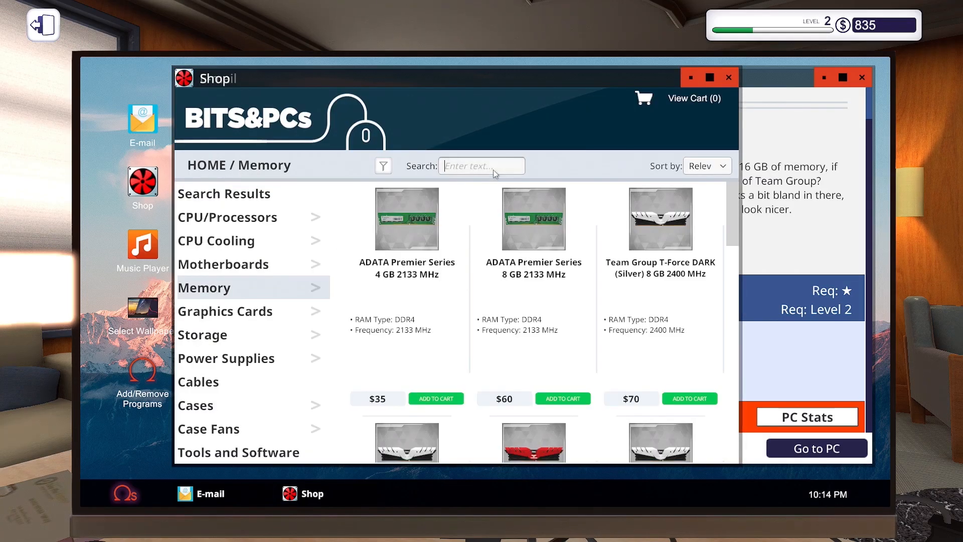
{"action": "type", "text": "df"}
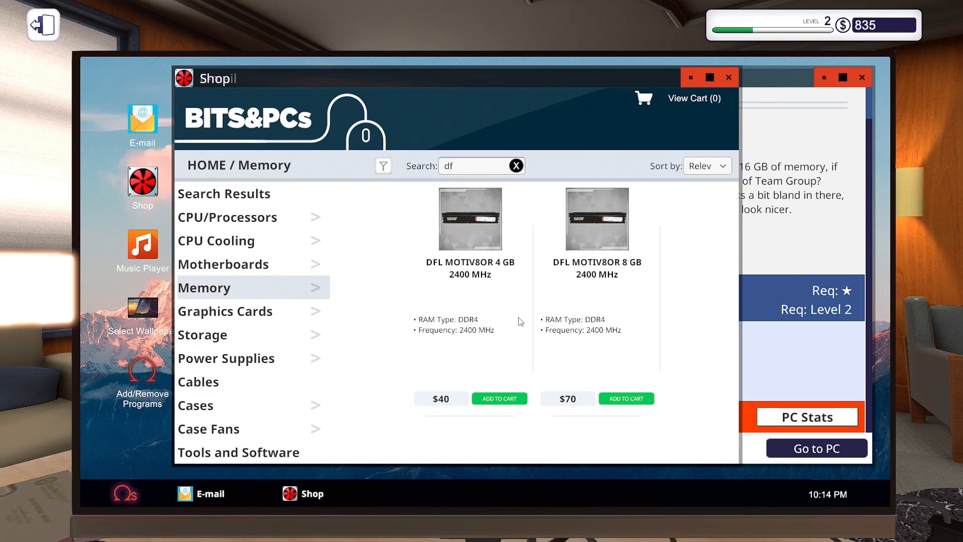
Buy the DFL MOTIV8OR 8 GB memory module
{"action": "left_click", "coordinate": [626, 398]}
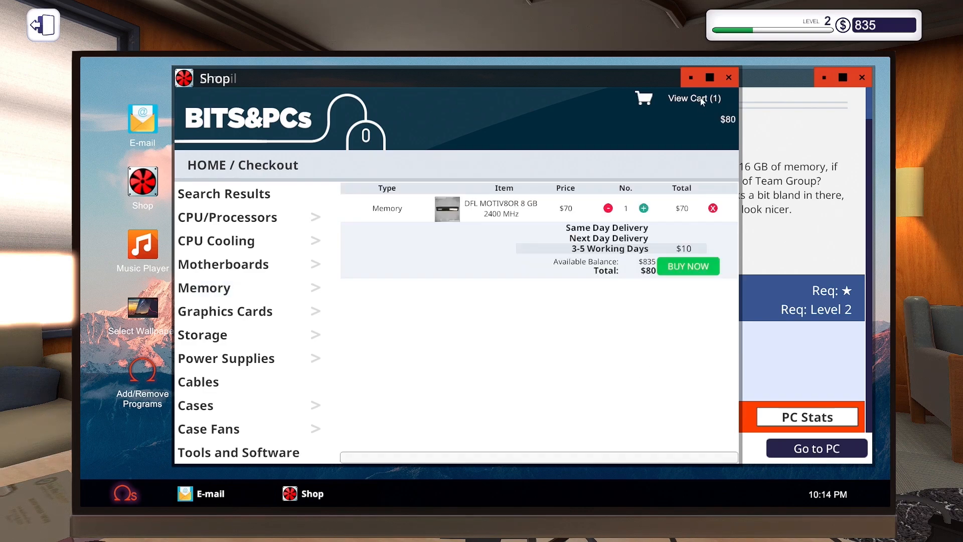
{"action": "left_click", "coordinate": [687, 265]}
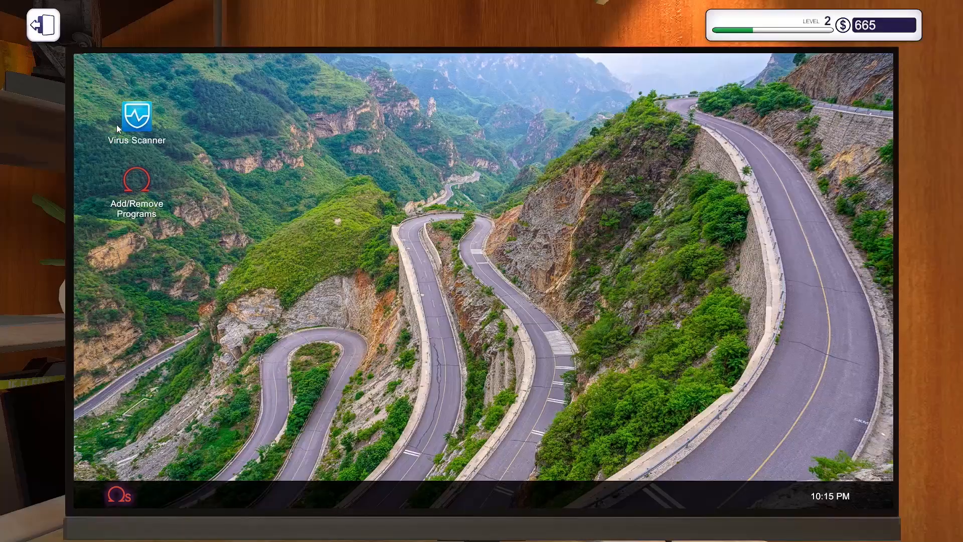
Launch the Virus Scanner to clear the infection and trigger the $200 invoice
{"action": "double_click", "coordinate": [136, 117]}
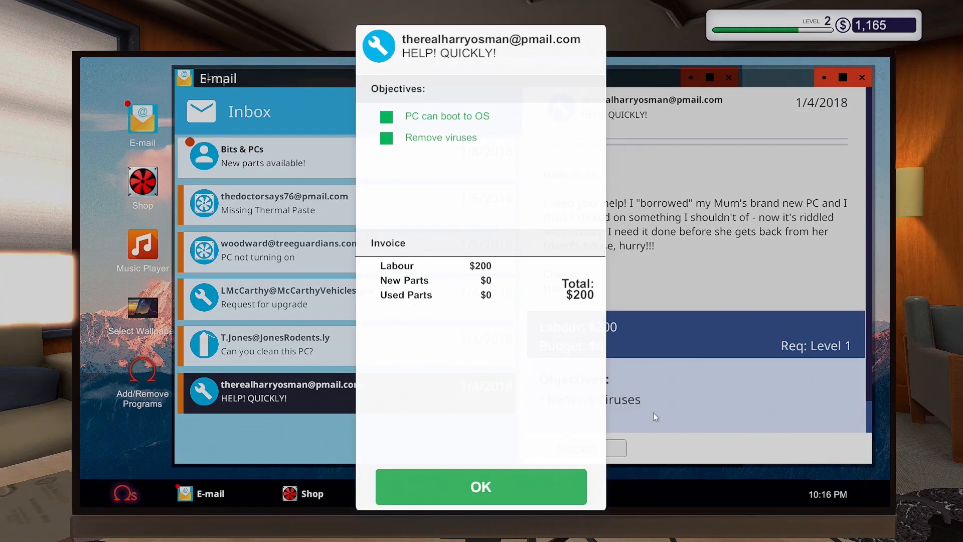
Collect the virus-removal invoice and buy the $1,000 Auto-Connect Tool
{"action": "left_click", "coordinate": [481, 487]}
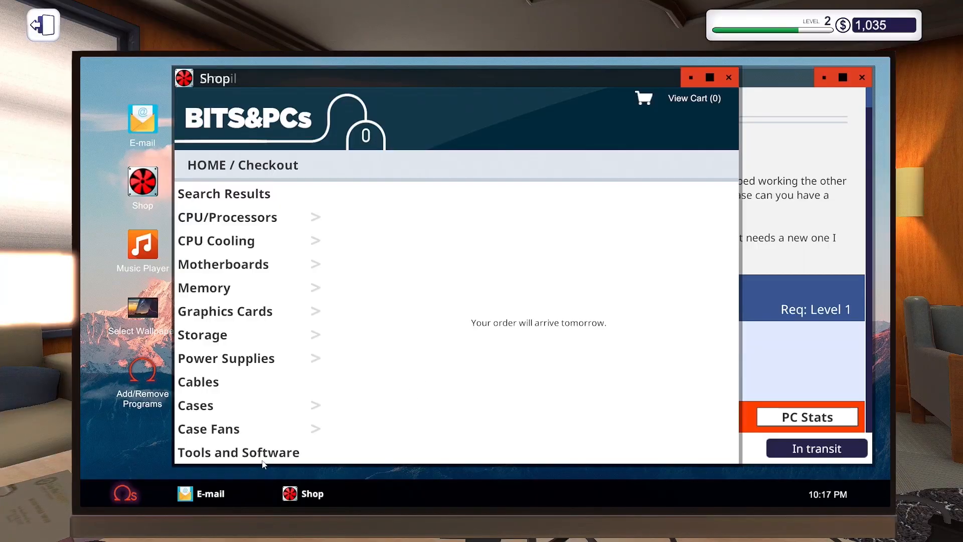
{"action": "left_click", "coordinate": [238, 452]}
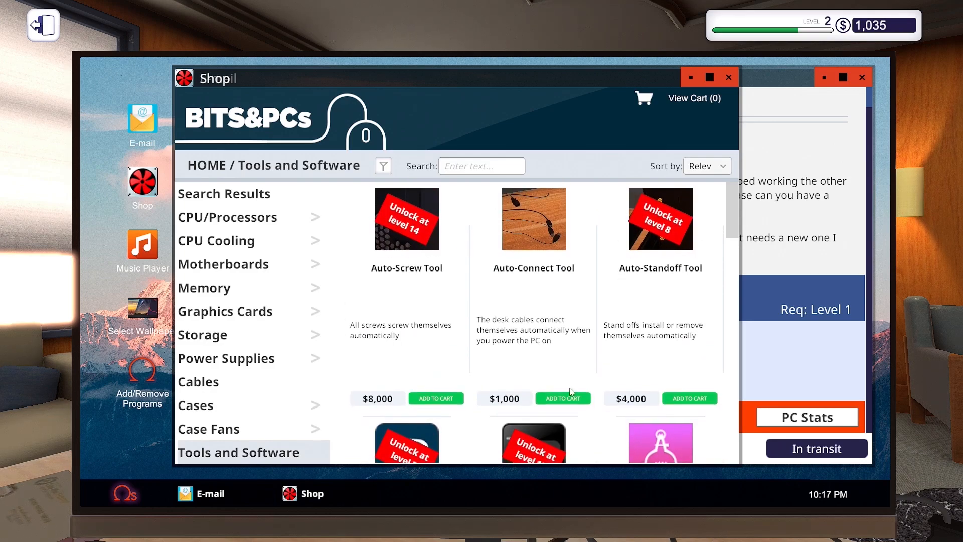
{"action": "left_click", "coordinate": [562, 398]}
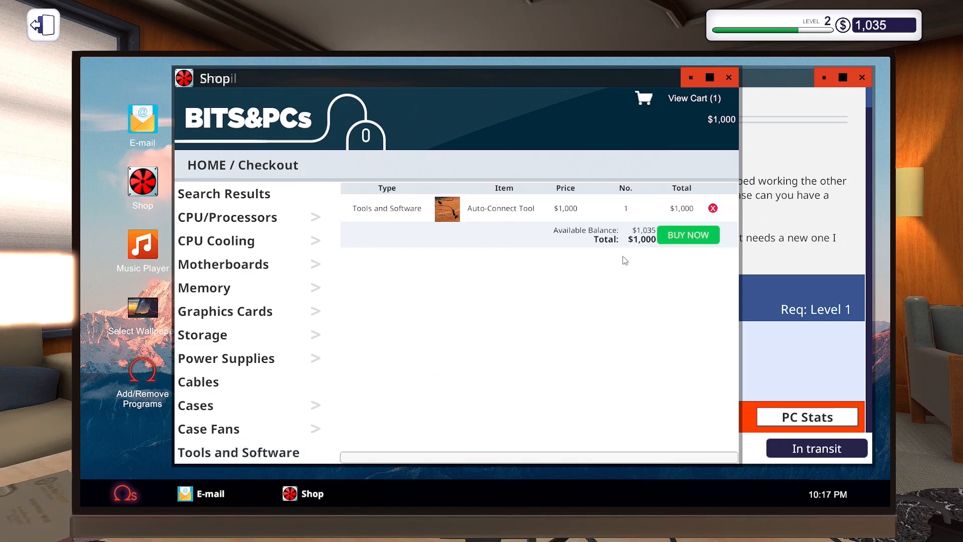
{"action": "left_click", "coordinate": [688, 235]}
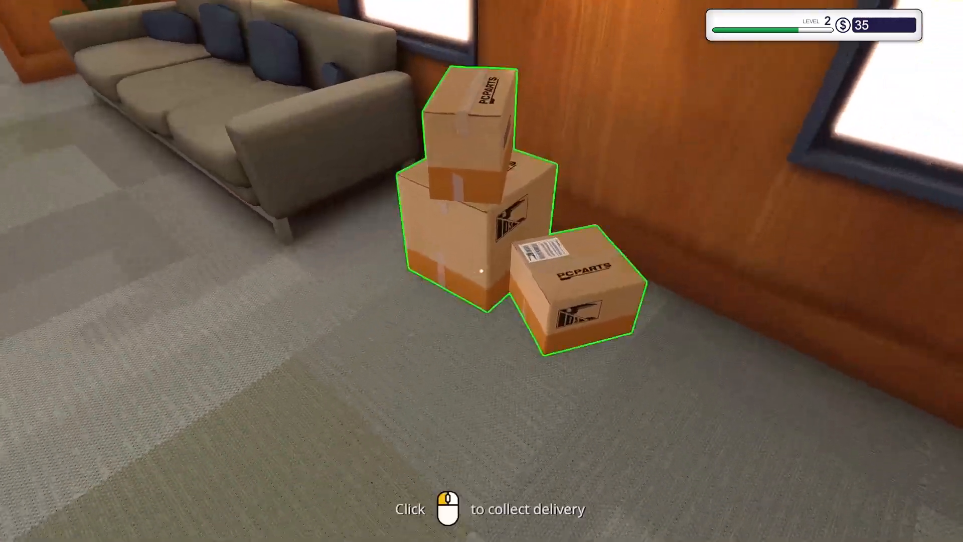
Collect the delivery, open the non-booting PC, and remove its 2 GB Mortoni RAM
{"action": "left_click", "coordinate": [481, 271]}
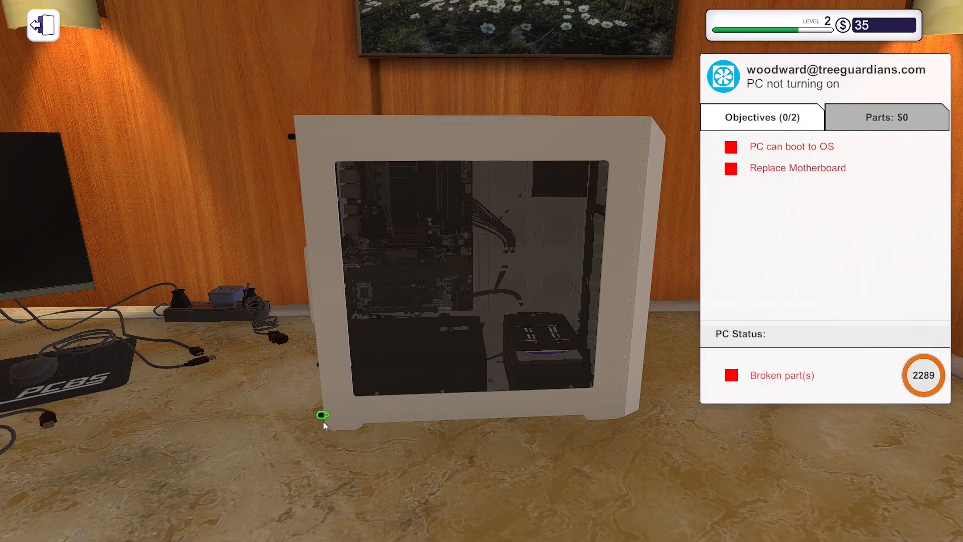
{"action": "left_click", "coordinate": [322, 415]}
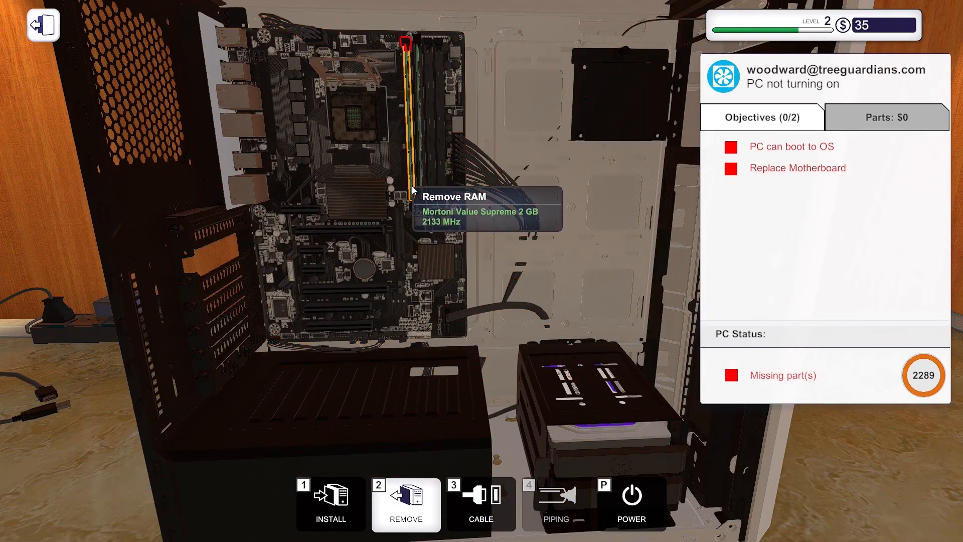
{"action": "left_click", "coordinate": [410, 190]}
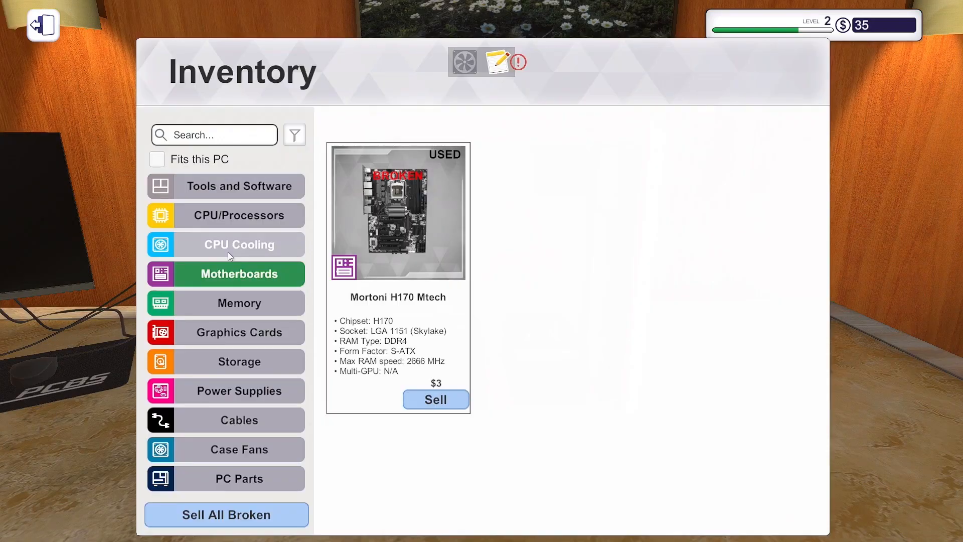
Install the replacement motherboard from inventory and connect both PSU power cables
{"action": "left_click", "coordinate": [238, 215]}
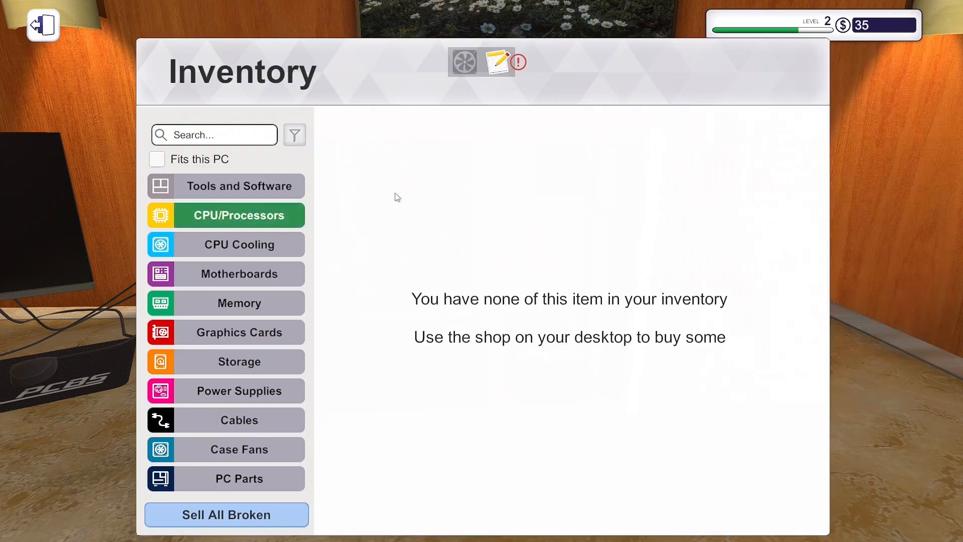
{"action": "left_click", "coordinate": [239, 186]}
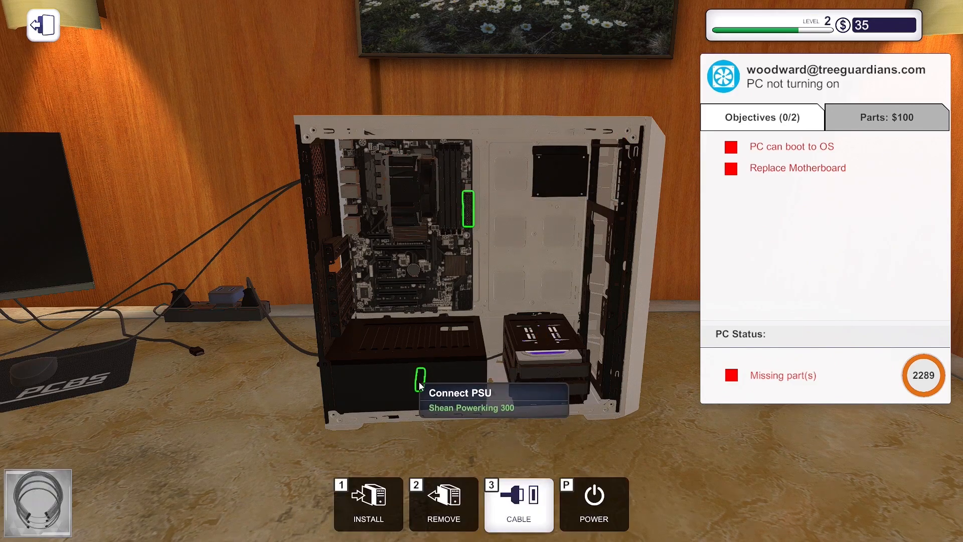
{"action": "left_click", "coordinate": [422, 381]}
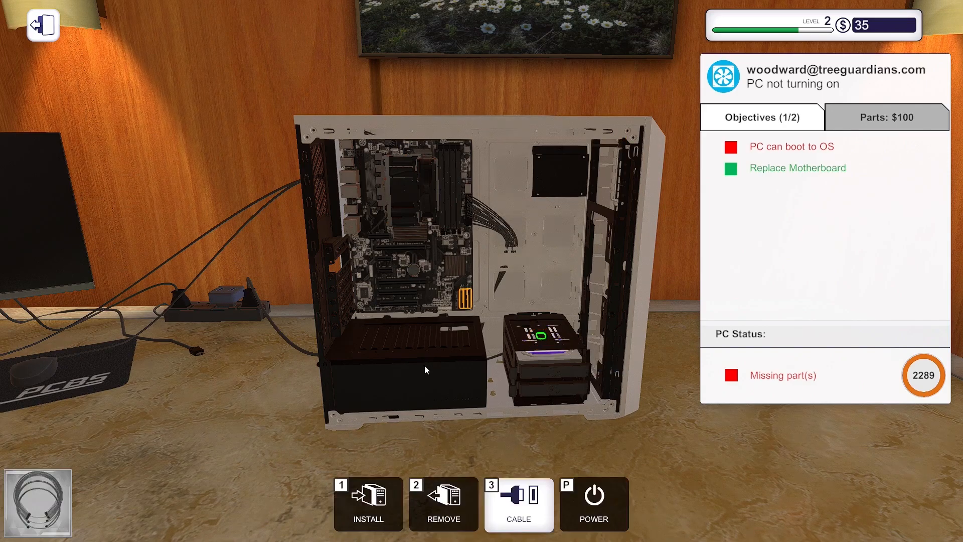
{"action": "left_click", "coordinate": [517, 503]}
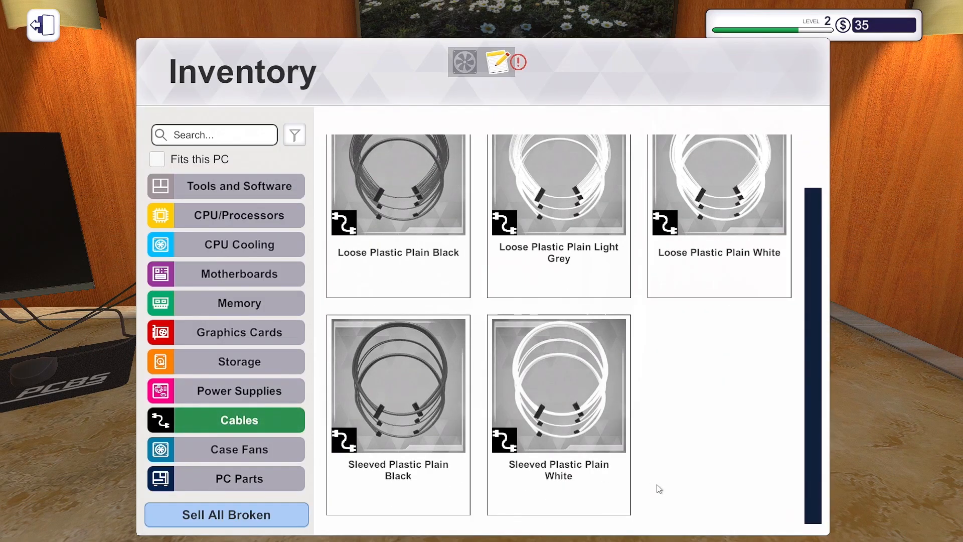
Reinstall the 2 GB Mortoni memory stick from the inventory's Memory section
{"action": "left_click", "coordinate": [42, 24]}
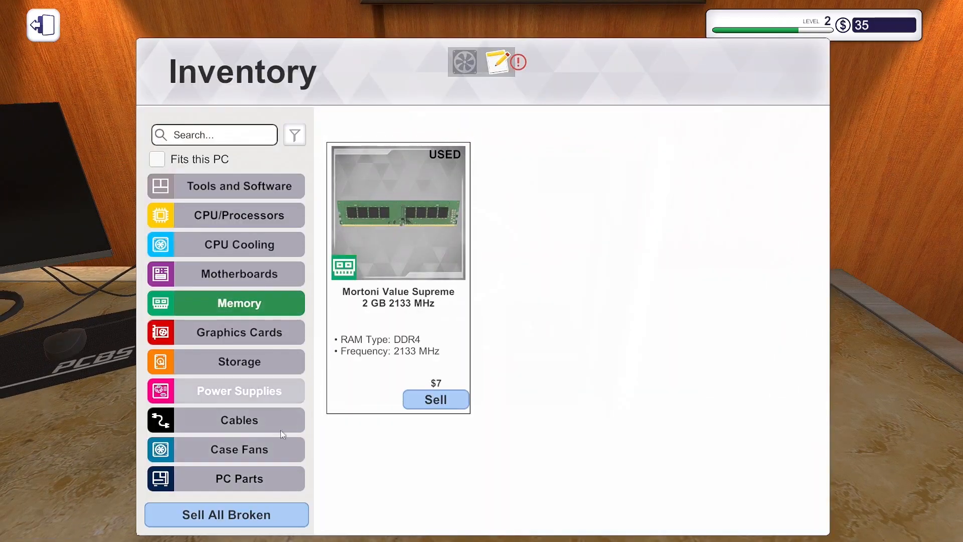
{"action": "left_click", "coordinate": [238, 479]}
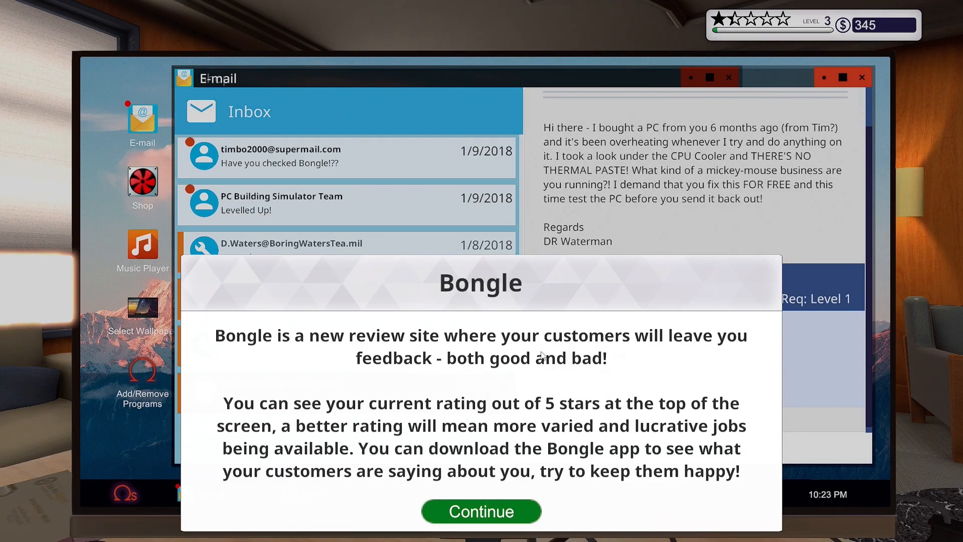
{"action": "mouse_move", "coordinate": [309, 426]}
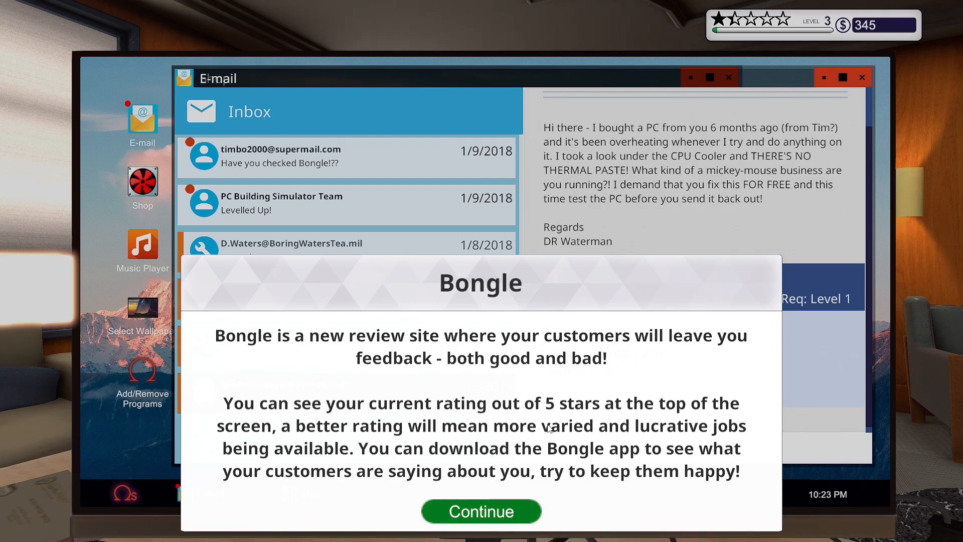
{"action": "mouse_move", "coordinate": [413, 484]}
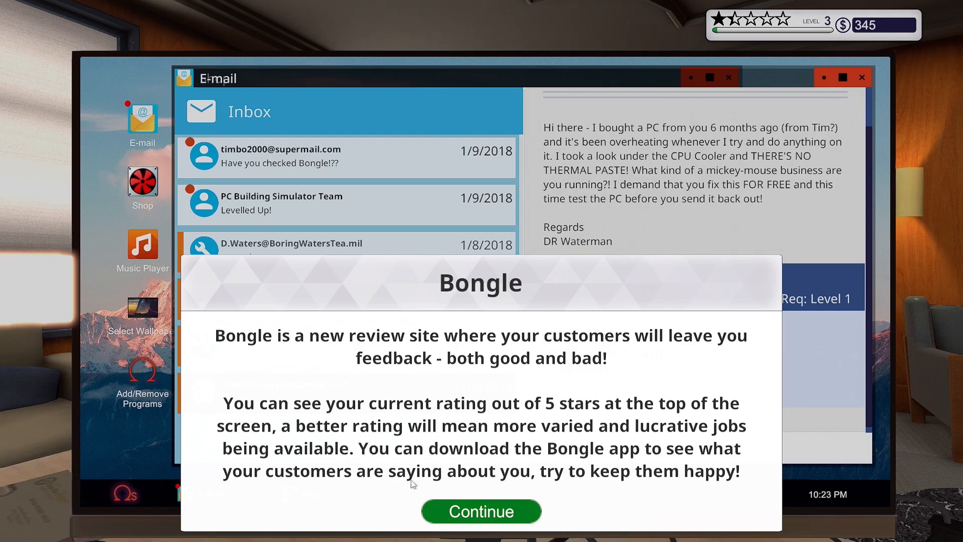
{"action": "mouse_move", "coordinate": [504, 496]}
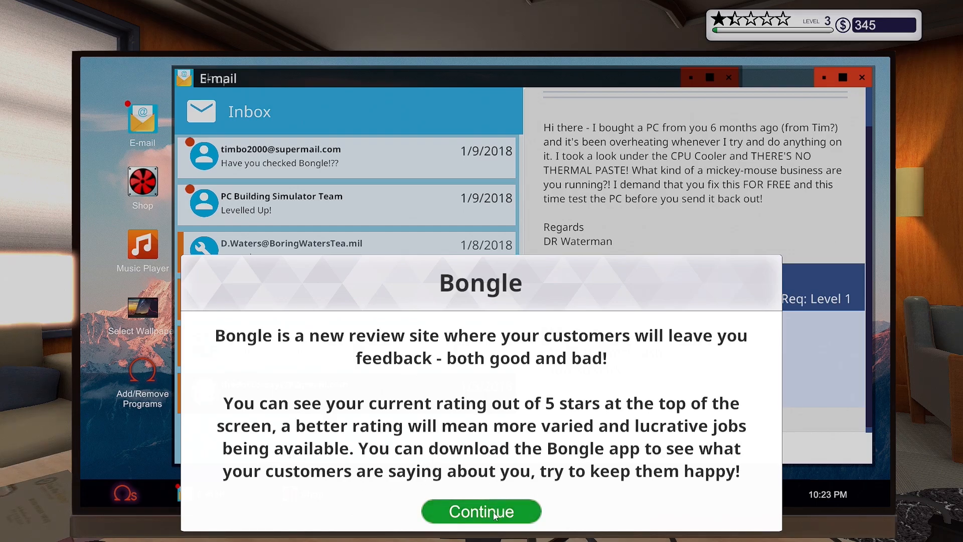
Dismiss the Bongle introduction and step away from the computer
{"action": "left_click", "coordinate": [481, 511]}
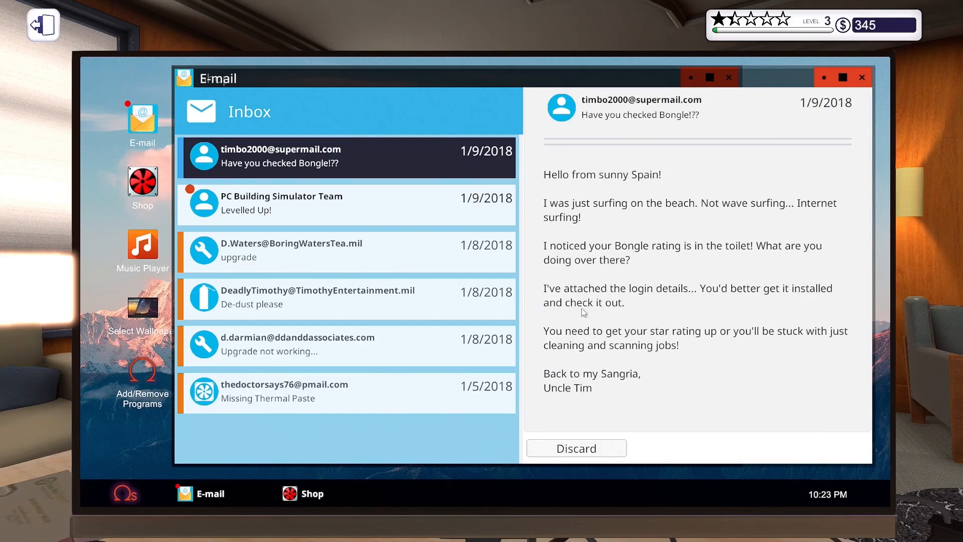
{"action": "mouse_move", "coordinate": [596, 342]}
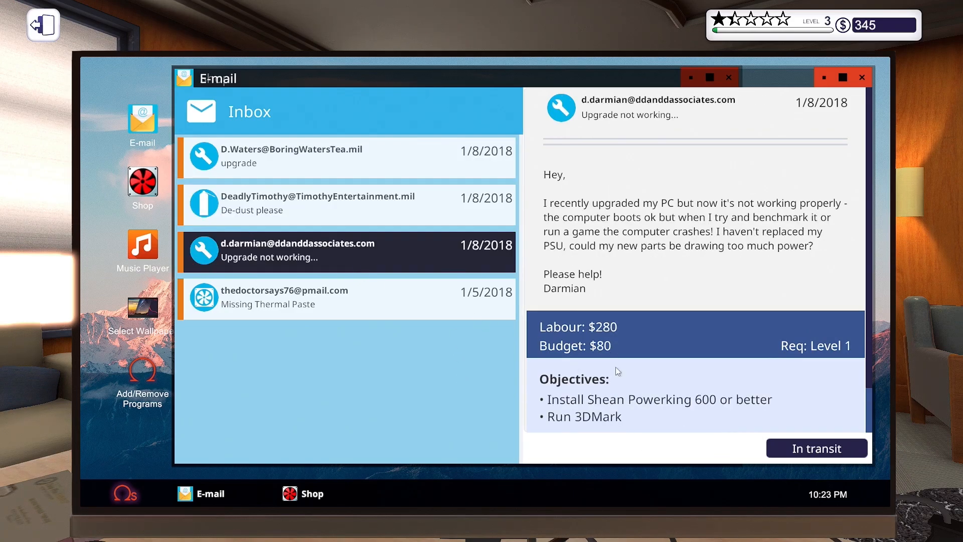
{"action": "left_click", "coordinate": [302, 493]}
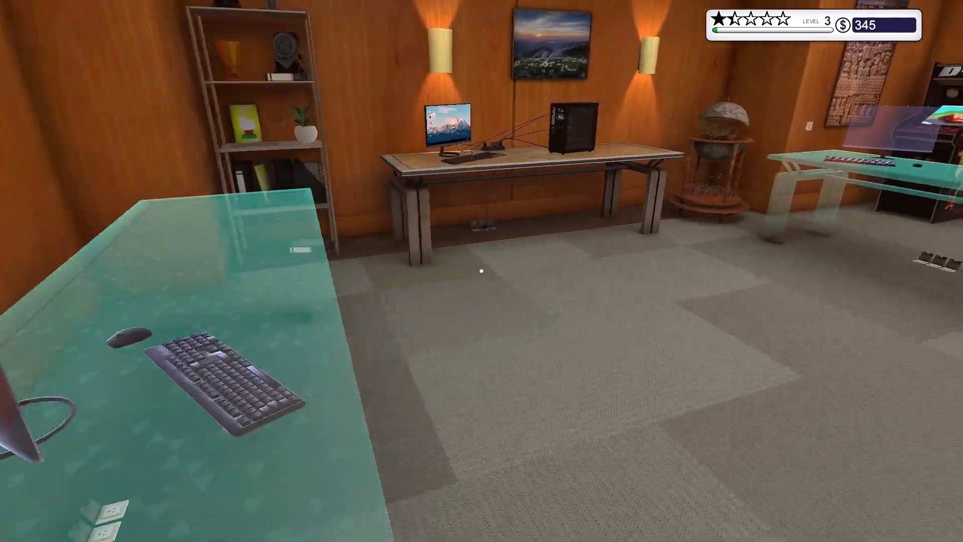
Use the office computer and open its E-mail inbox
{"action": "left_click", "coordinate": [449, 129]}
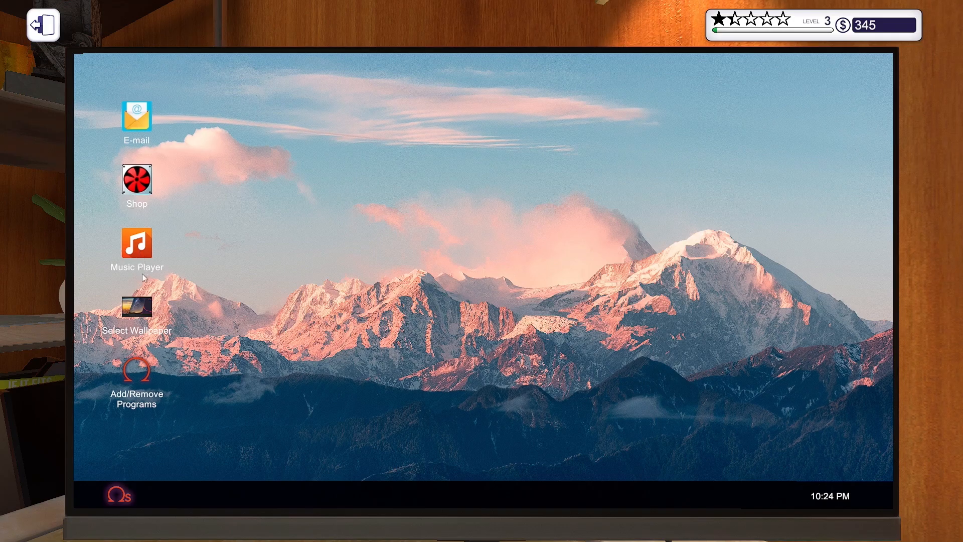
{"action": "double_click", "coordinate": [136, 373]}
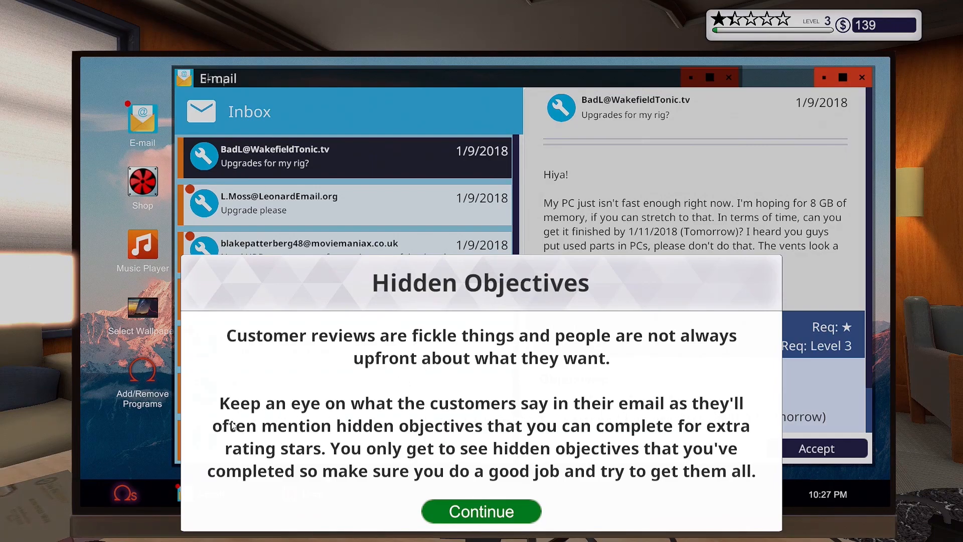
{"action": "mouse_move", "coordinate": [514, 510]}
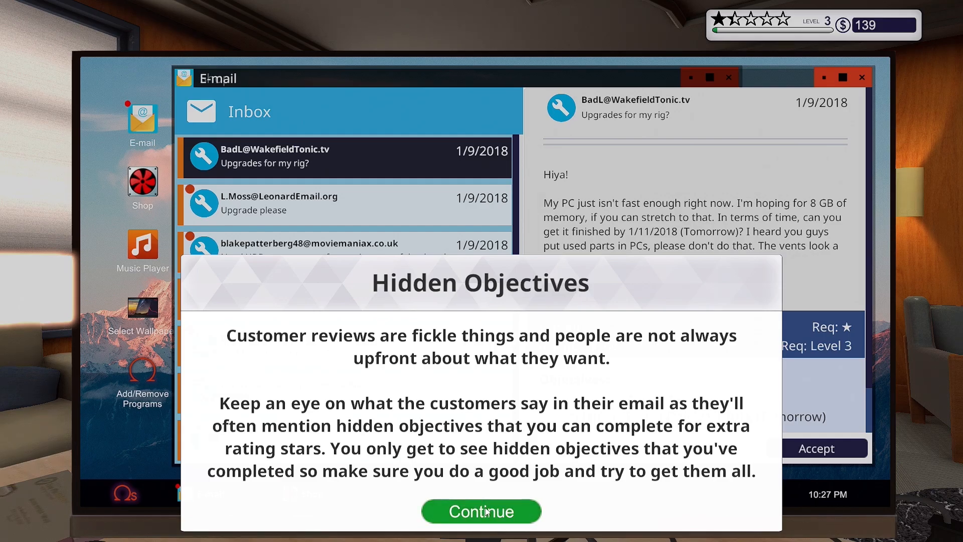
Accept the 'Upgrade so I can sail!' job and acknowledge its Will It Run requirement
{"action": "left_click", "coordinate": [481, 511]}
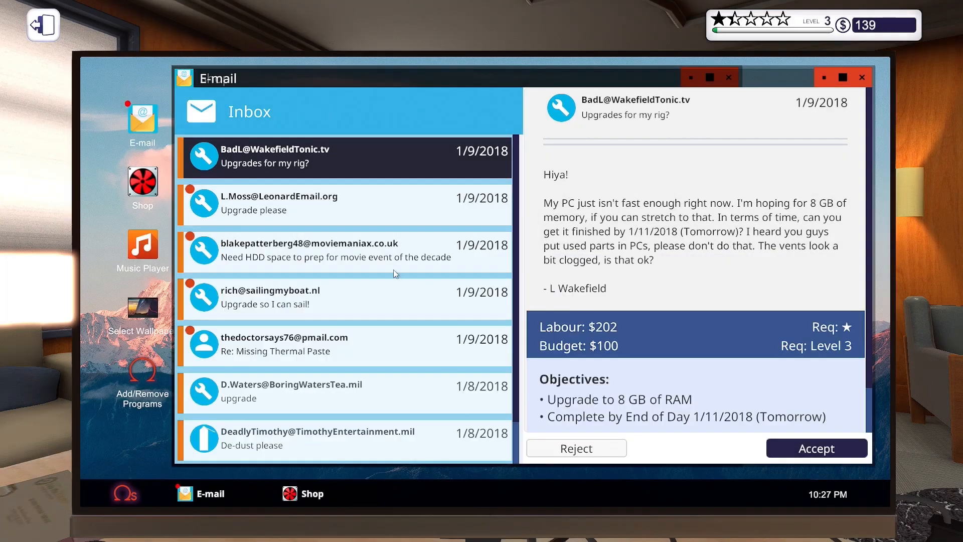
{"action": "left_click", "coordinate": [816, 447]}
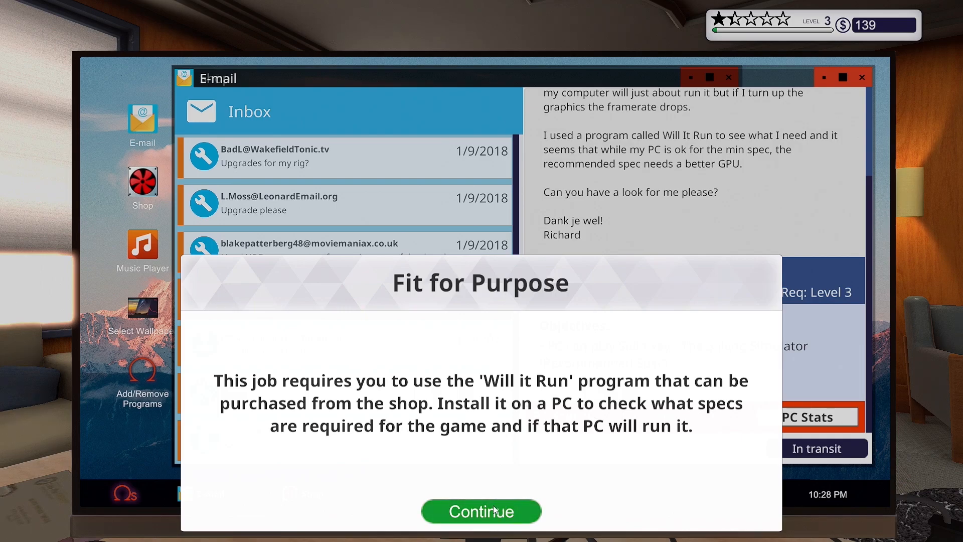
{"action": "left_click", "coordinate": [482, 511]}
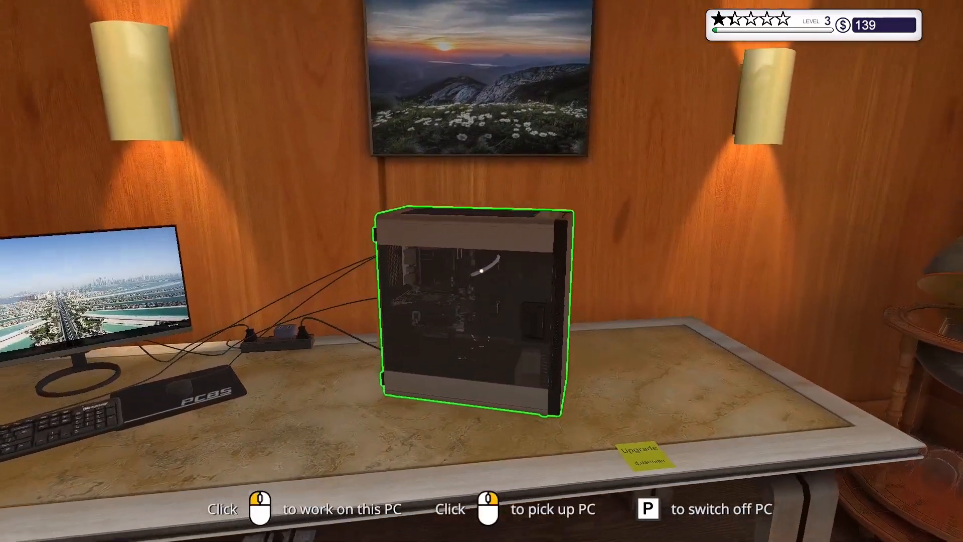
{"action": "left_click", "coordinate": [467, 307]}
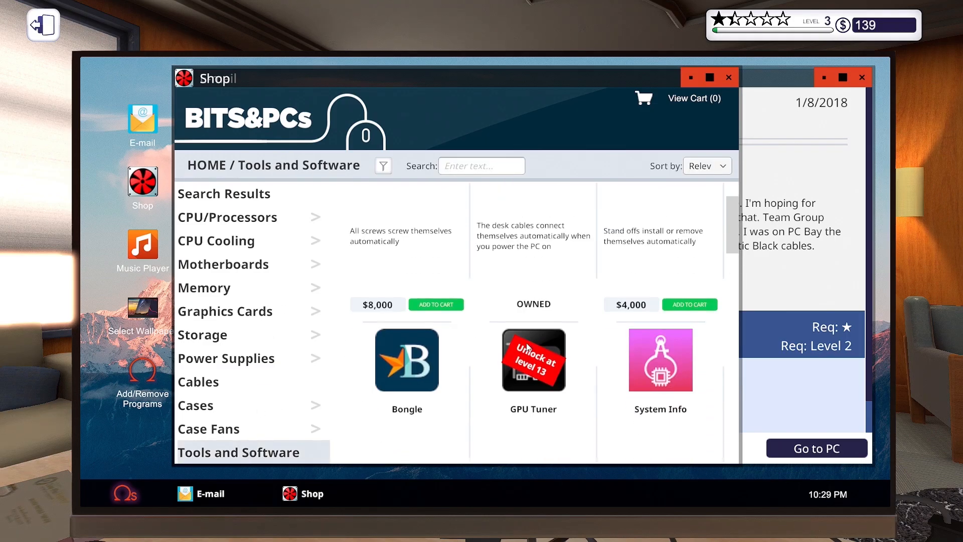
Scroll the Tools and Software listings down to the $200 Will It Run program
{"action": "scroll", "scroll_direction": "down", "scroll_amount": 3}
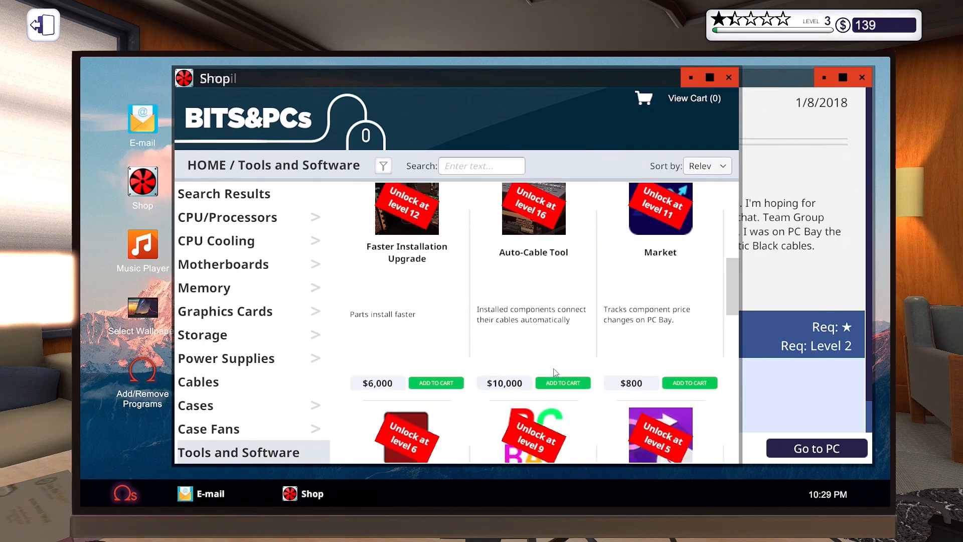
{"action": "scroll", "scroll_direction": "down", "scroll_amount": 3}
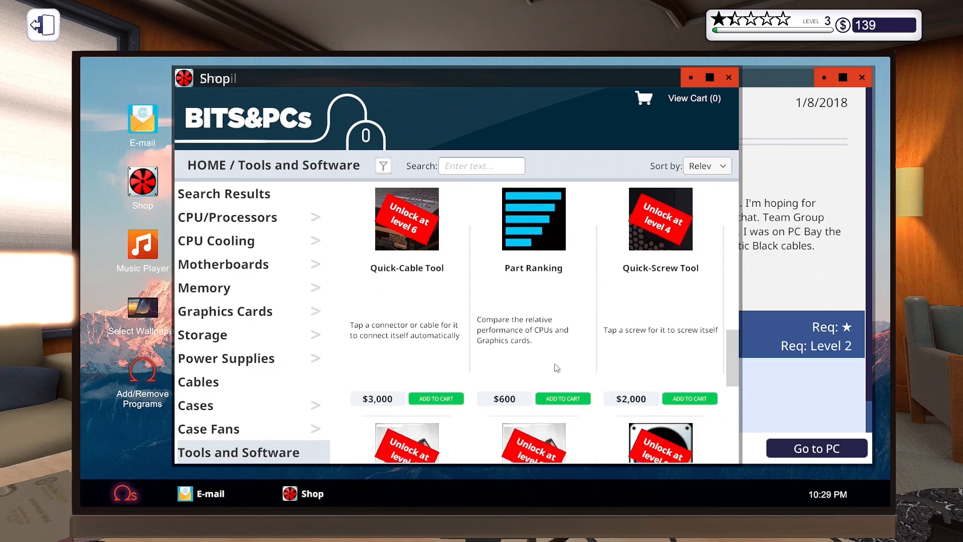
{"action": "scroll", "scroll_direction": "down", "scroll_amount": 3}
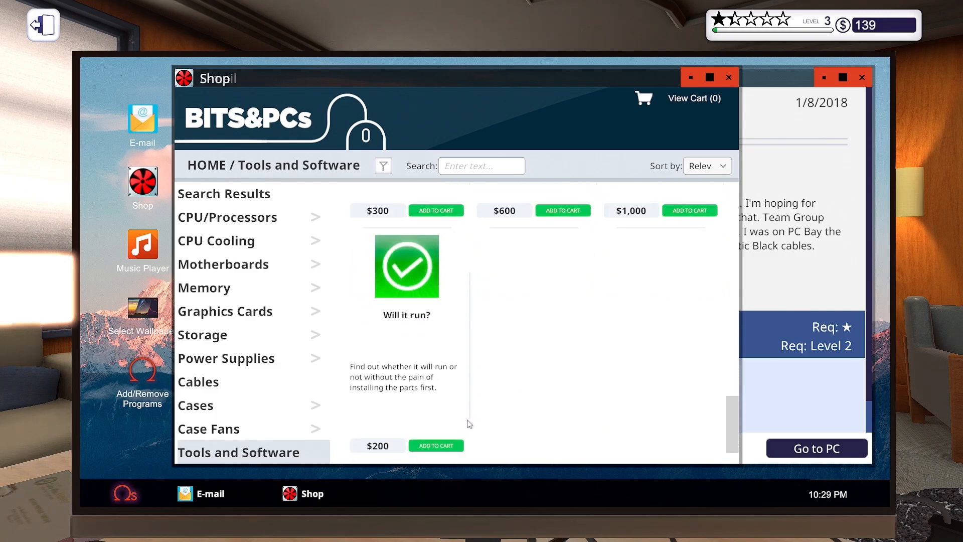
{"action": "mouse_move", "coordinate": [492, 388]}
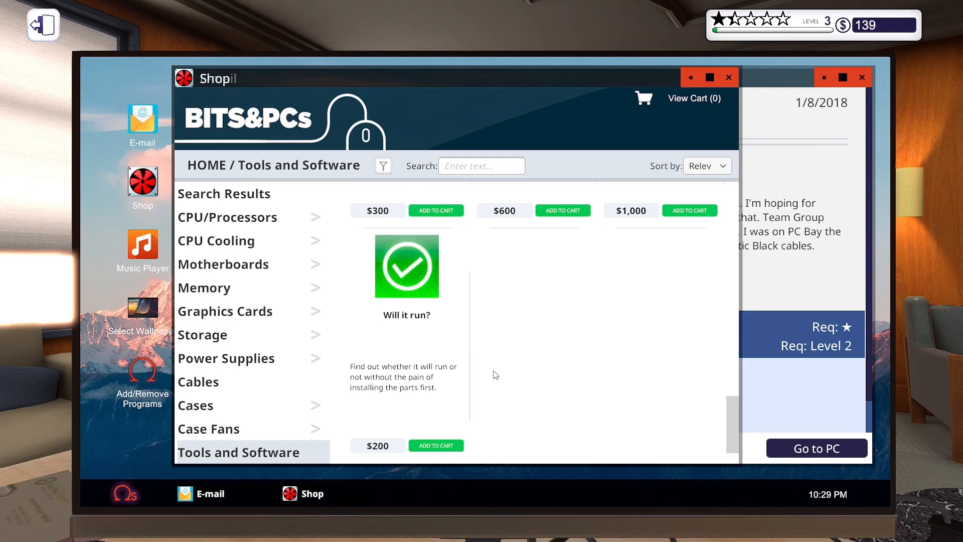
{"action": "mouse_move", "coordinate": [513, 358]}
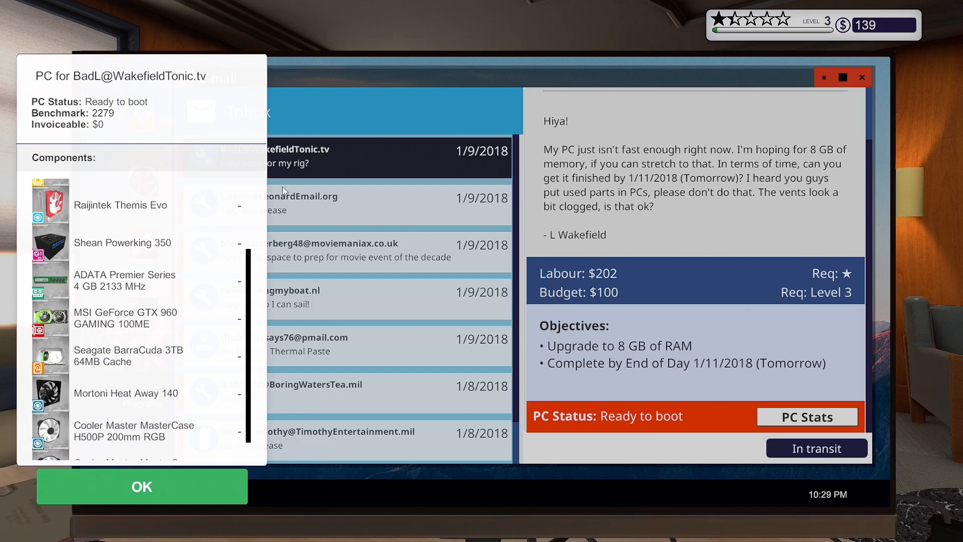
Review the PC stats for the 16 GB RAM and sailing game upgrade jobs
{"action": "left_click", "coordinate": [141, 486]}
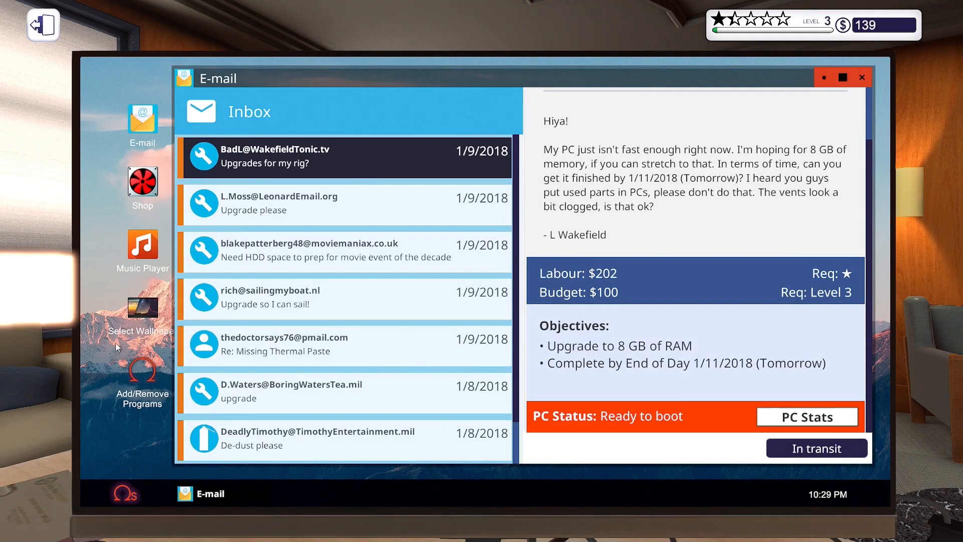
{"action": "left_click", "coordinate": [142, 184]}
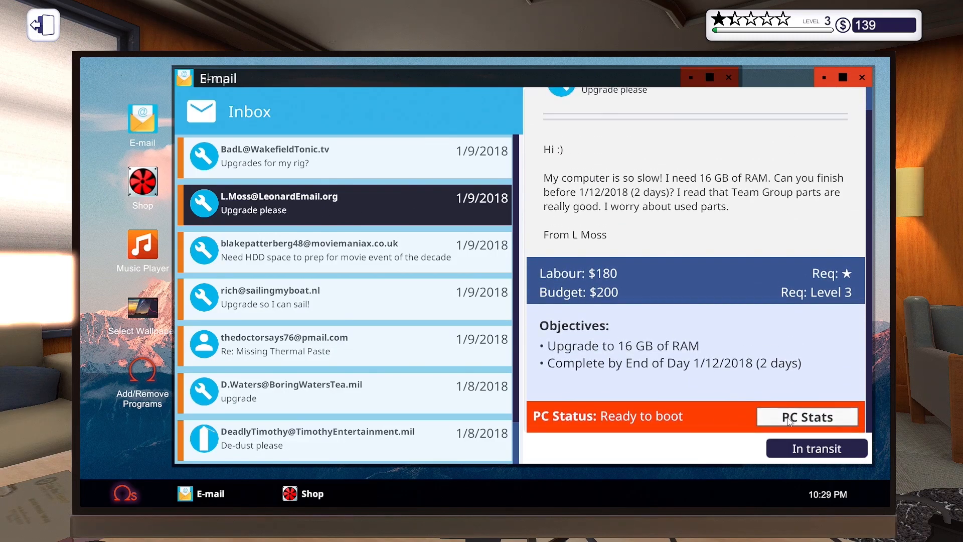
{"action": "left_click", "coordinate": [808, 417]}
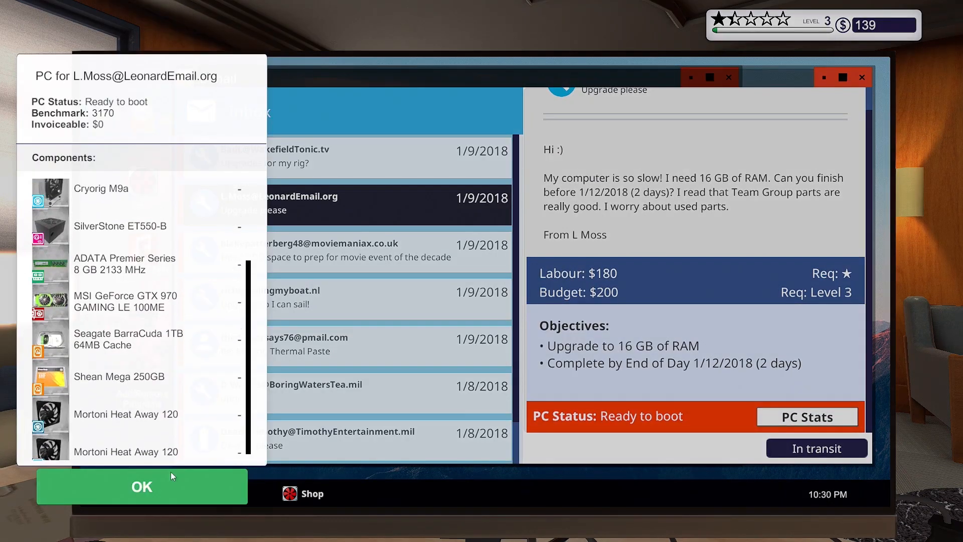
{"action": "left_click", "coordinate": [142, 486]}
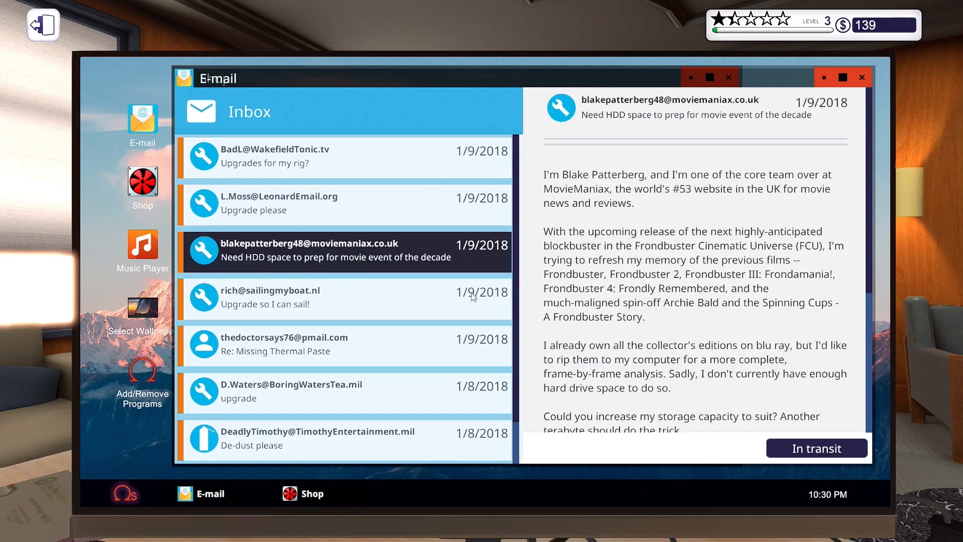
{"action": "scroll", "scroll_direction": "down", "scroll_amount": 3}
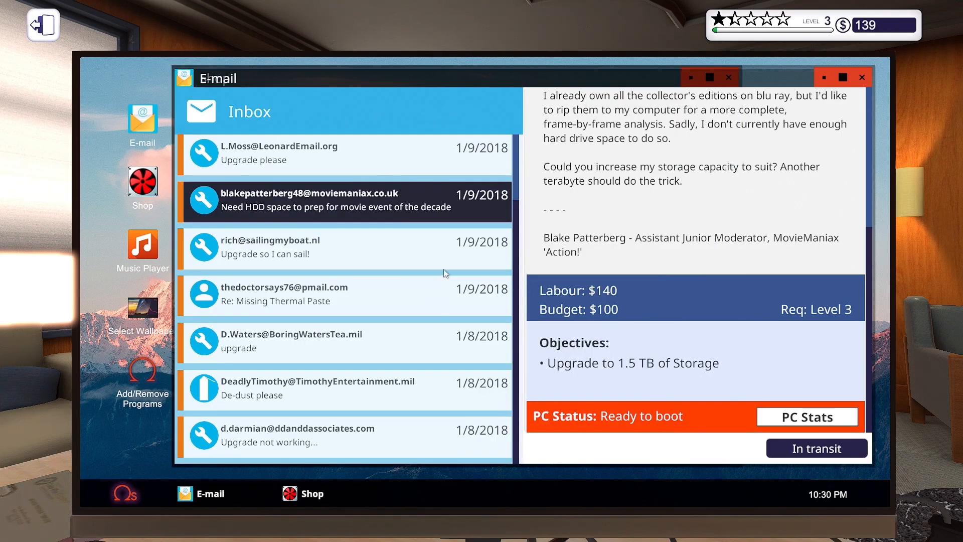
{"action": "left_click", "coordinate": [344, 247]}
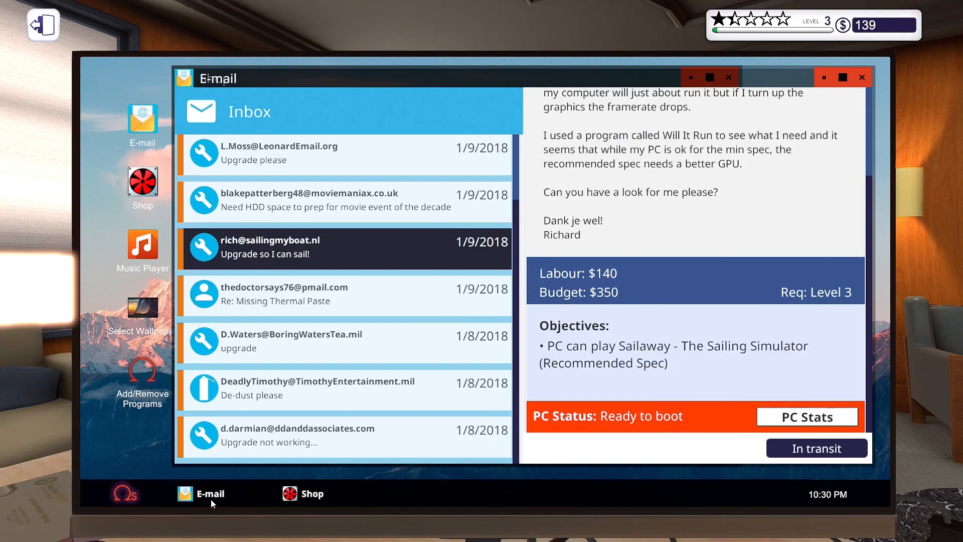
{"action": "left_click", "coordinate": [310, 494]}
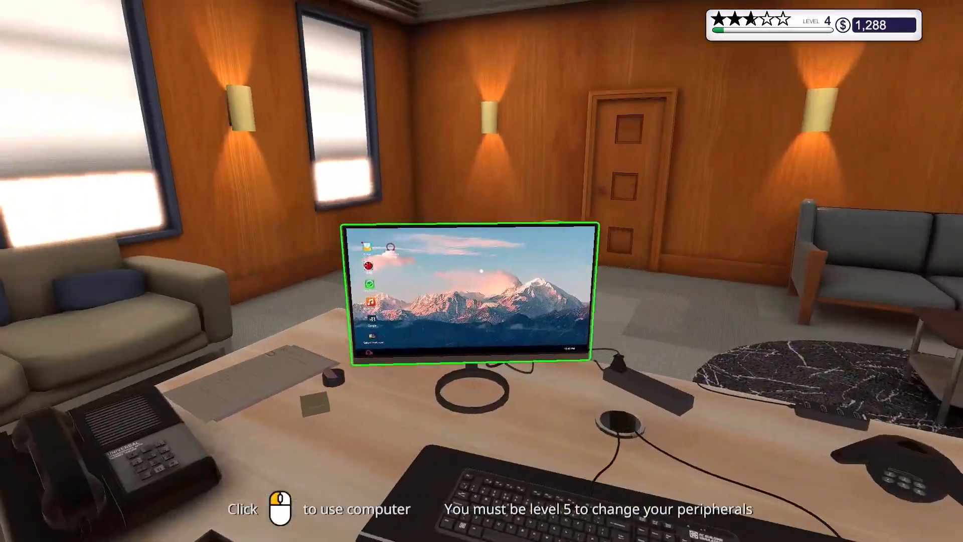
Order the AMD Ryzen 5 1500X from the office computer's CPU shop
{"action": "left_click", "coordinate": [460, 295]}
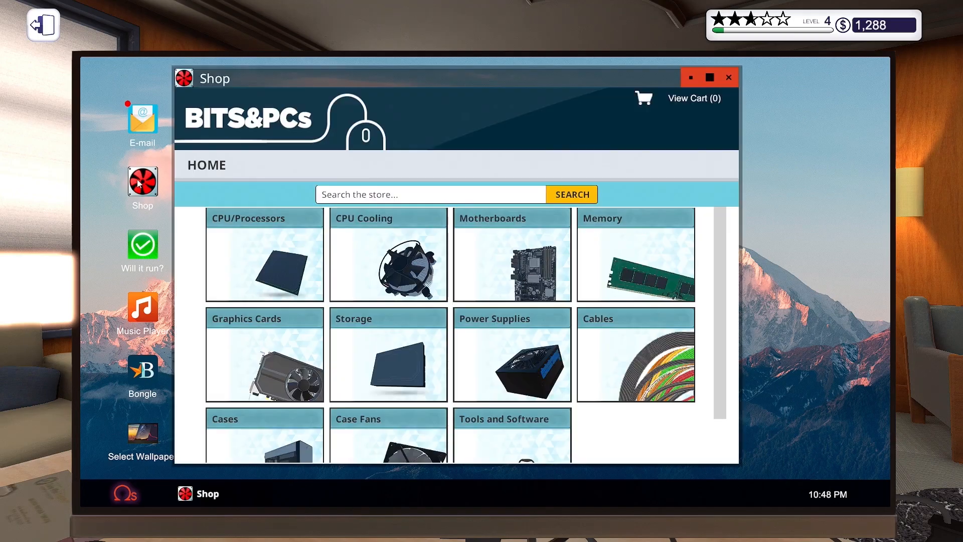
{"action": "left_click", "coordinate": [265, 254]}
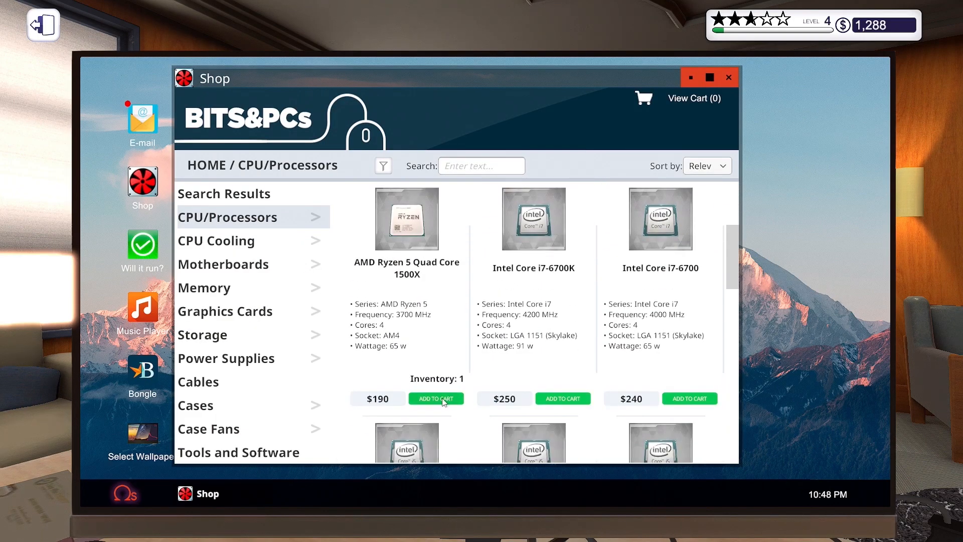
{"action": "left_click", "coordinate": [436, 397]}
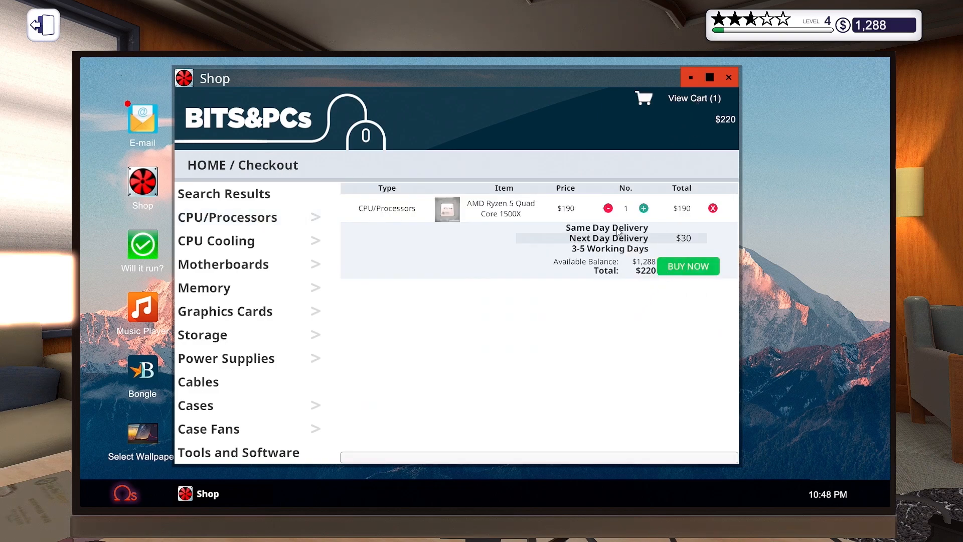
{"action": "left_click", "coordinate": [687, 265]}
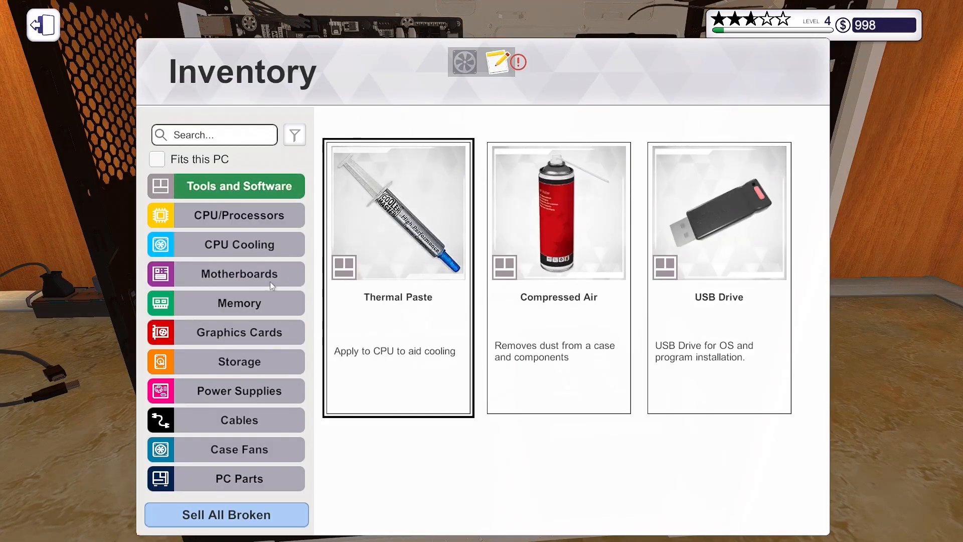
Leave the inventory and put the dusty upgrade PC on the workbench
{"action": "left_click", "coordinate": [239, 215]}
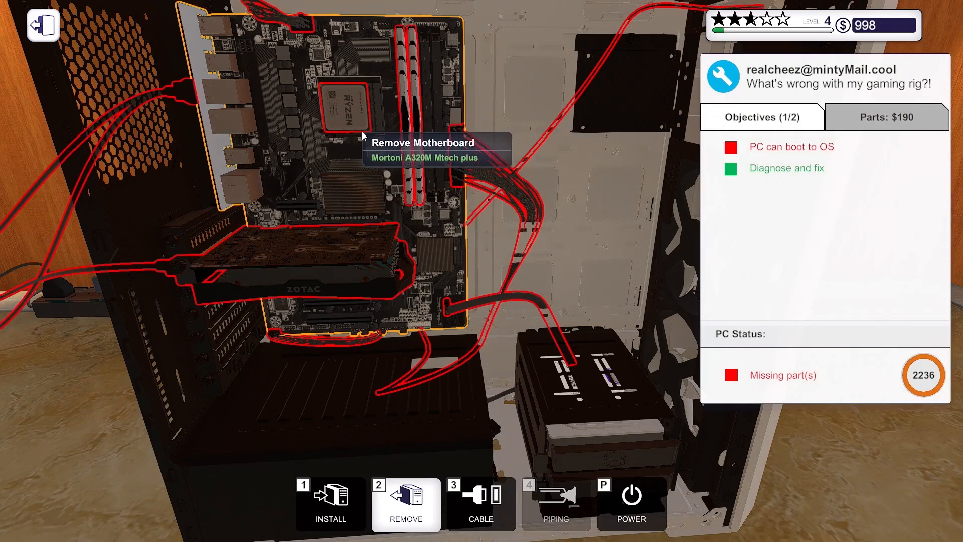
{"action": "mouse_move", "coordinate": [376, 141]}
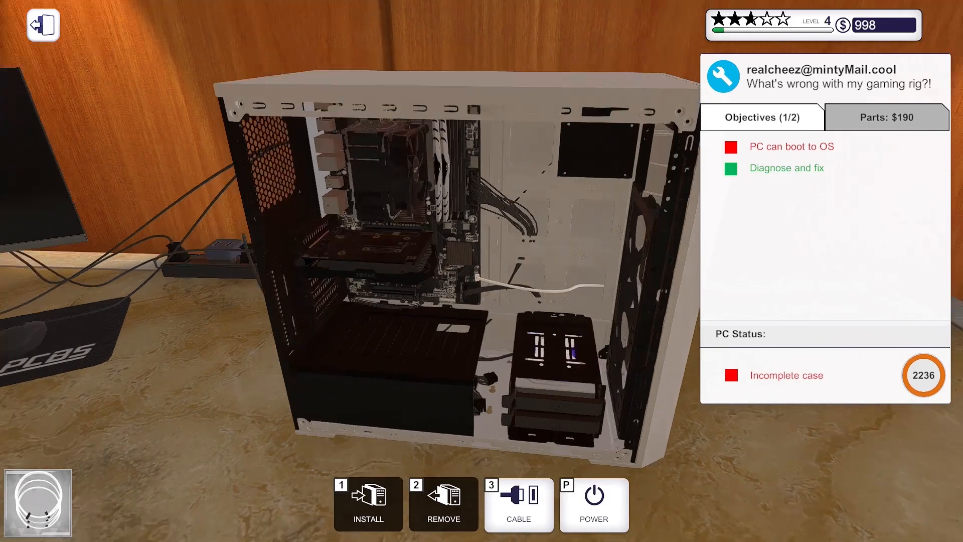
{"action": "left_click", "coordinate": [367, 503]}
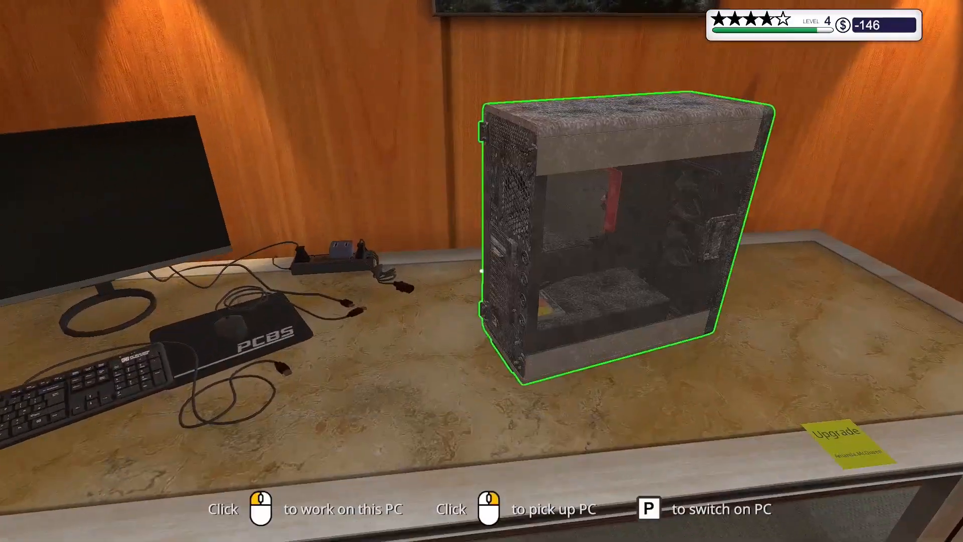
Install a Team Group RAM stick in the dusty PC and browse fitting graphics cards
{"action": "left_click", "coordinate": [614, 245]}
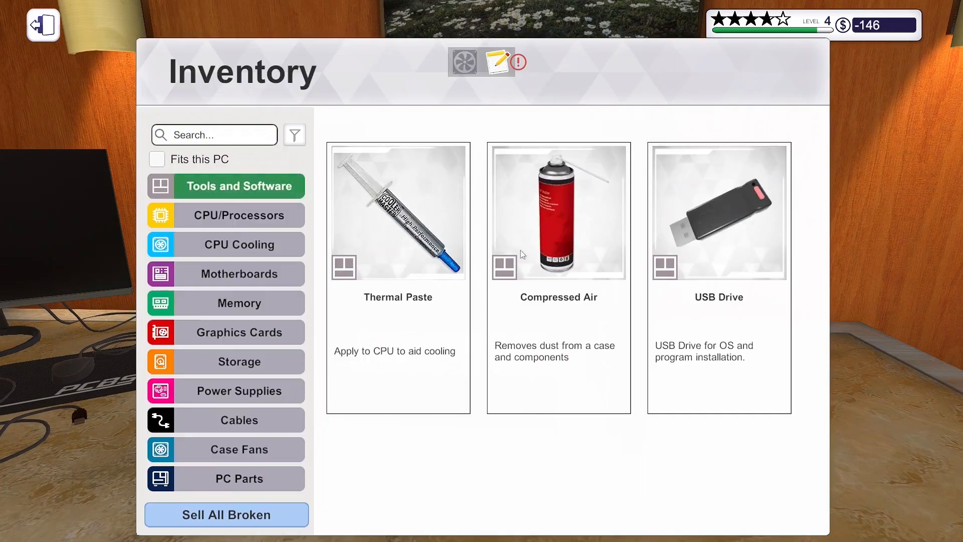
{"action": "left_click", "coordinate": [238, 303]}
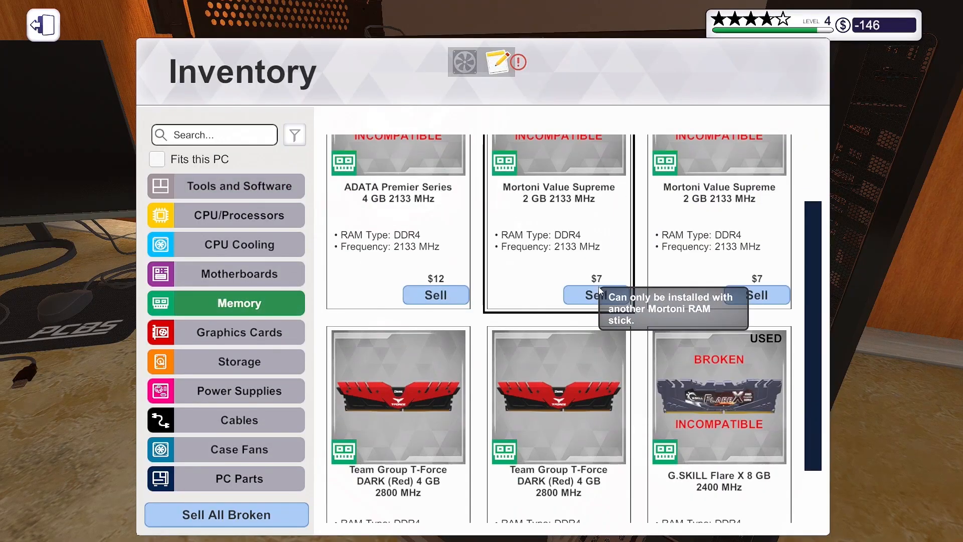
{"action": "left_click", "coordinate": [157, 159]}
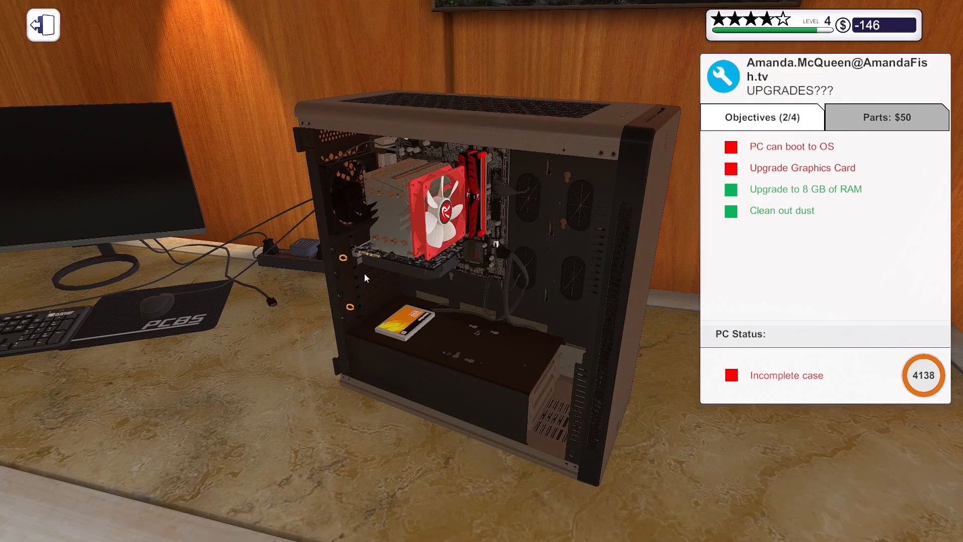
{"action": "mouse_move", "coordinate": [346, 300]}
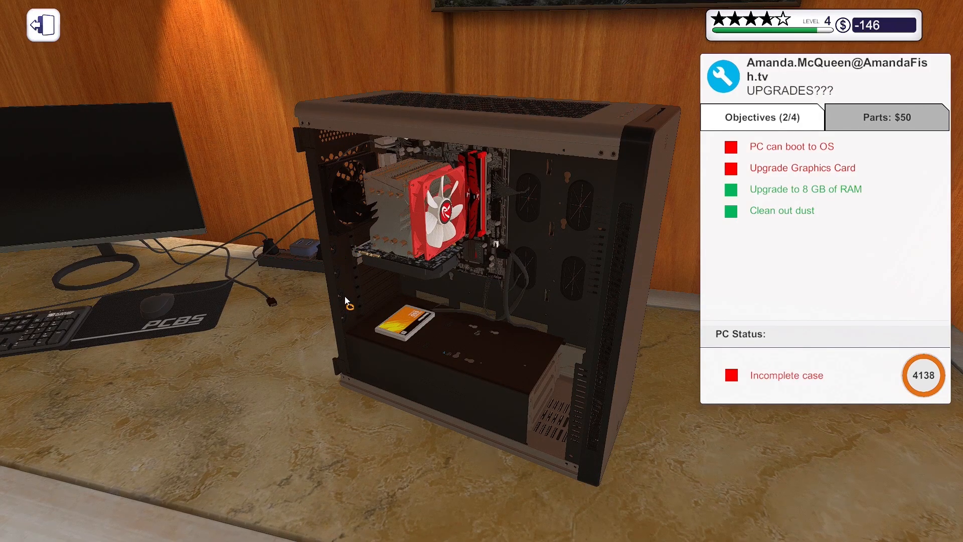
{"action": "mouse_move", "coordinate": [433, 268]}
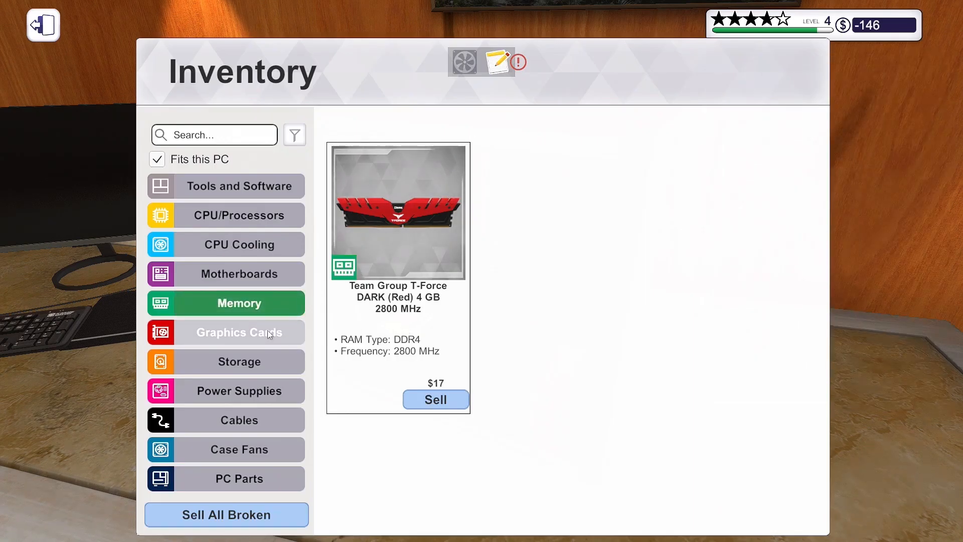
{"action": "left_click", "coordinate": [239, 332]}
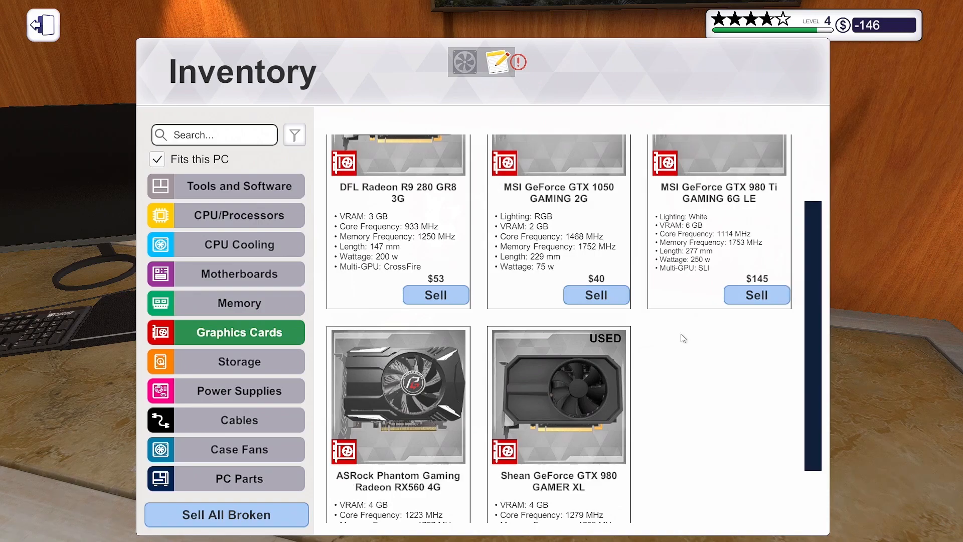
{"action": "scroll", "scroll_direction": "down", "scroll_amount": 3}
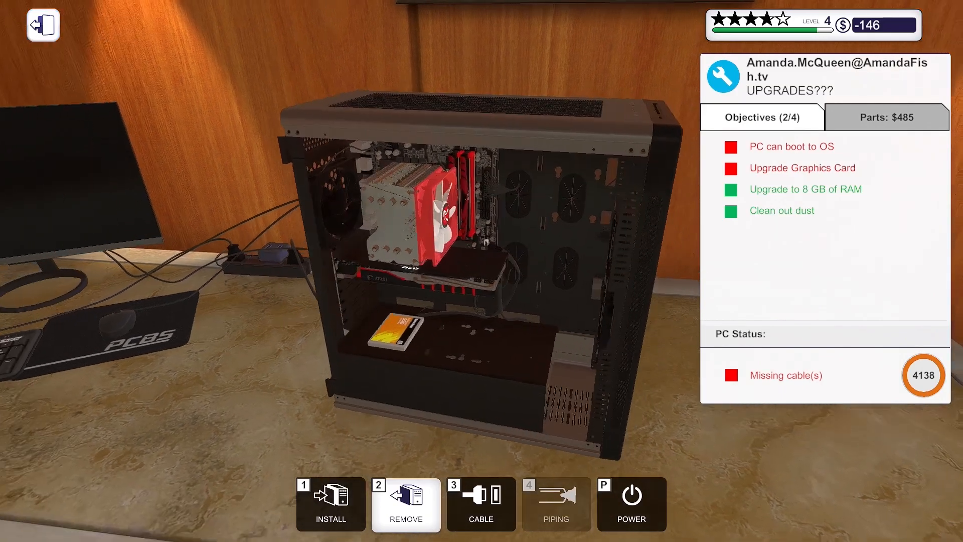
Wire PSU power to Amanda's graphics card and return the PC to the desk
{"action": "left_click", "coordinate": [482, 503]}
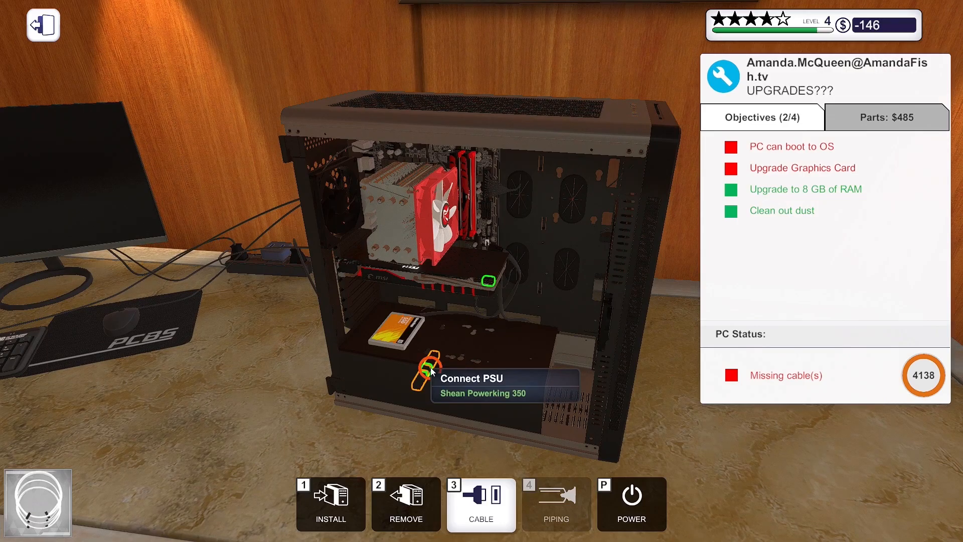
{"action": "left_click", "coordinate": [427, 369]}
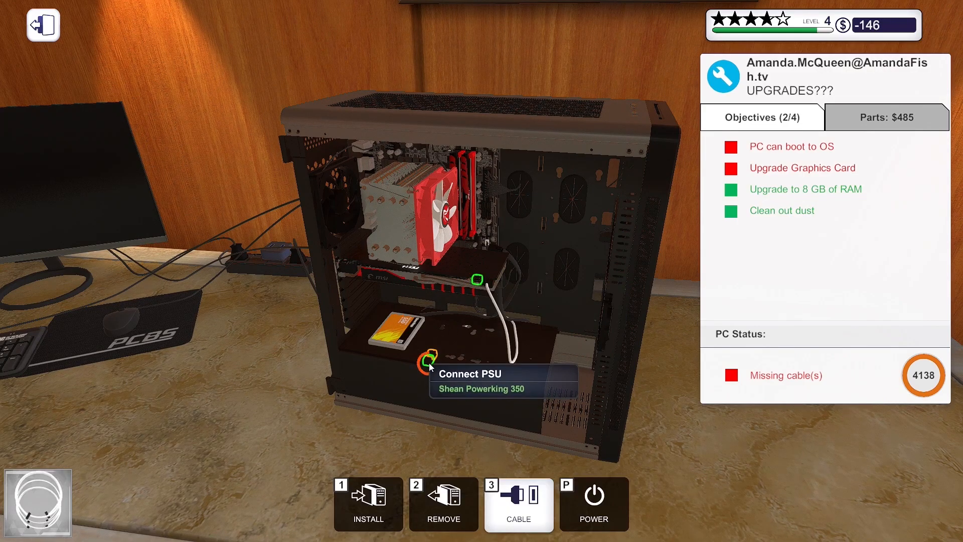
{"action": "left_click", "coordinate": [430, 361]}
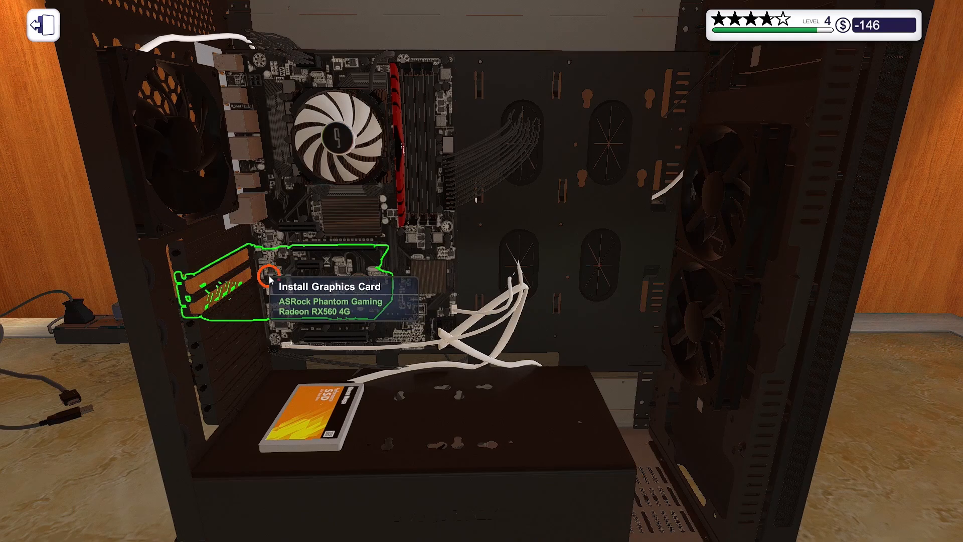
{"action": "left_click", "coordinate": [268, 280]}
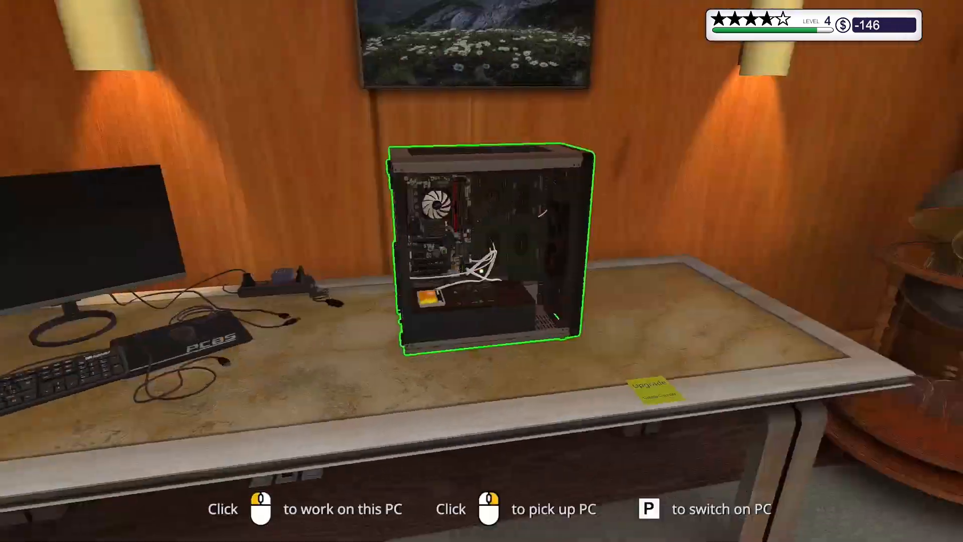
Unplug the old ASRock graphics card and browse the Graphics Cards inventory
{"action": "left_click", "coordinate": [492, 246]}
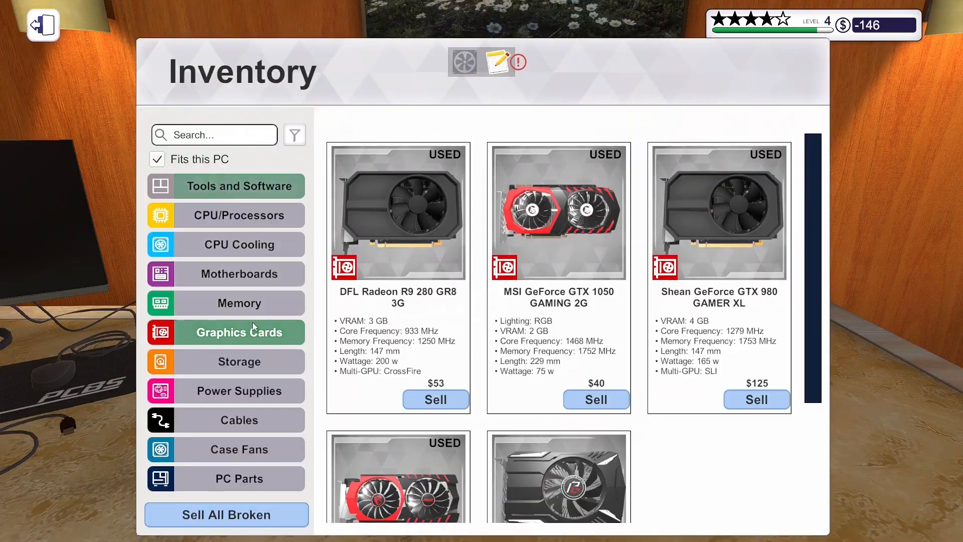
{"action": "scroll", "scroll_direction": "down", "scroll_amount": 3}
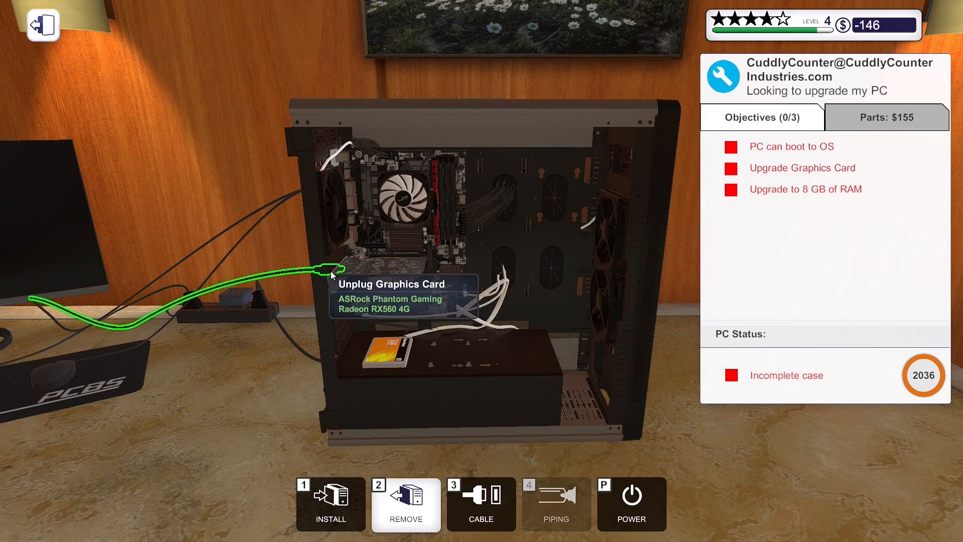
{"action": "left_click", "coordinate": [326, 274]}
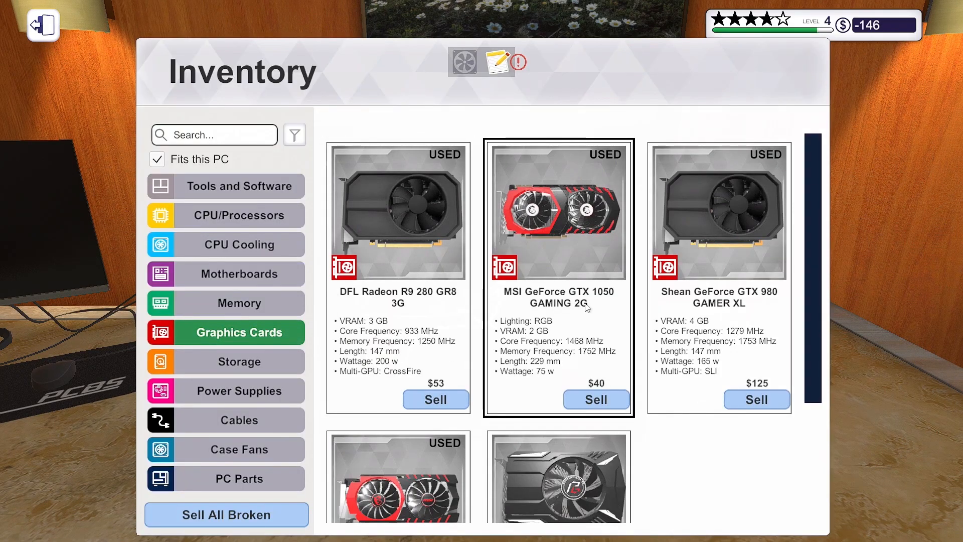
{"action": "scroll", "scroll_direction": "down", "scroll_amount": 3}
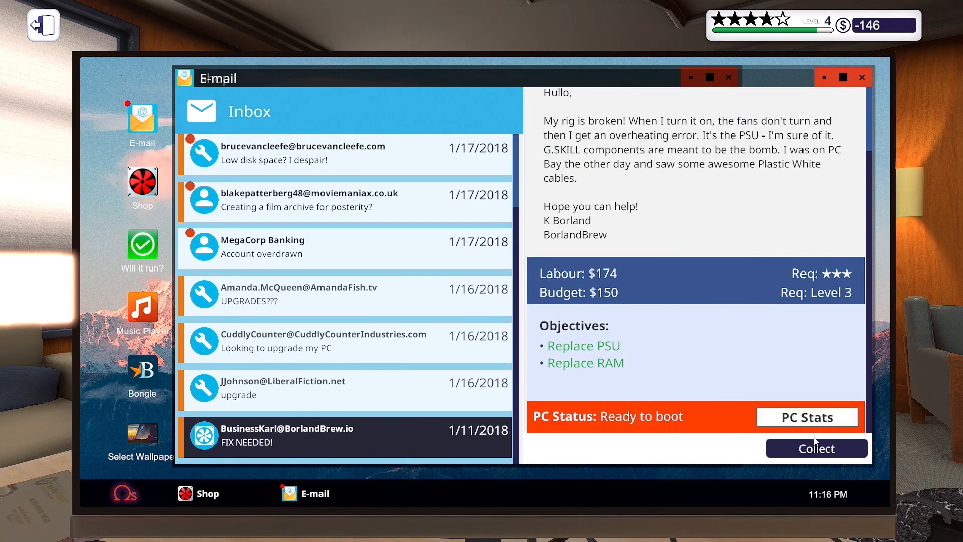
Collect the $723 UPGRADES??? payment and dismiss the invoice and Peripheral Shop notices
{"action": "left_click", "coordinate": [816, 447]}
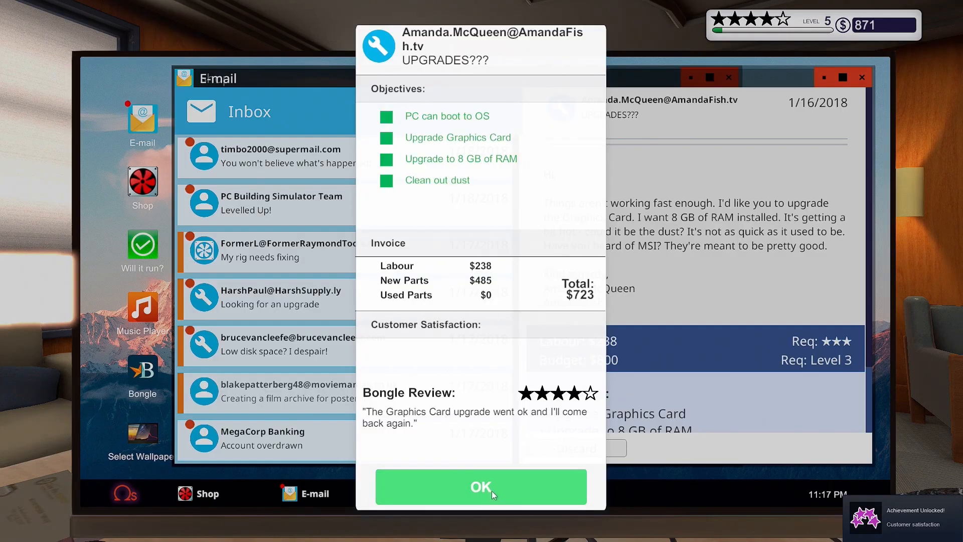
{"action": "left_click", "coordinate": [481, 486]}
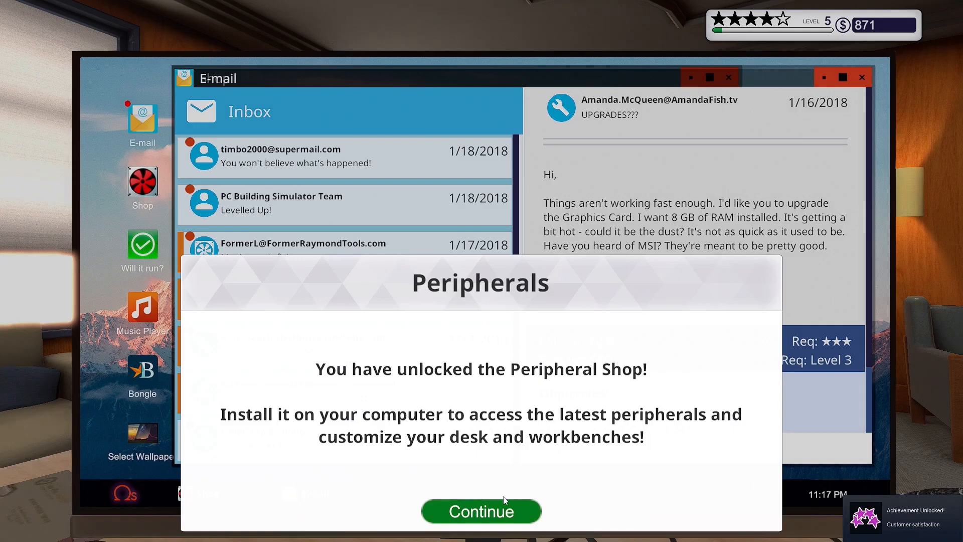
{"action": "left_click", "coordinate": [481, 512]}
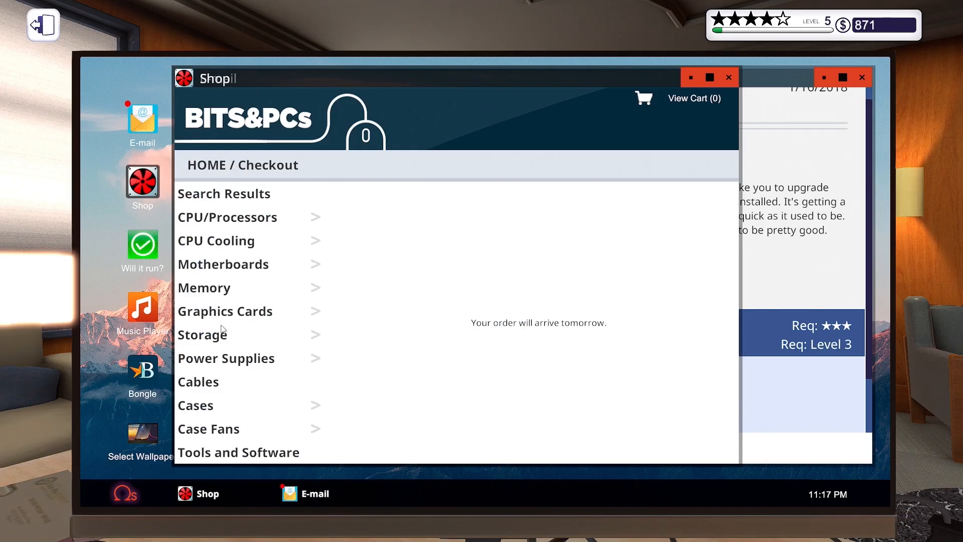
Buy the MSI GTX 980 Ti 6G LE with same-day delivery for $535
{"action": "left_click", "coordinate": [225, 311]}
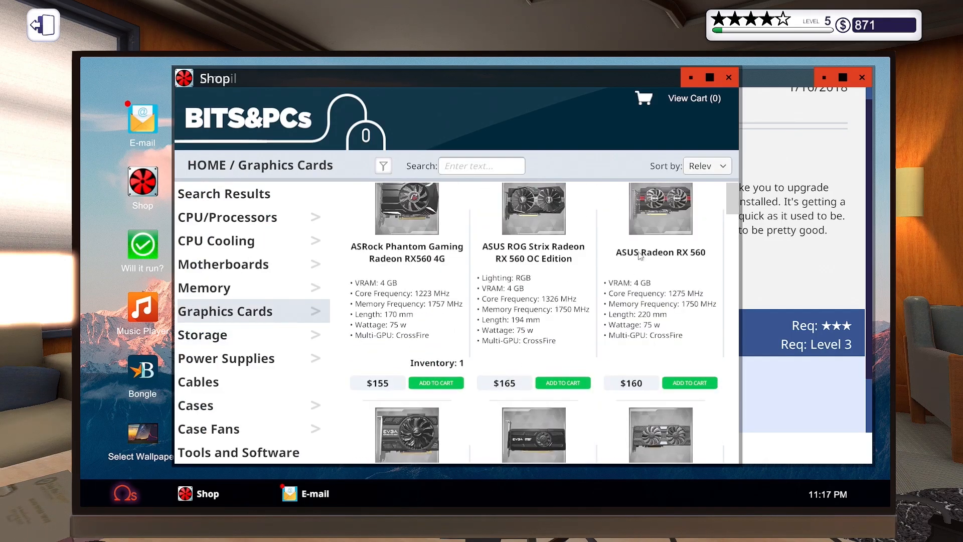
{"action": "scroll", "scroll_direction": "down", "scroll_amount": 3}
{"action": "type", "text": "6g"}
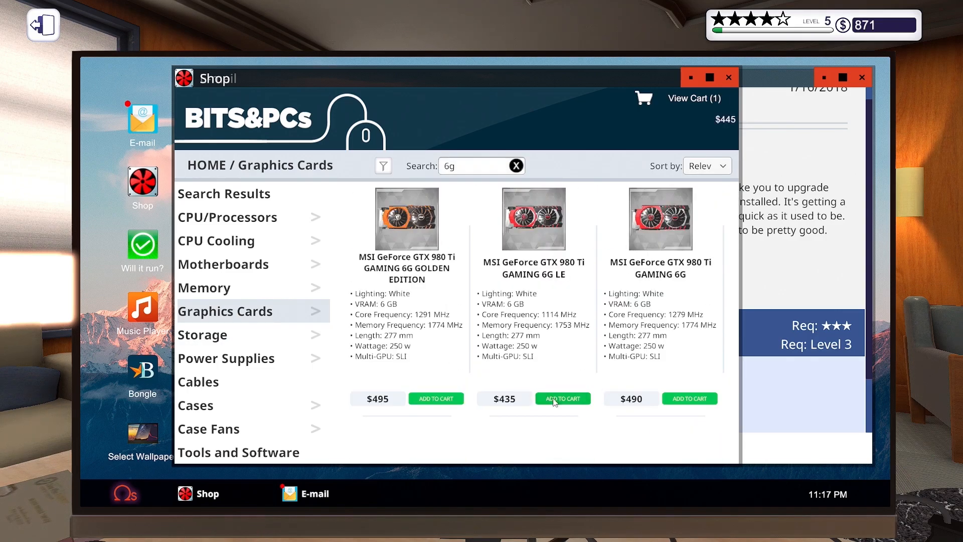
{"action": "left_click", "coordinate": [562, 398]}
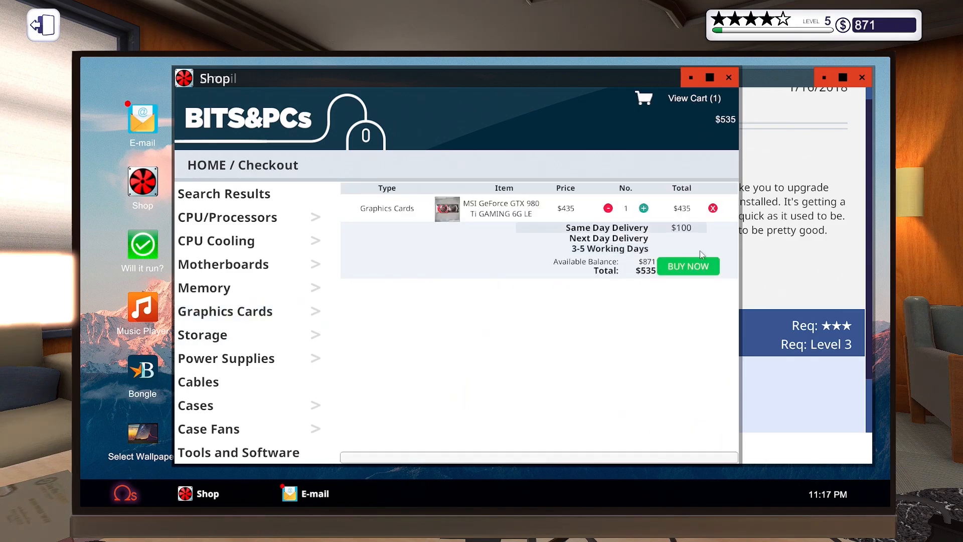
{"action": "left_click", "coordinate": [687, 266]}
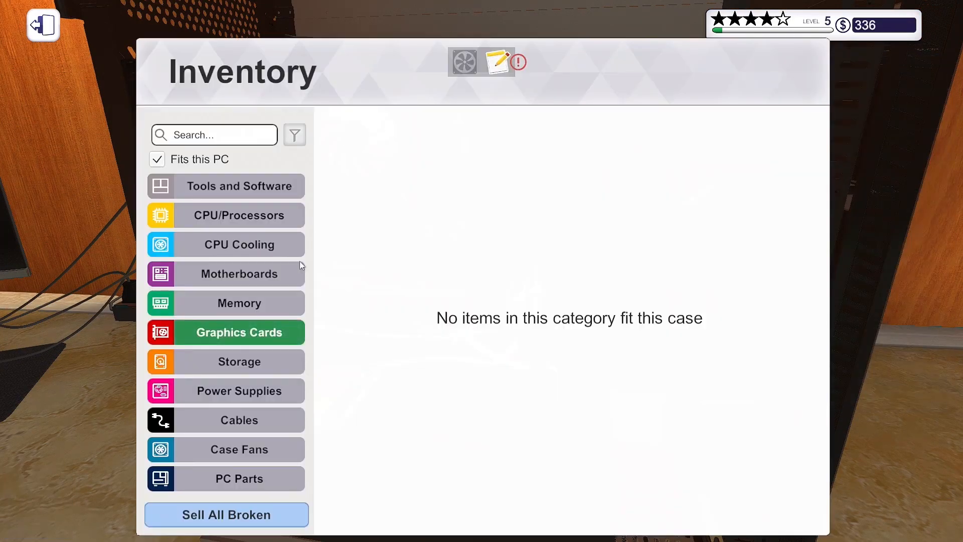
Install the new graphics card and add RAM modules from inventory until the PC has 8 GB
{"action": "left_click", "coordinate": [239, 303]}
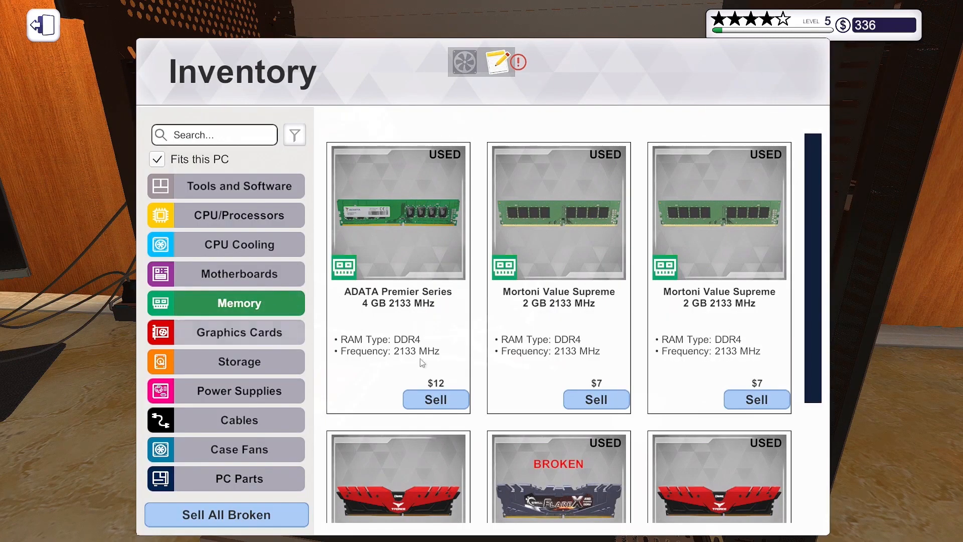
{"action": "scroll", "scroll_direction": "down", "scroll_amount": 3}
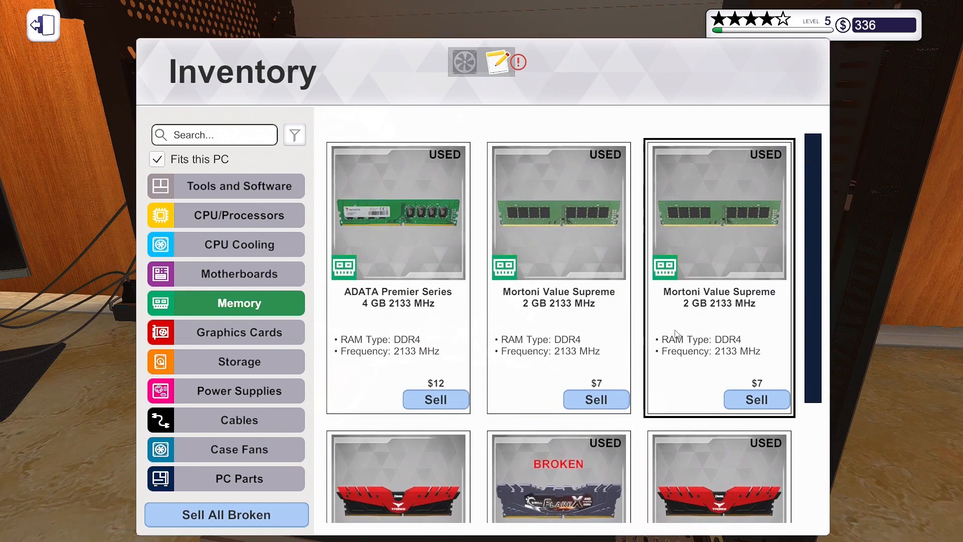
{"action": "left_click", "coordinate": [42, 25]}
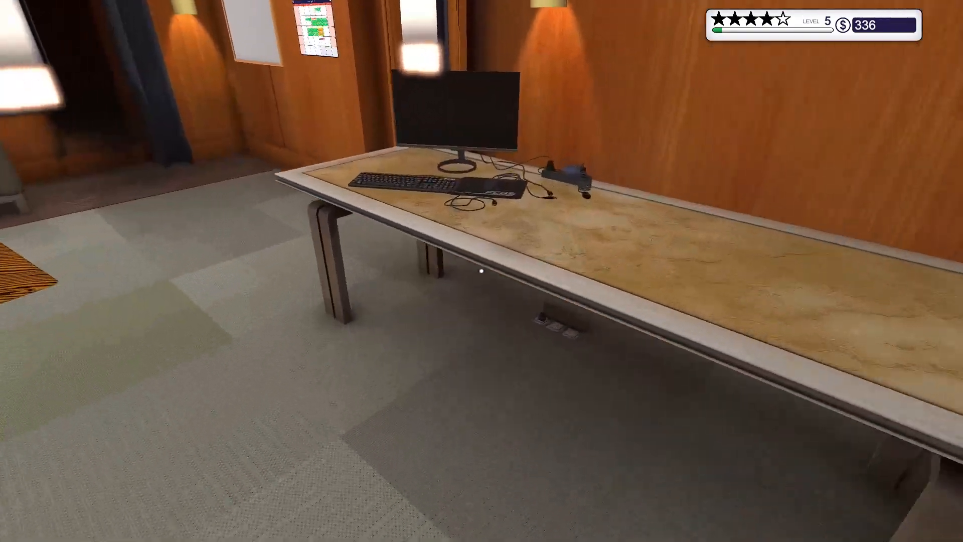
{"action": "mouse_move", "coordinate": [482, 271]}
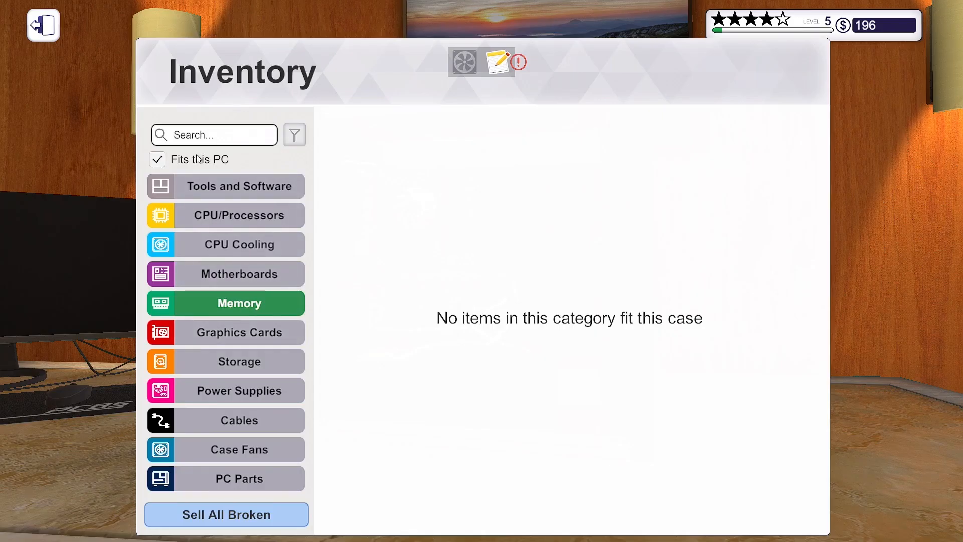
{"action": "left_click", "coordinate": [156, 159]}
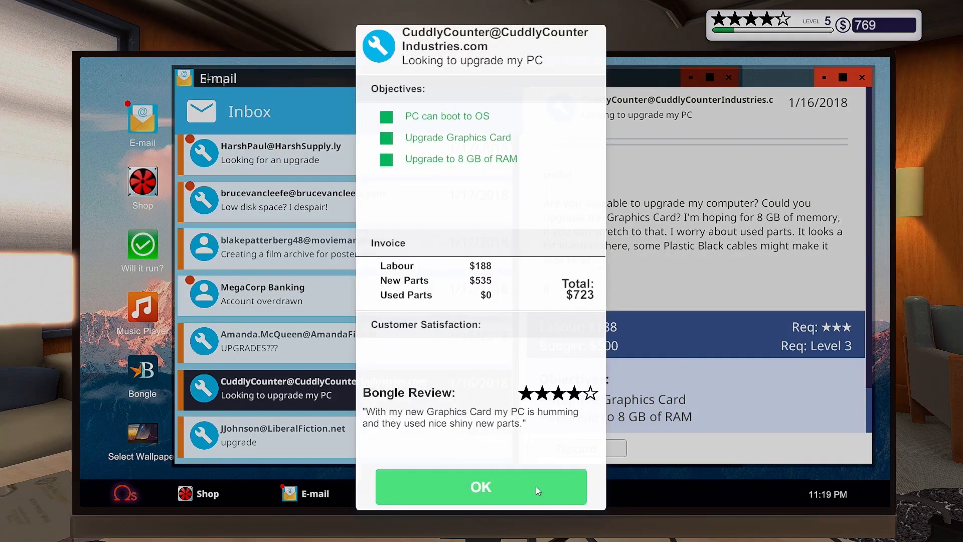
Confirm CuddlyCounter's $723 invoice summary to bank the payment
{"action": "left_click", "coordinate": [481, 486]}
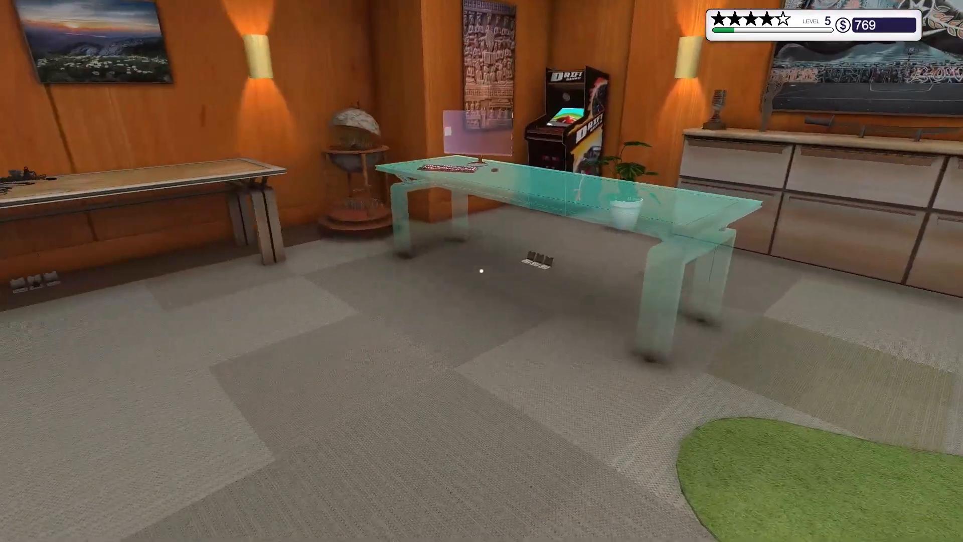
{"action": "scroll", "scroll_direction": "right", "scroll_amount": 3}
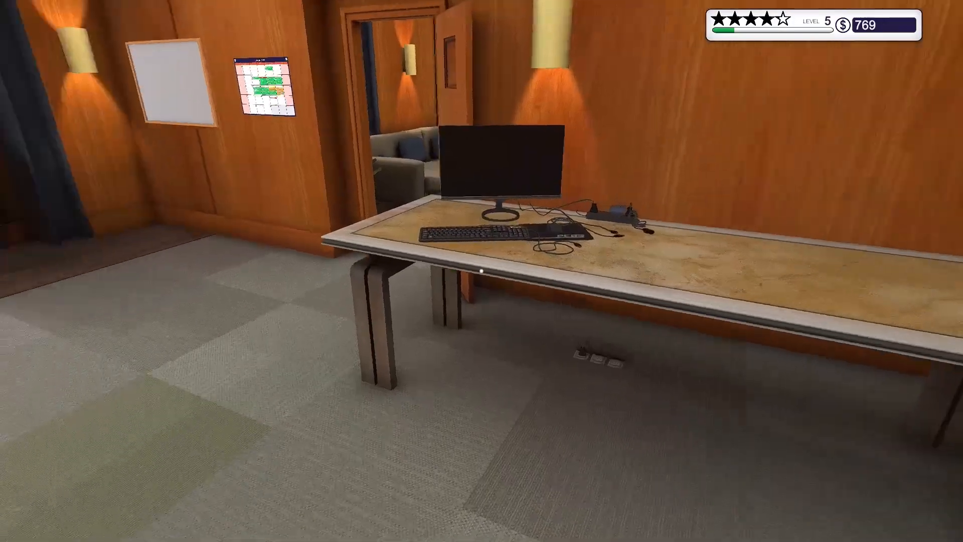
{"action": "mouse_move", "coordinate": [482, 271]}
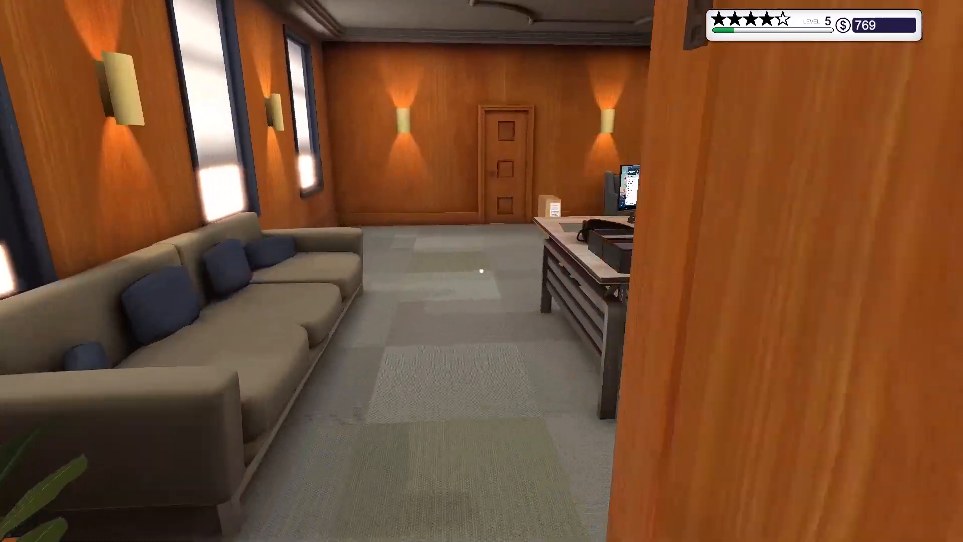